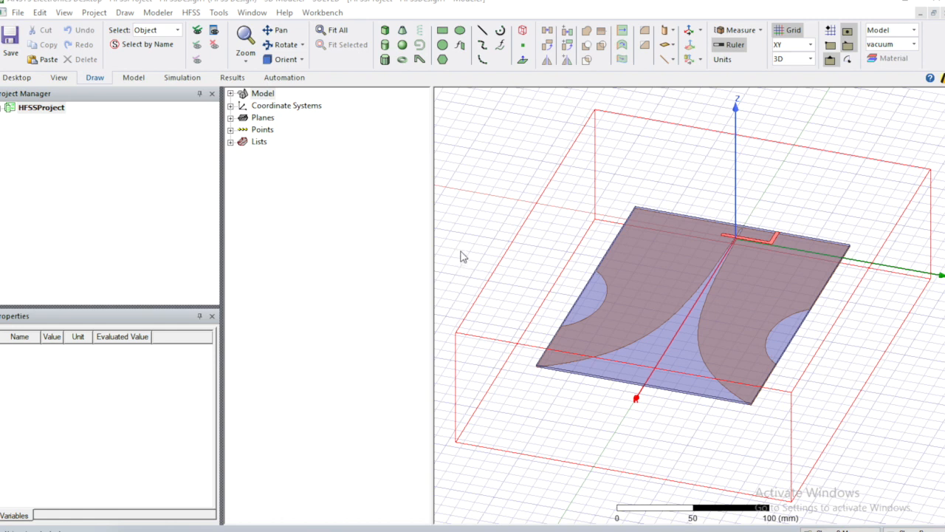
mouse_move(588, 240)
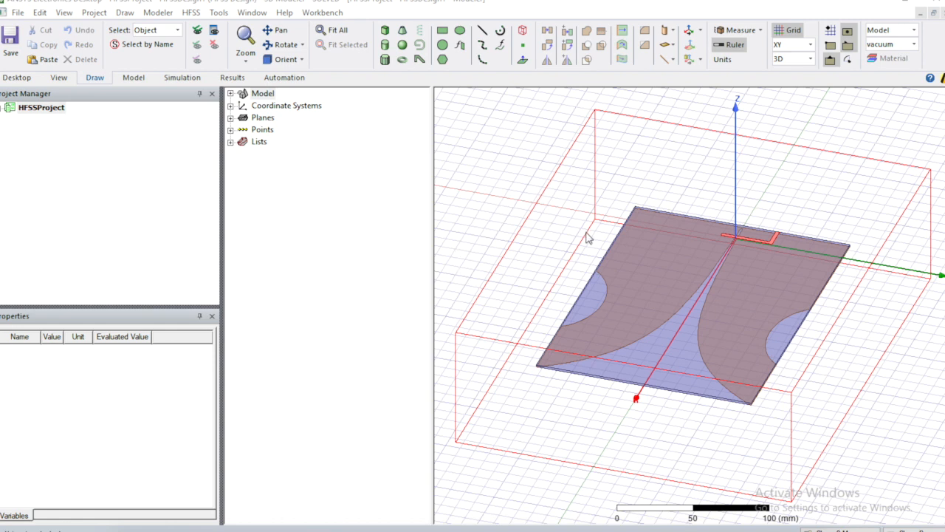
mouse_move(432, 195)
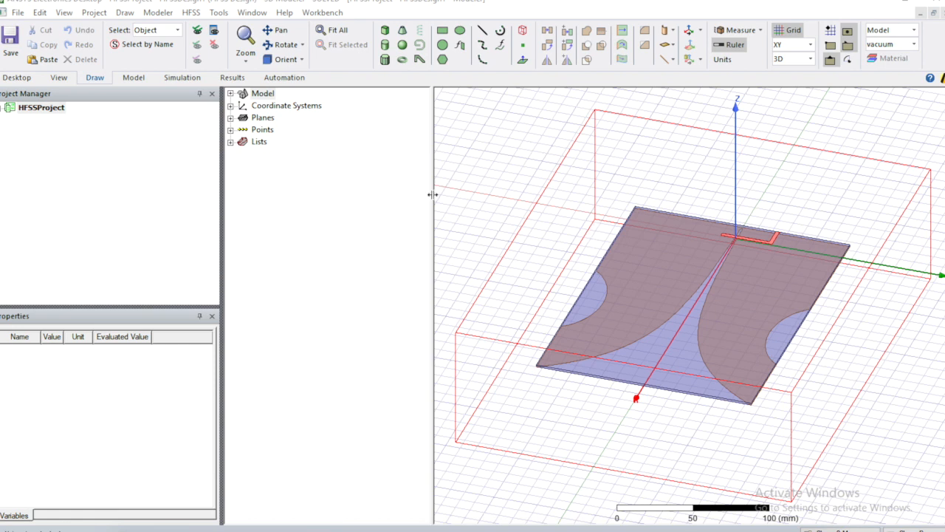
mouse_move(597, 219)
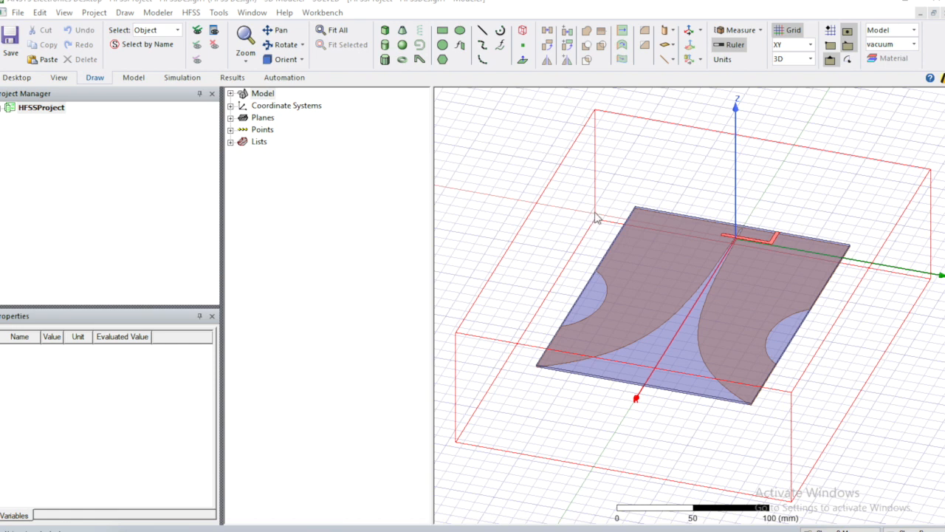
mouse_move(617, 359)
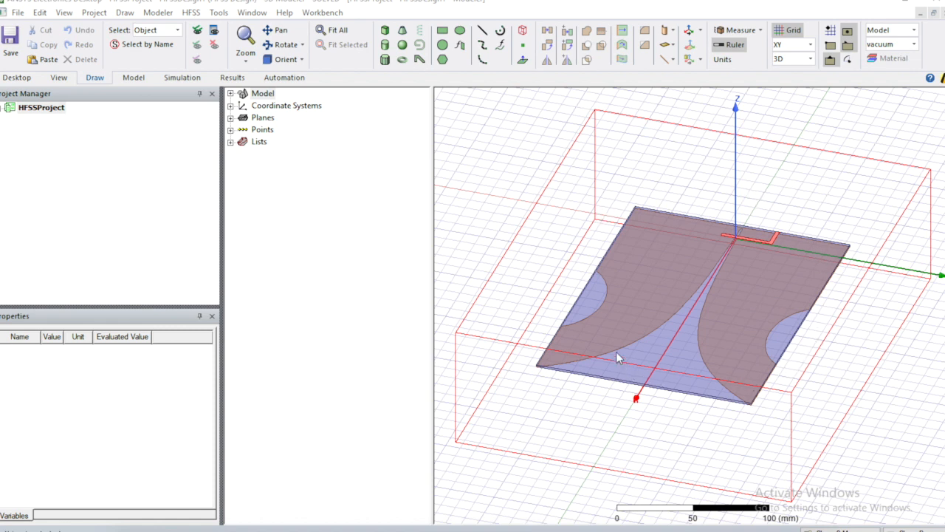
mouse_move(730, 213)
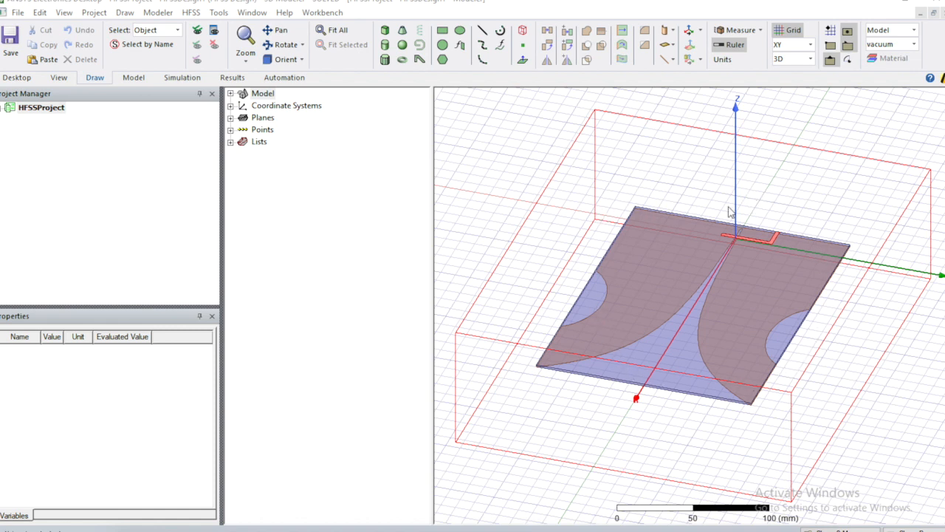
mouse_move(747, 278)
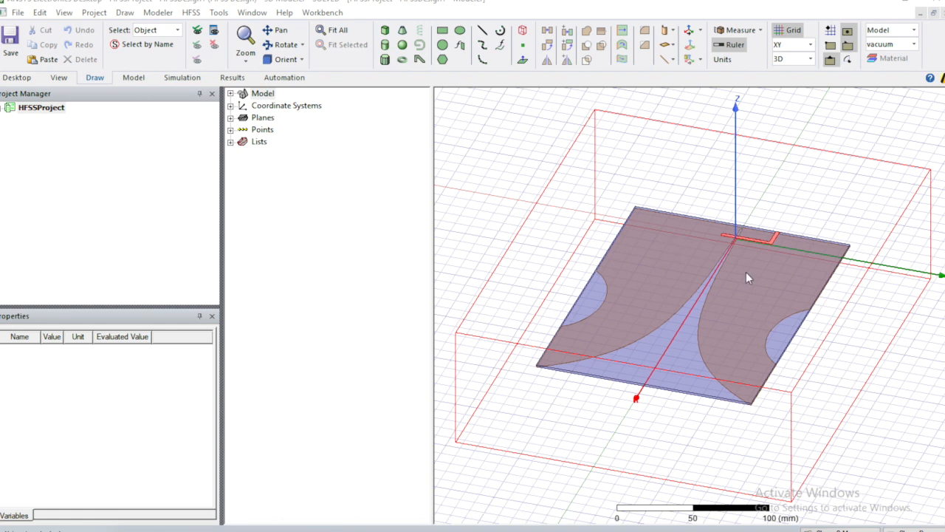
mouse_move(756, 264)
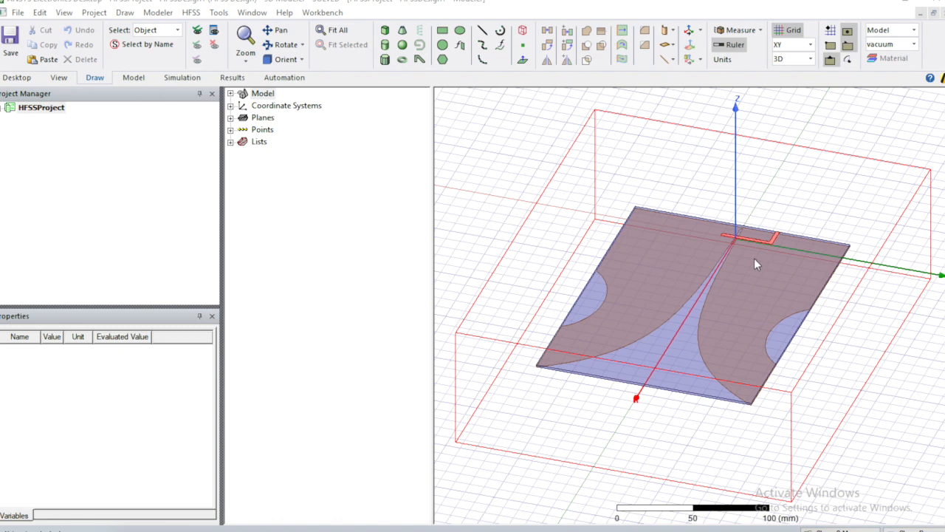
mouse_move(641, 255)
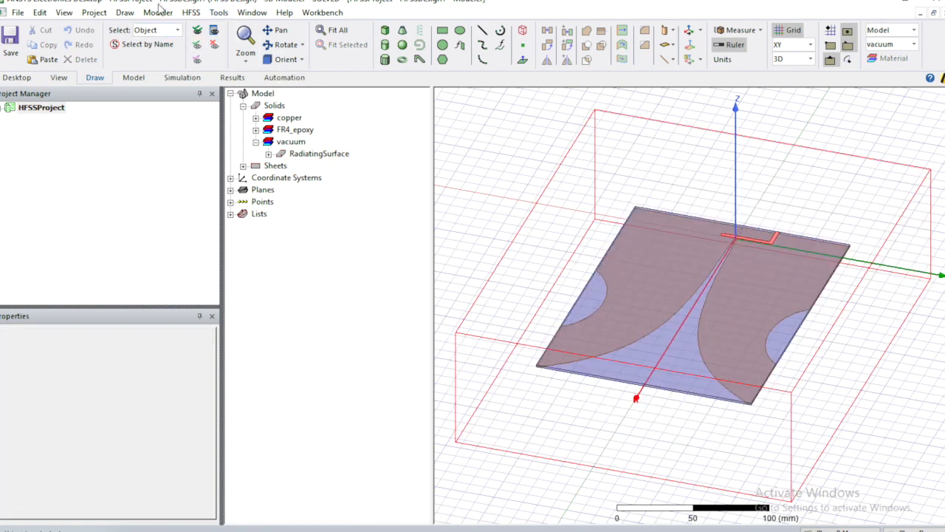
Confirm millimetres as the HFSS model units without rescaling the antenna geometry
click(158, 12)
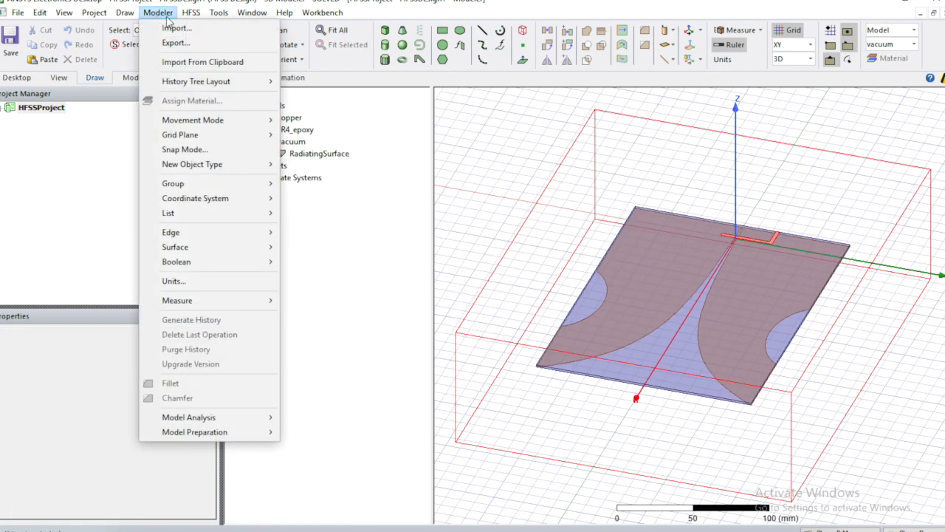
mouse_move(190, 281)
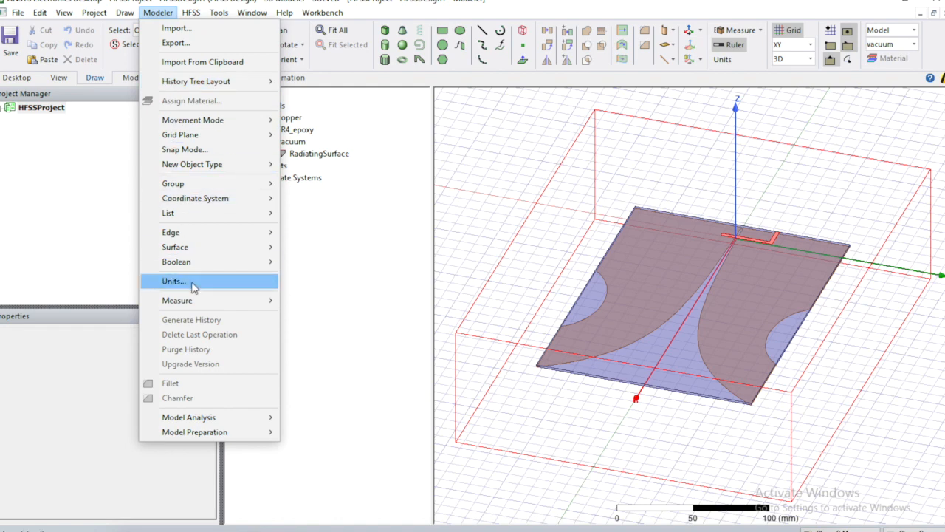
click(175, 281)
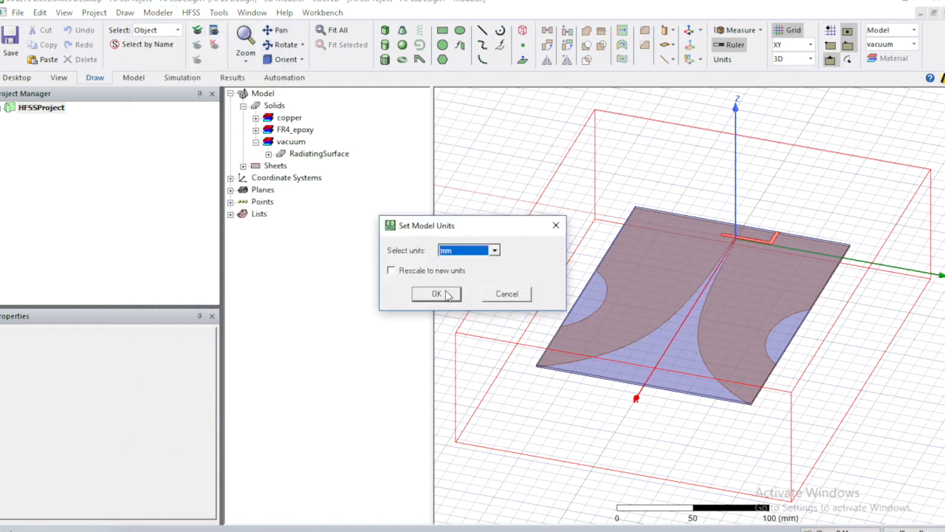
click(436, 292)
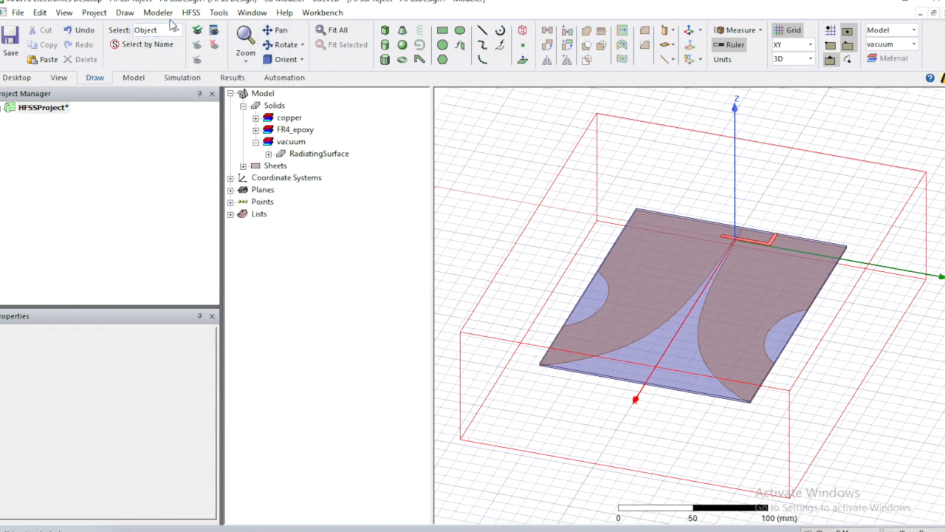
Start exporting the model as AutoCAD DXF named V on the Desktop
click(158, 12)
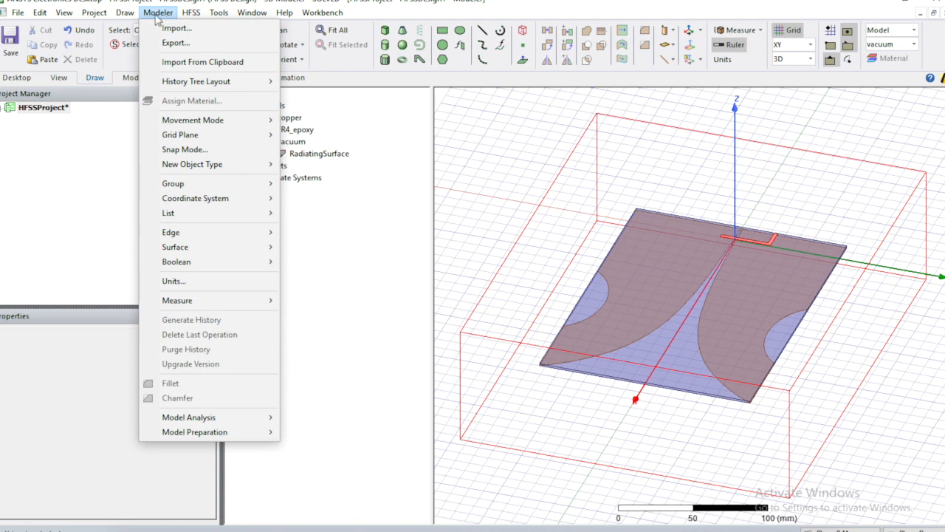
click(176, 41)
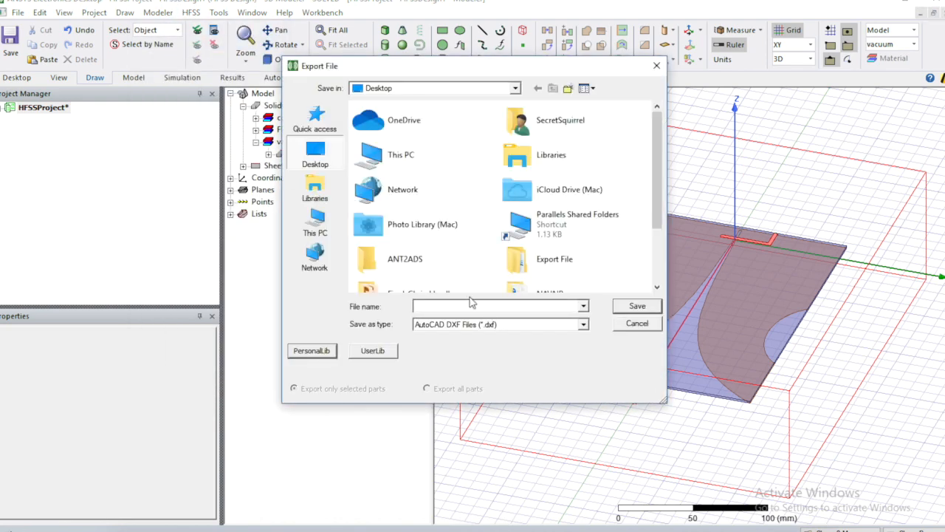
text(V)
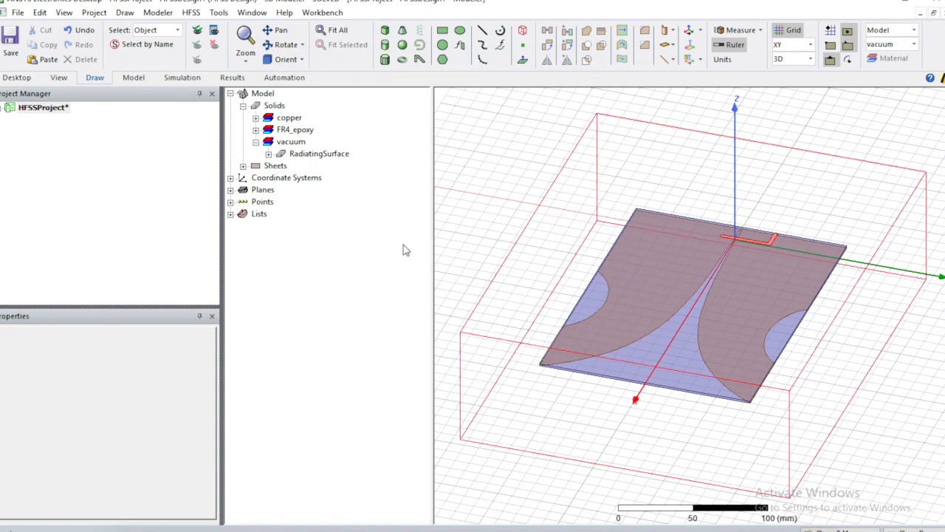
mouse_move(870, 139)
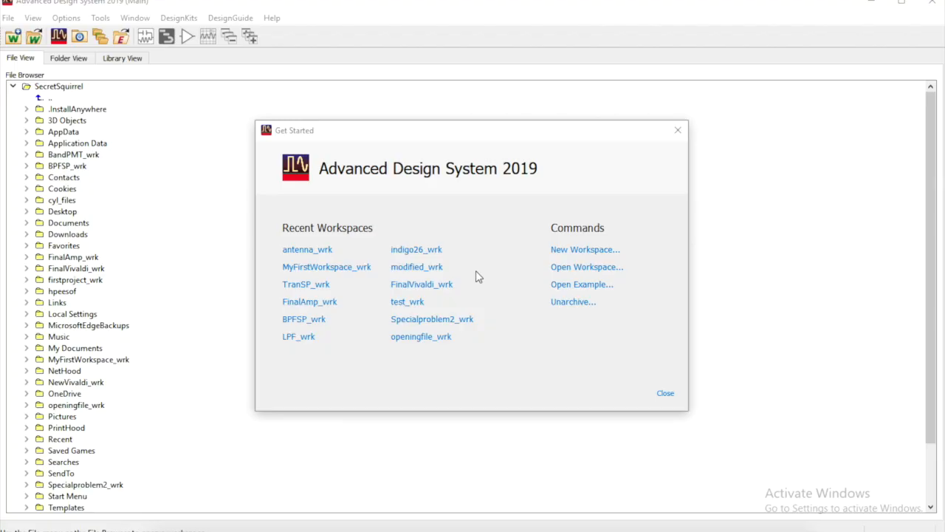
mouse_move(563, 231)
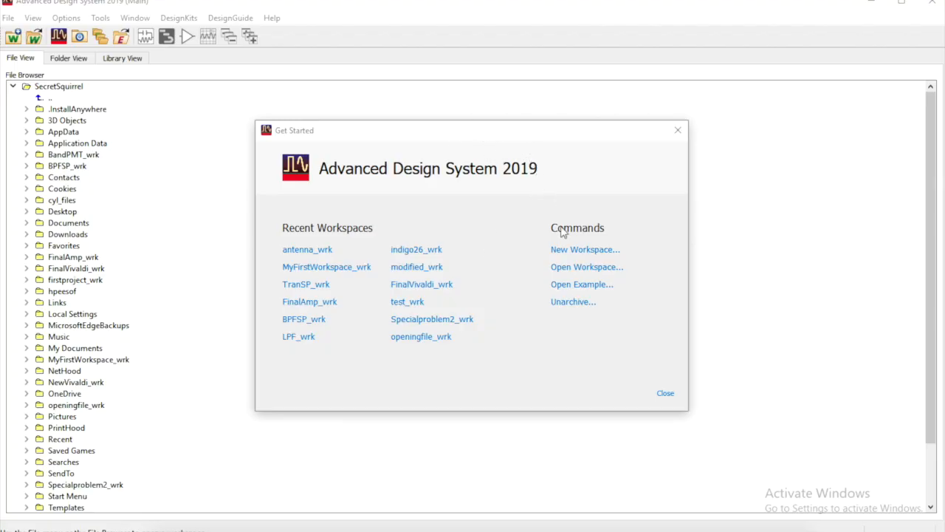
Create a new ADS workspace named antenna_wrk in the user folder
click(585, 248)
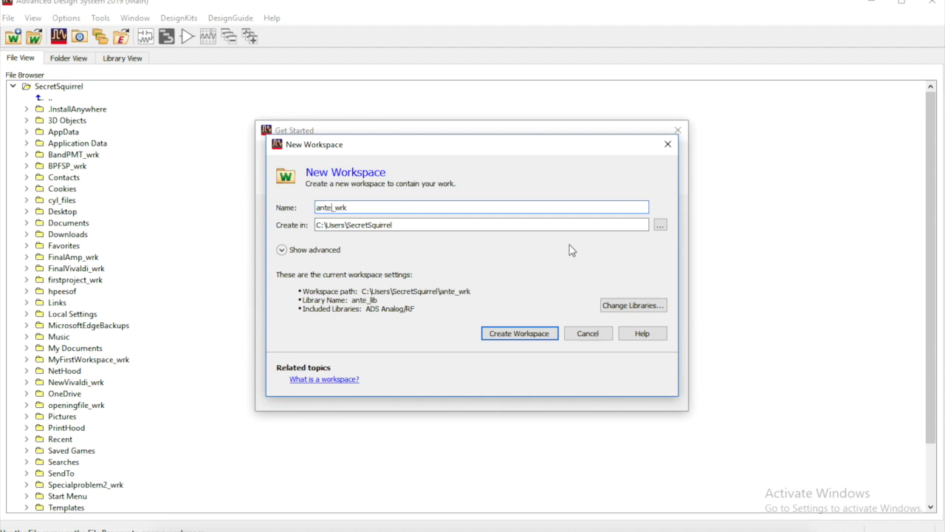
text(antenna_wrk)
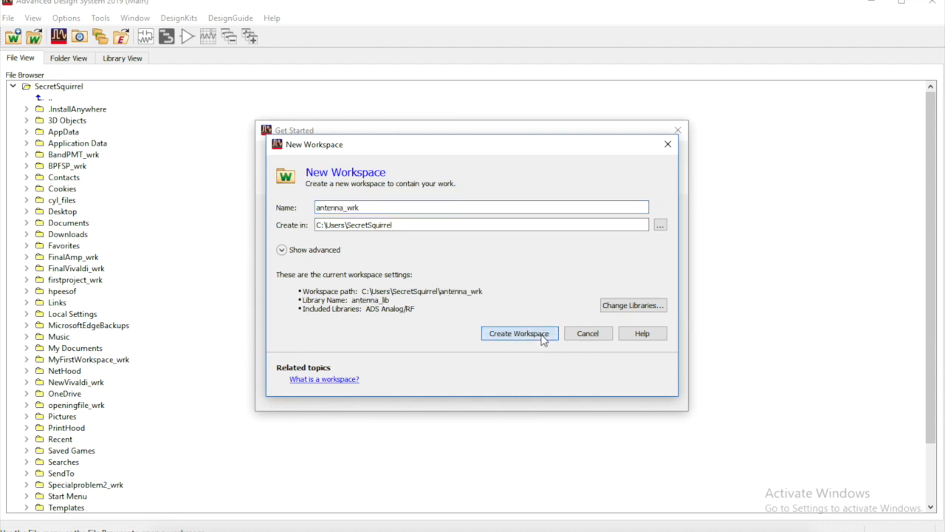
click(520, 334)
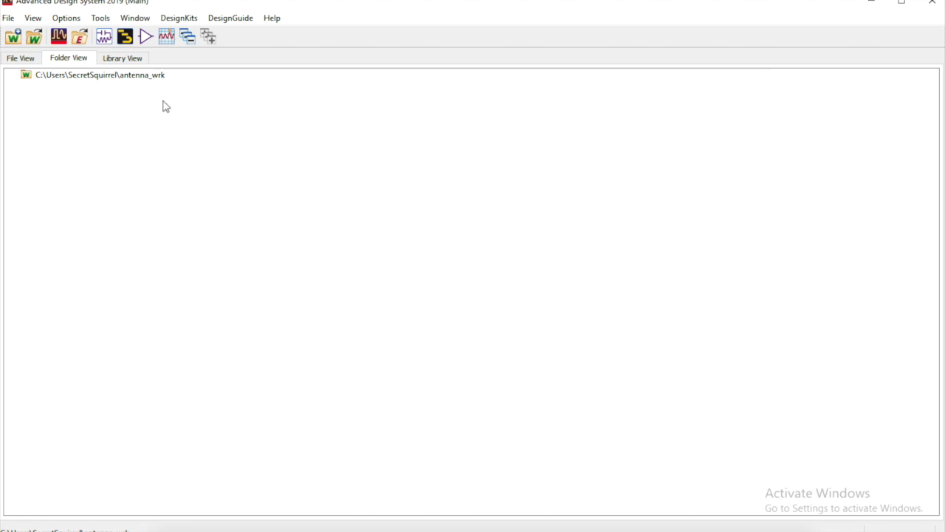
Create an empty Vivaldi layout cell in antenna_lib with Standard ADS Layers at 0.0001 mm
click(124, 36)
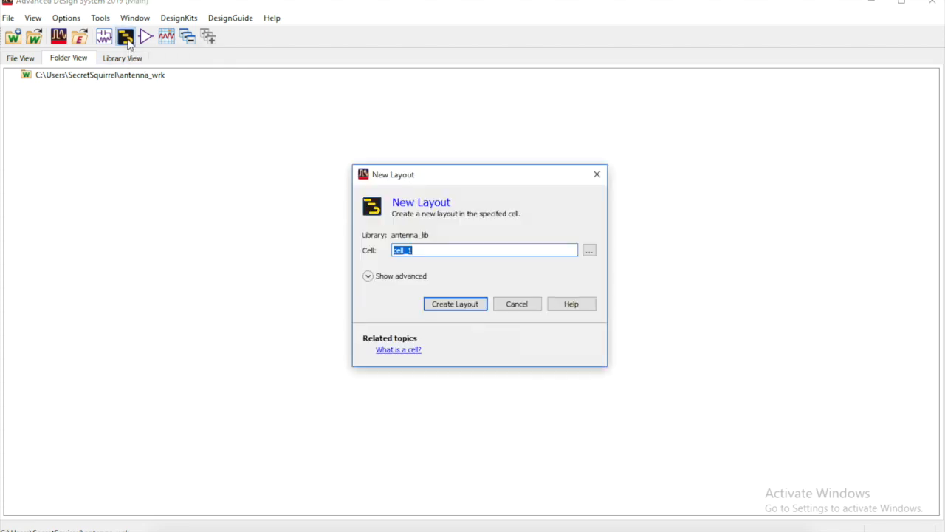
mouse_move(547, 286)
text(Viva)
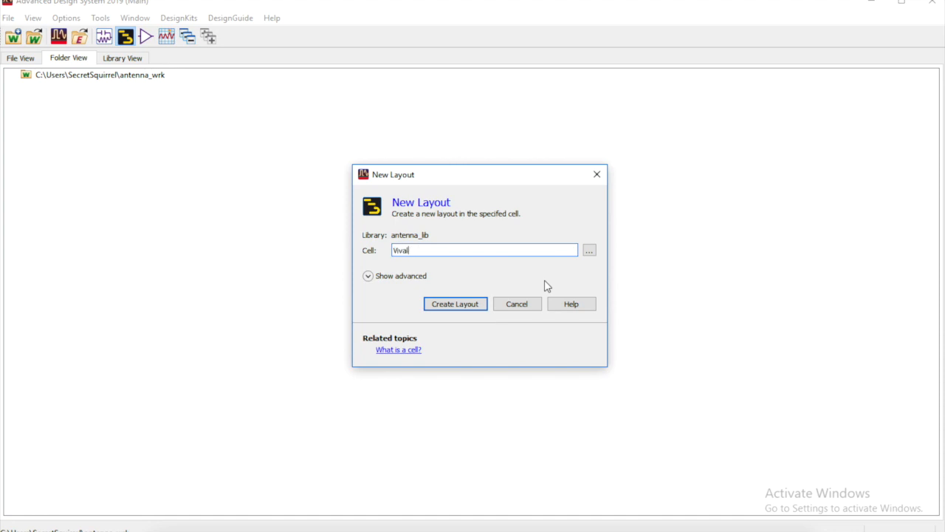
text(di)
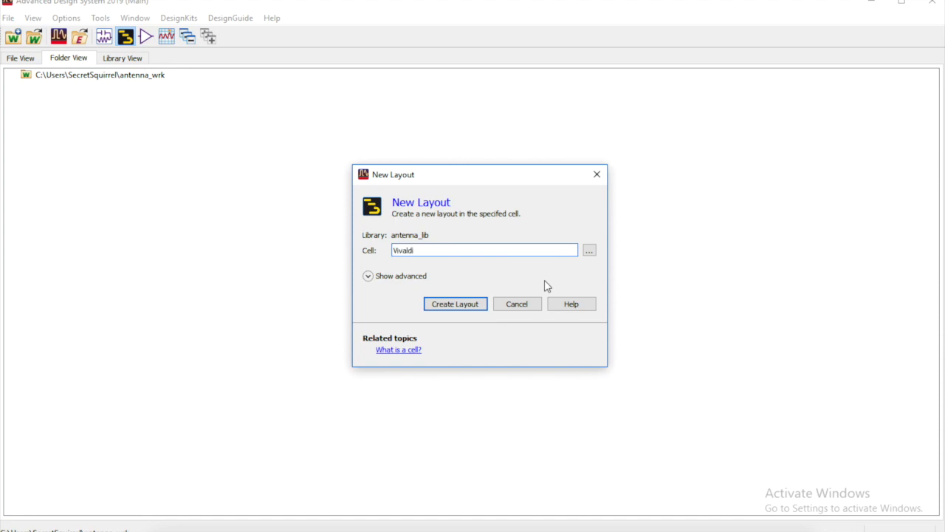
click(455, 305)
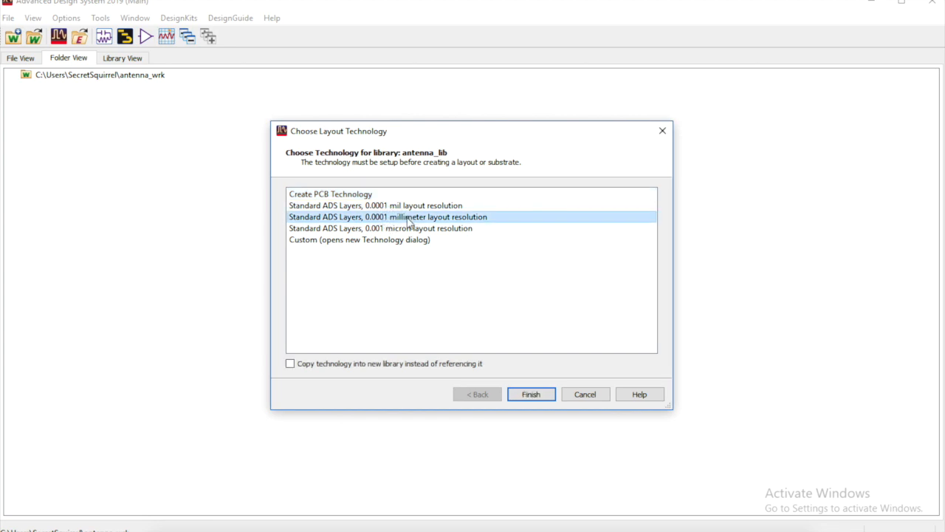
click(530, 393)
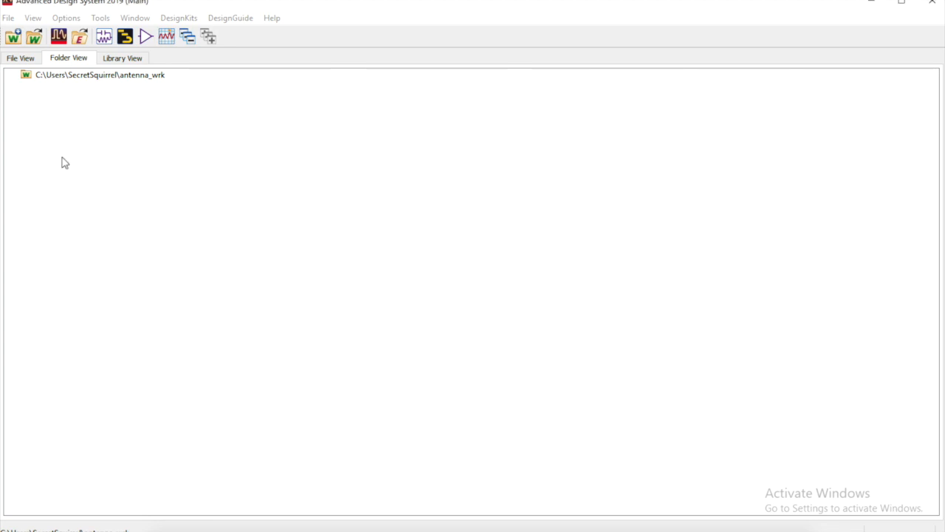
mouse_move(28, 98)
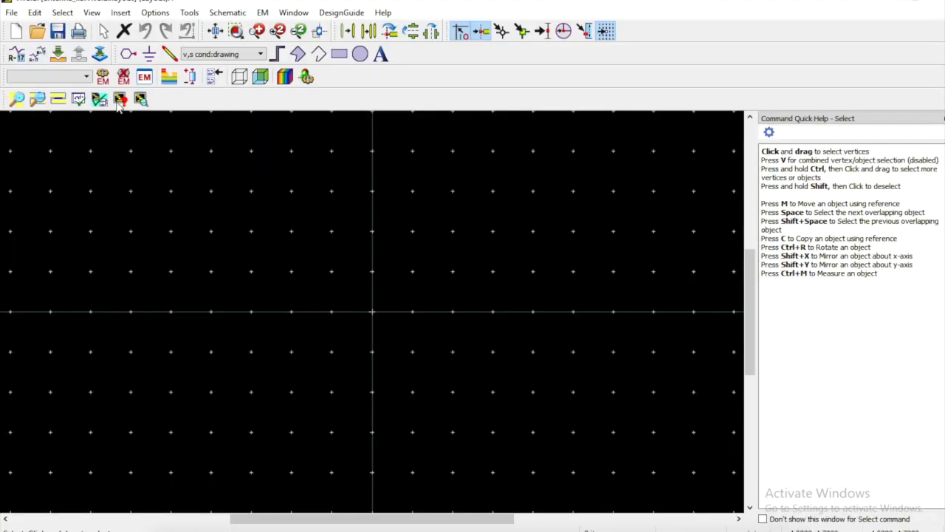
Start a DXF/DWG import into antenna_lib and browse for the source file
click(11, 12)
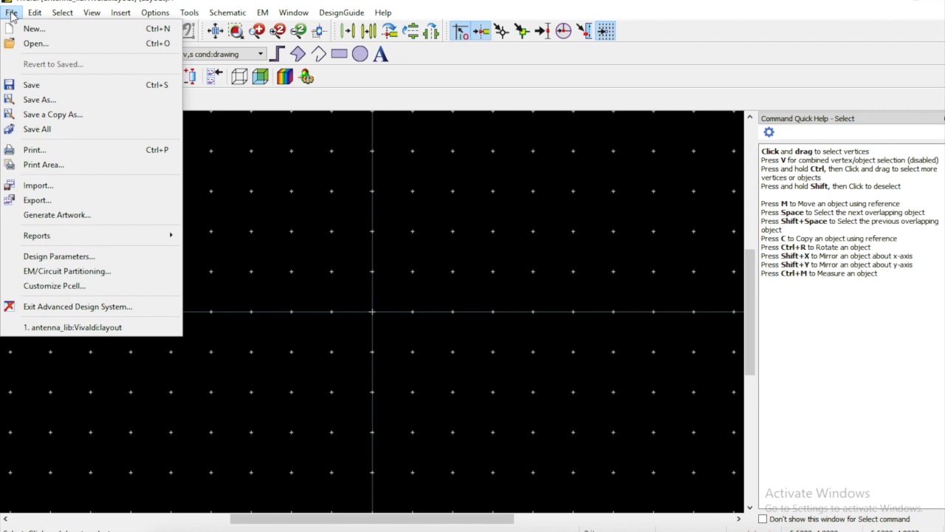
click(38, 185)
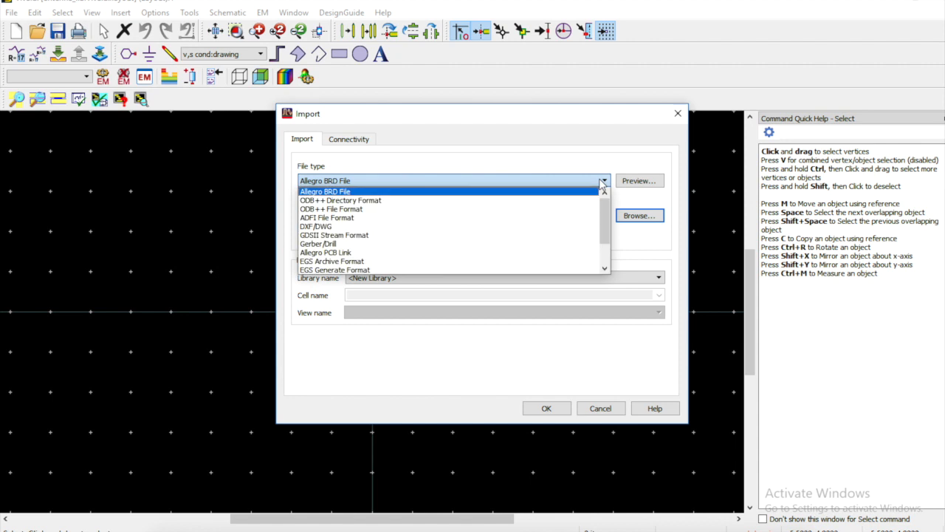
click(316, 226)
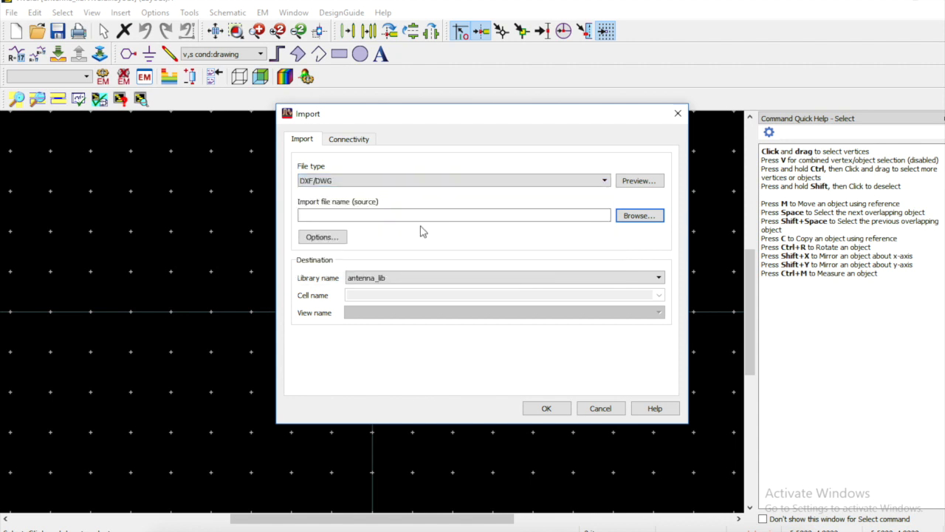
click(638, 215)
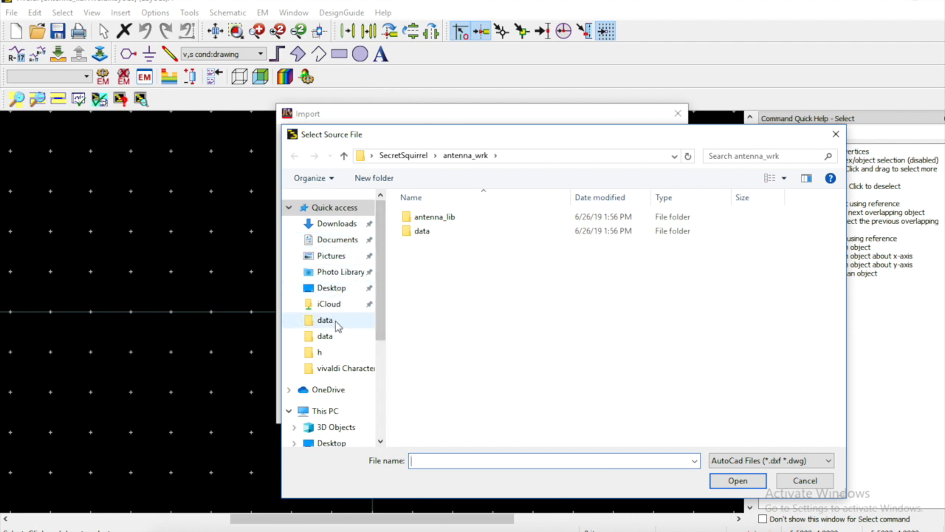
Select V.dxf from the Desktop as the import source file
click(330, 287)
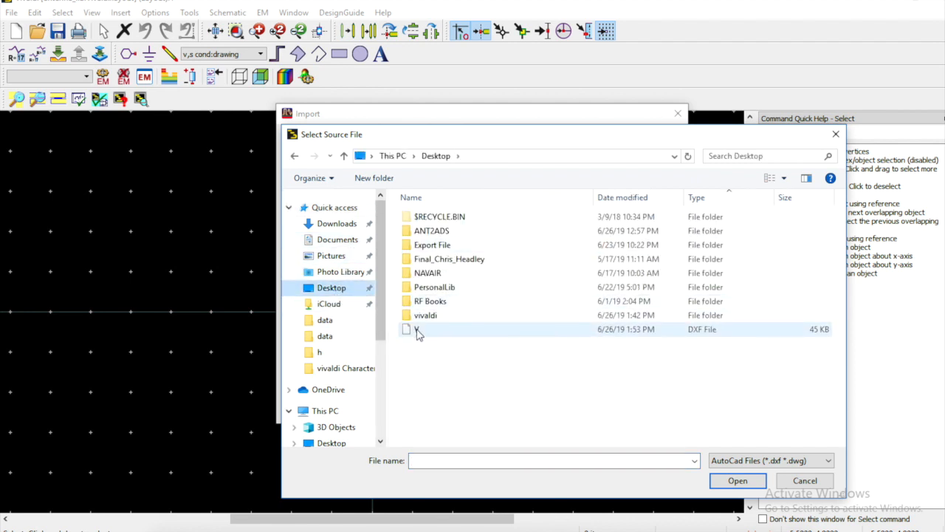
click(417, 328)
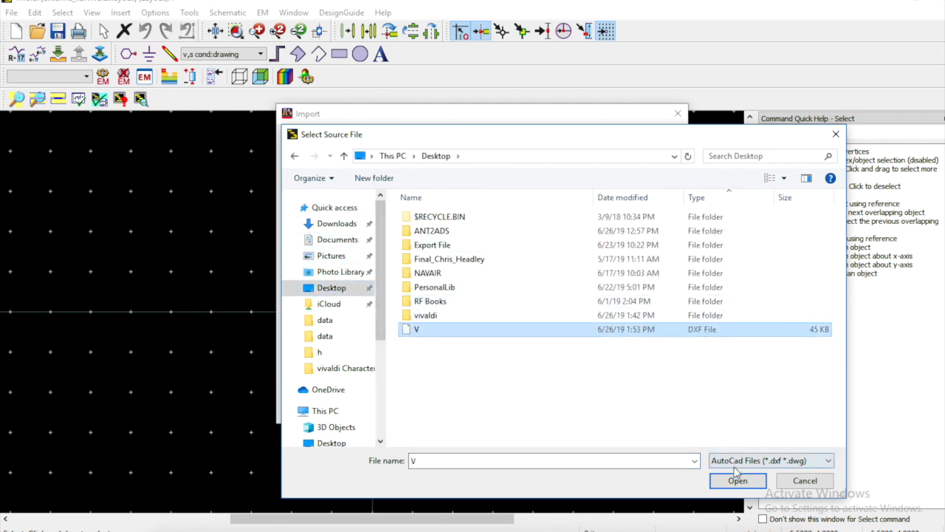
click(737, 480)
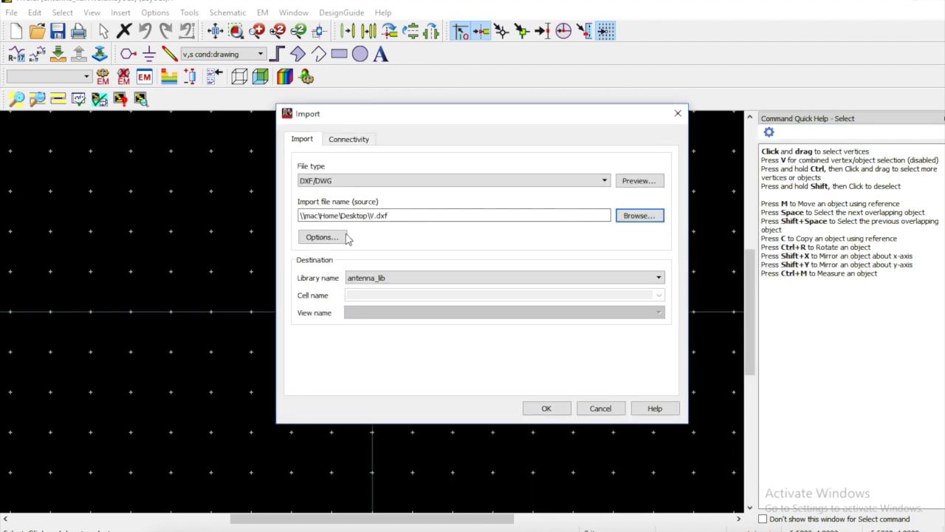
Set DXF import units to mm with layers LAYER_2, LAYER_3 and V marked for import
click(321, 236)
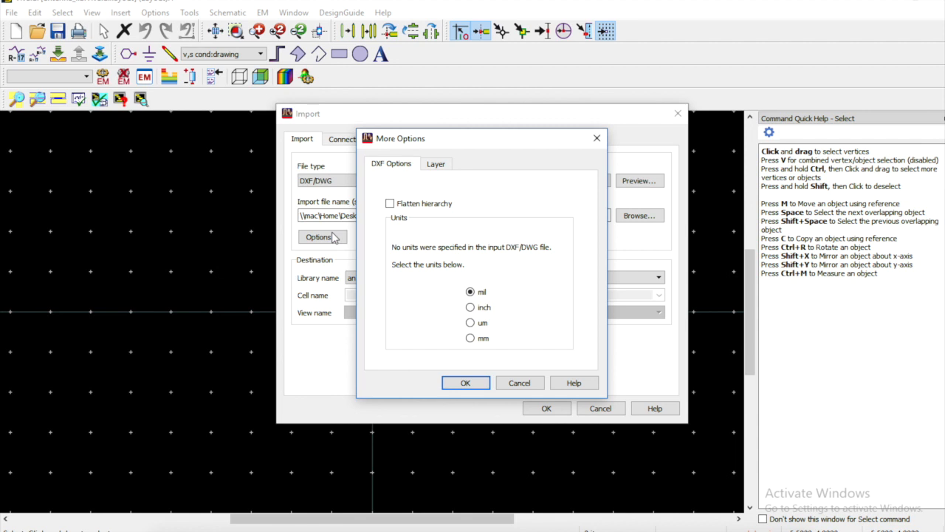
mouse_move(499, 345)
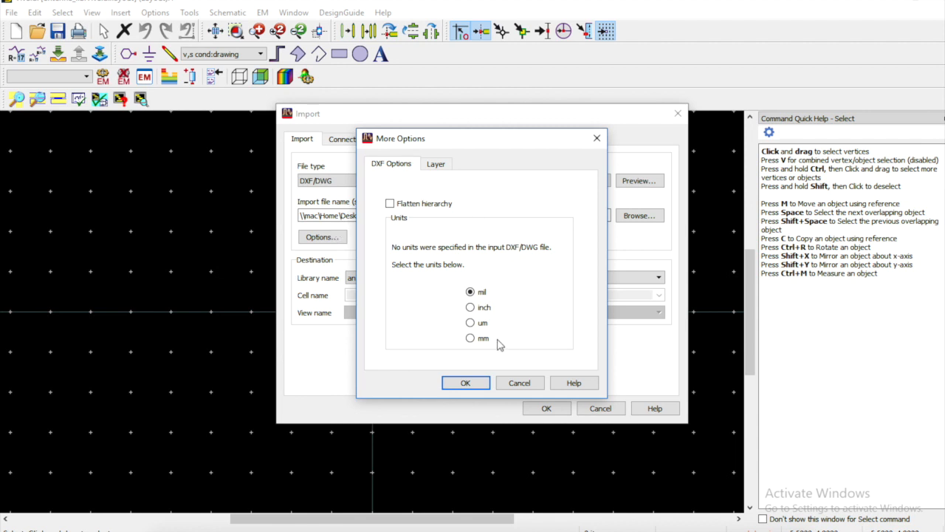
click(470, 338)
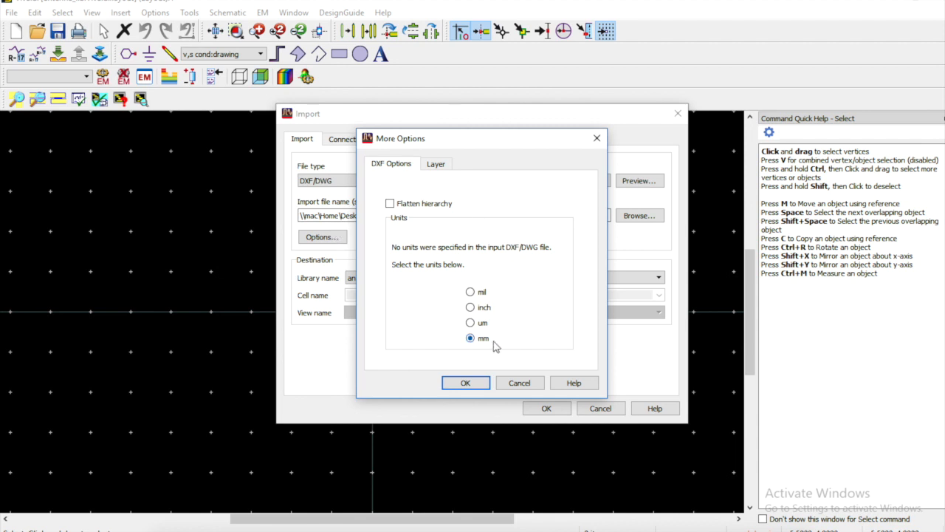
click(435, 162)
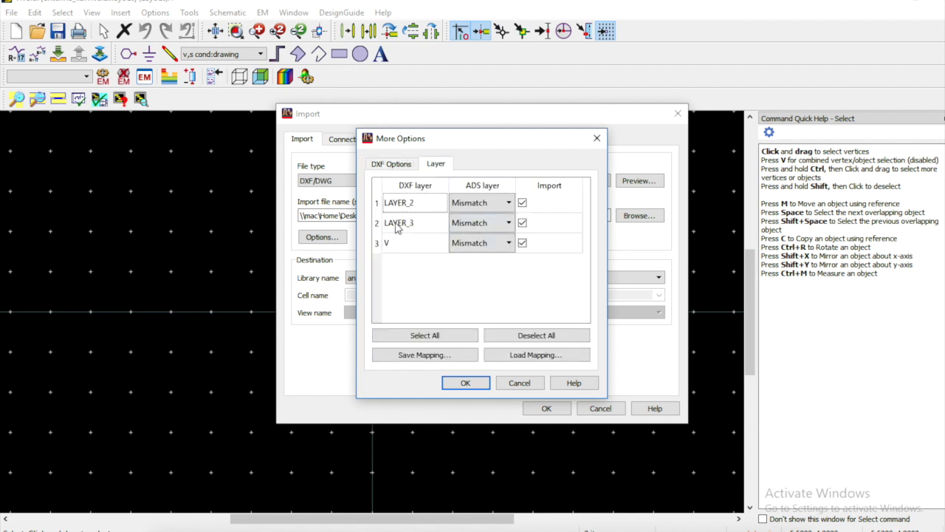
mouse_move(405, 254)
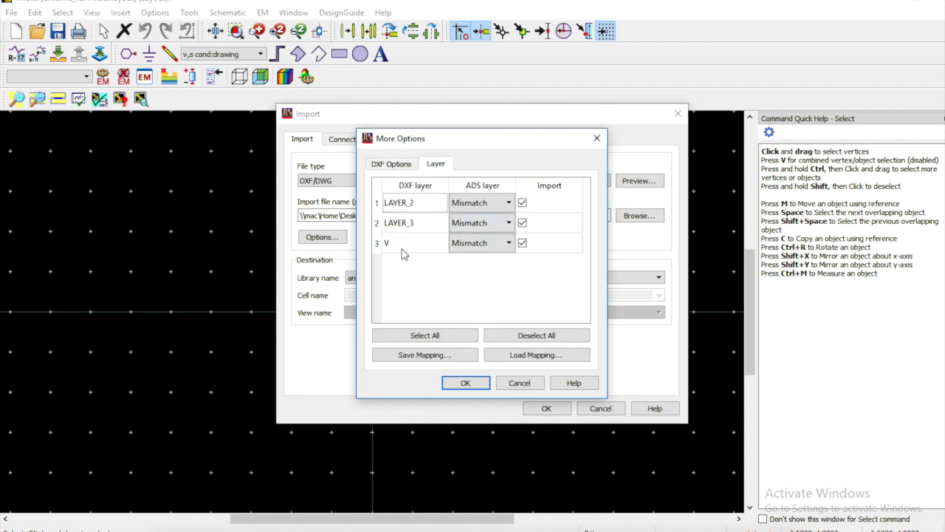
mouse_move(393, 260)
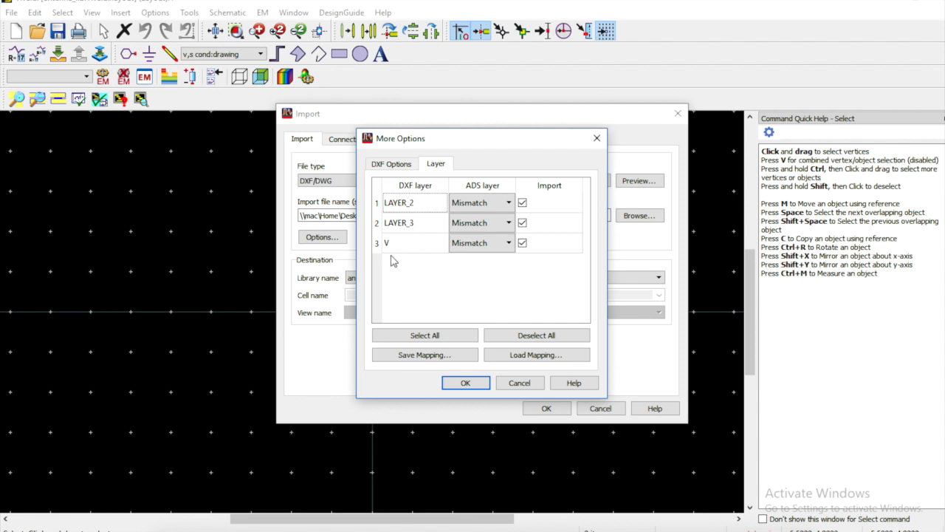
mouse_move(485, 290)
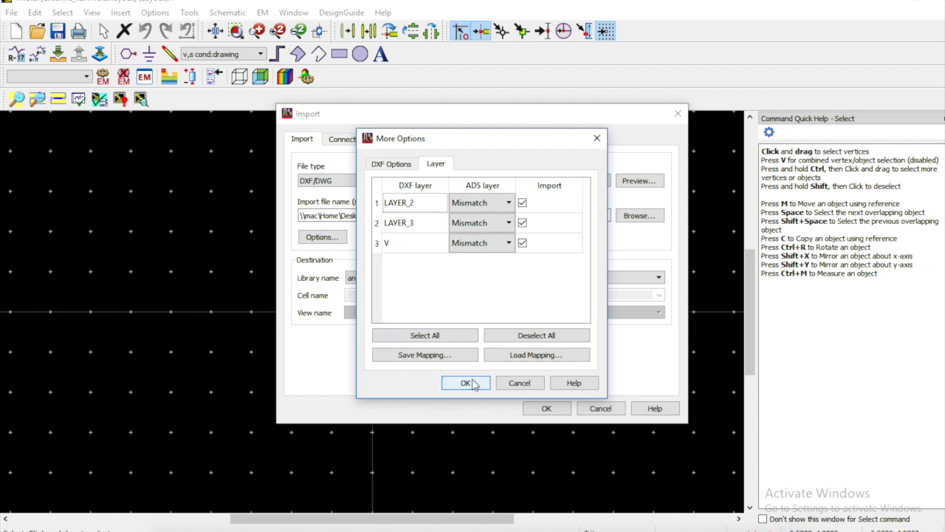
click(465, 383)
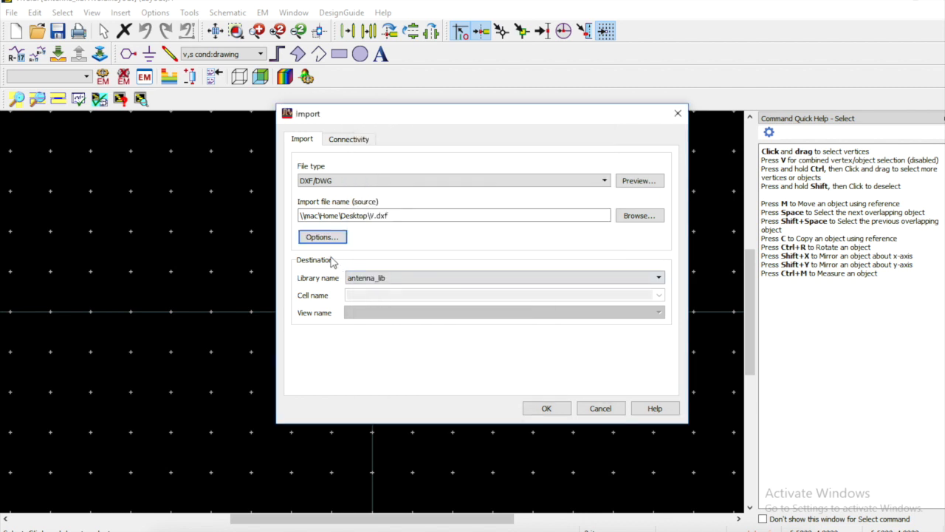
Run the V.dxf import and dismiss the Import Complete report
click(547, 407)
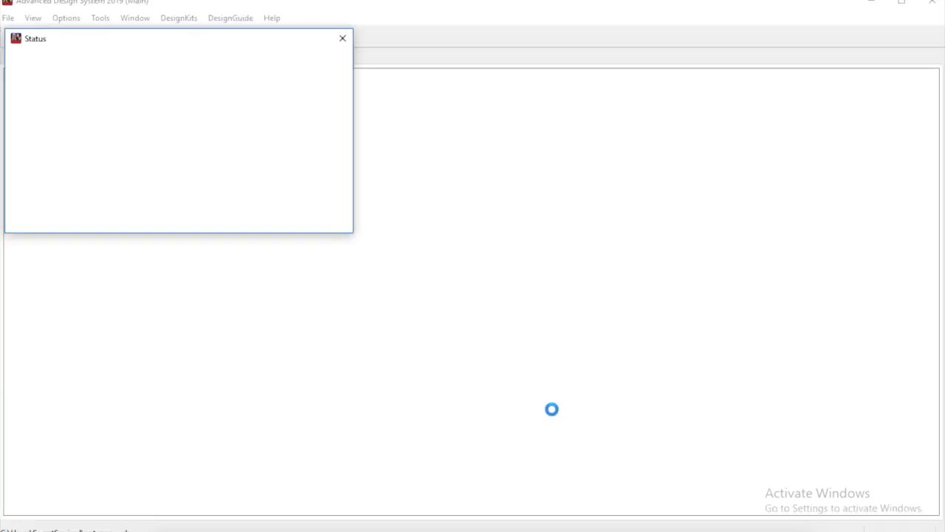
mouse_move(336, 165)
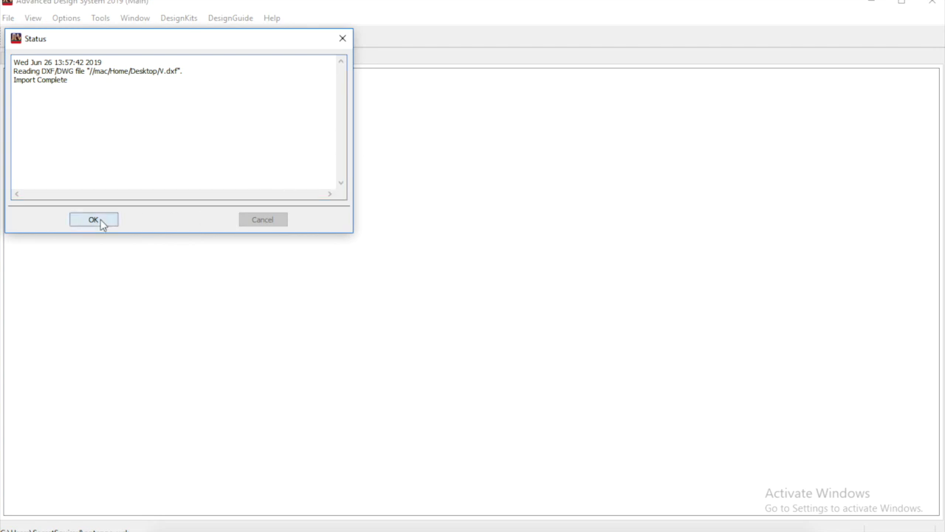
click(94, 218)
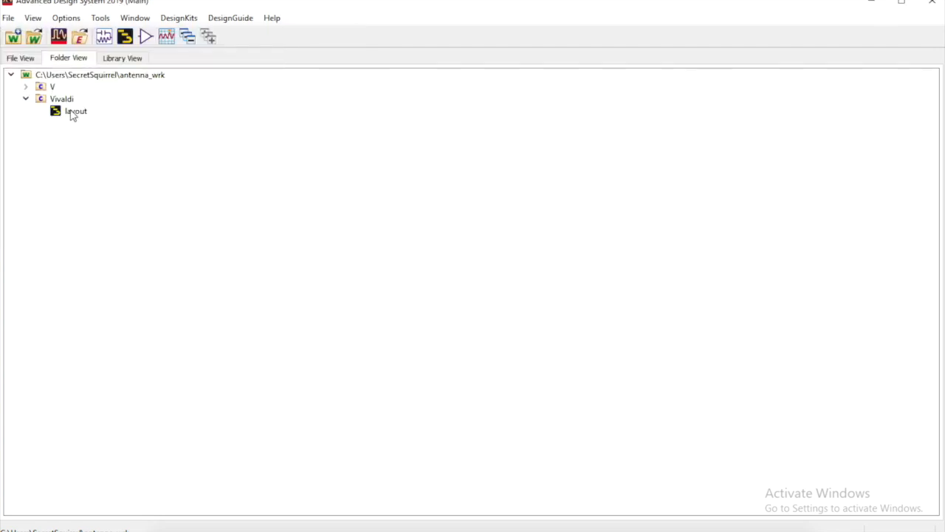
Open the imported antenna layout and select the board shape to inspect it
double_click(77, 110)
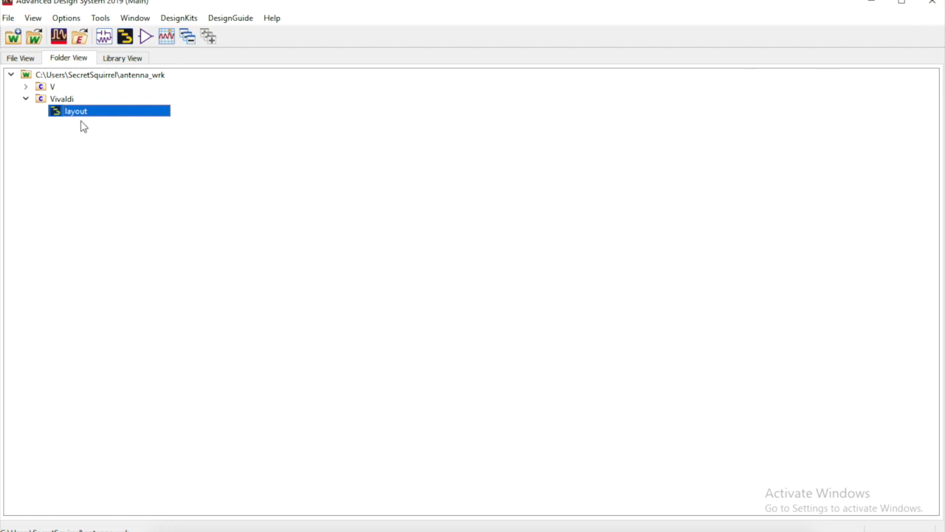
double_click(75, 111)
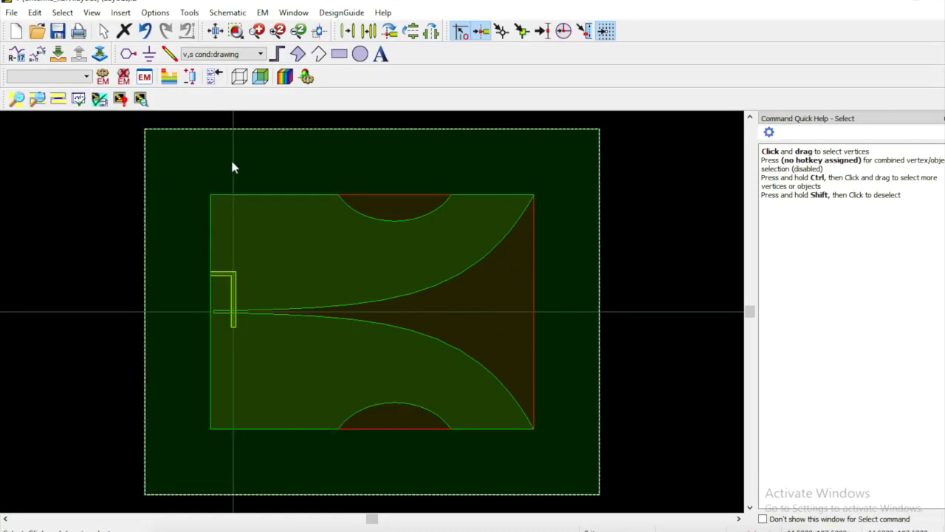
mouse_move(310, 180)
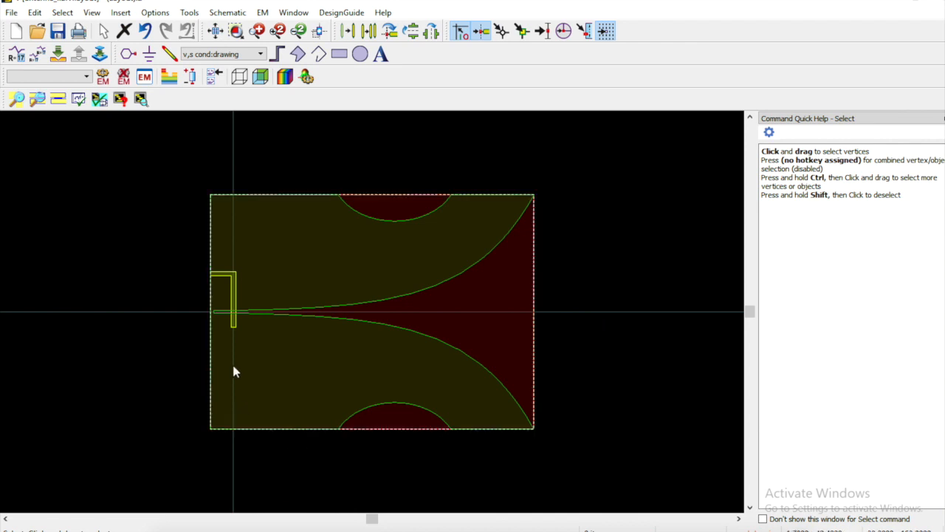
click(585, 401)
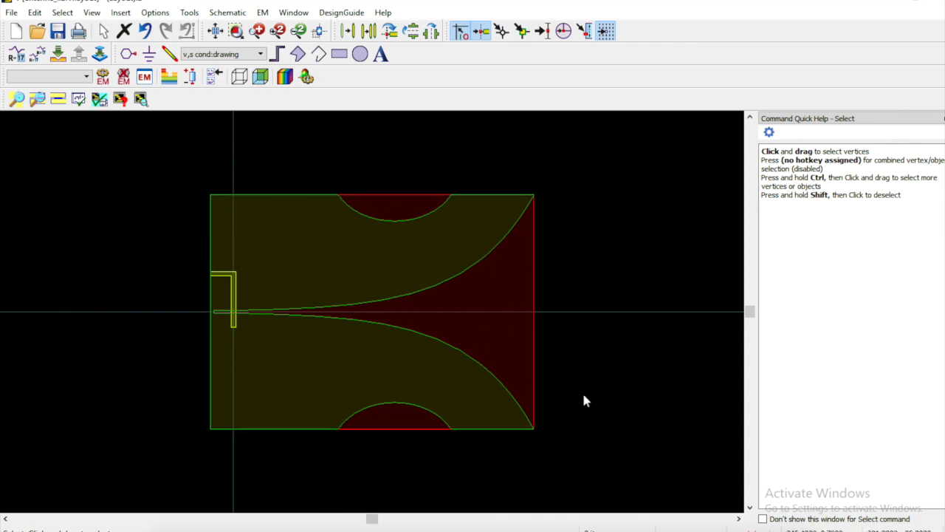
click(295, 227)
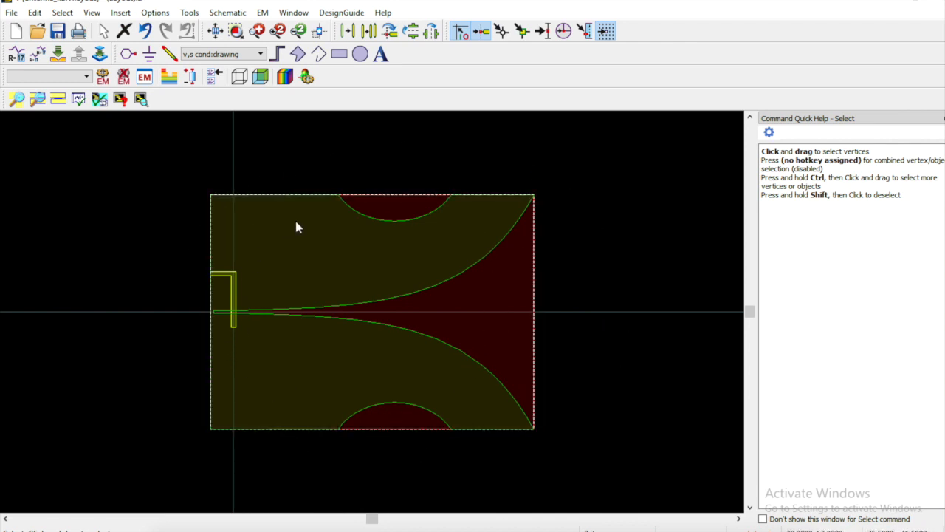
mouse_move(280, 230)
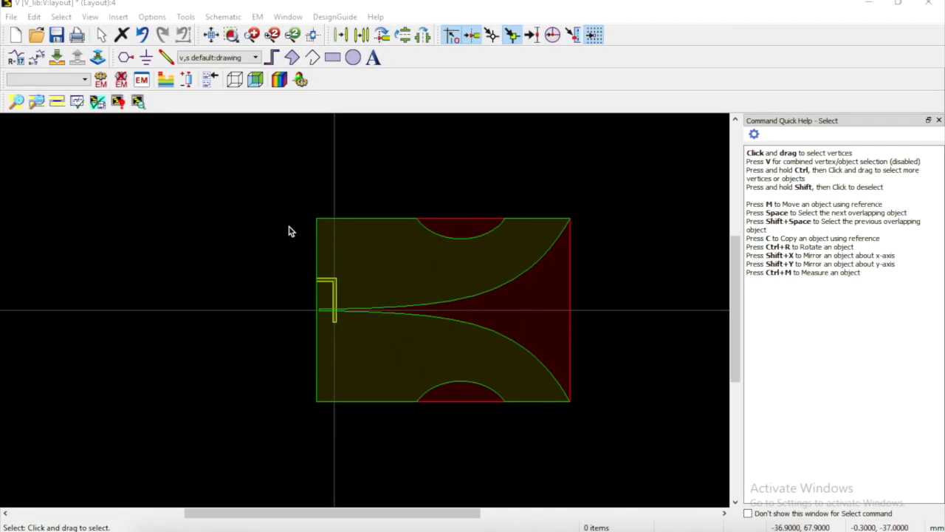
mouse_move(238, 204)
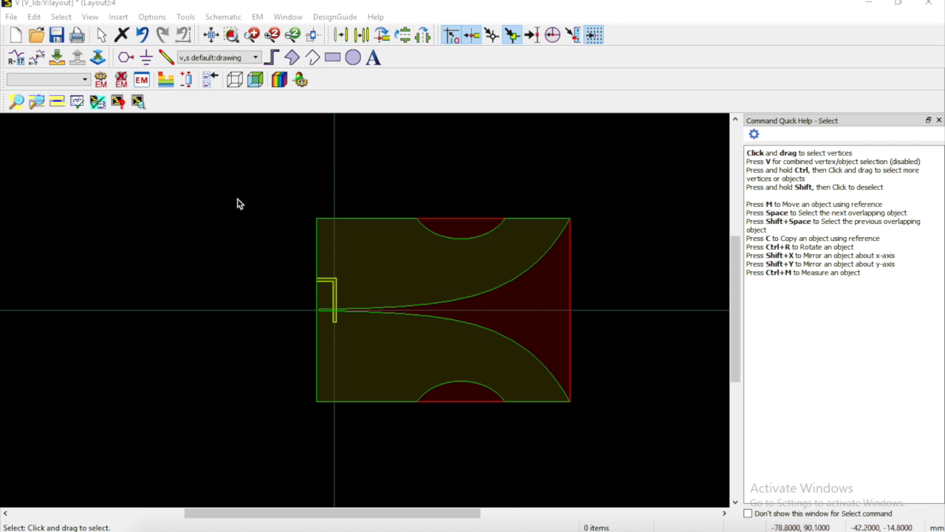
Dock the Layers window beside the layout and deselect the antenna shape
click(88, 16)
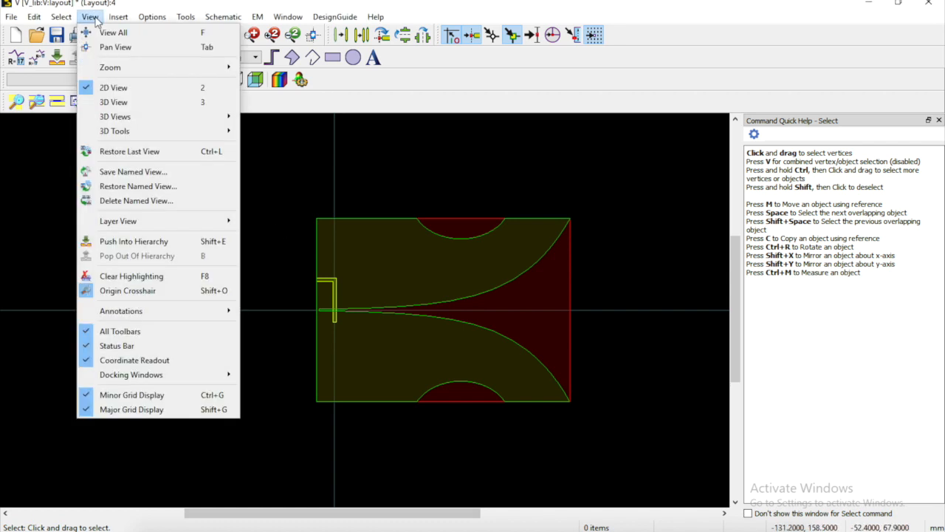
mouse_move(129, 375)
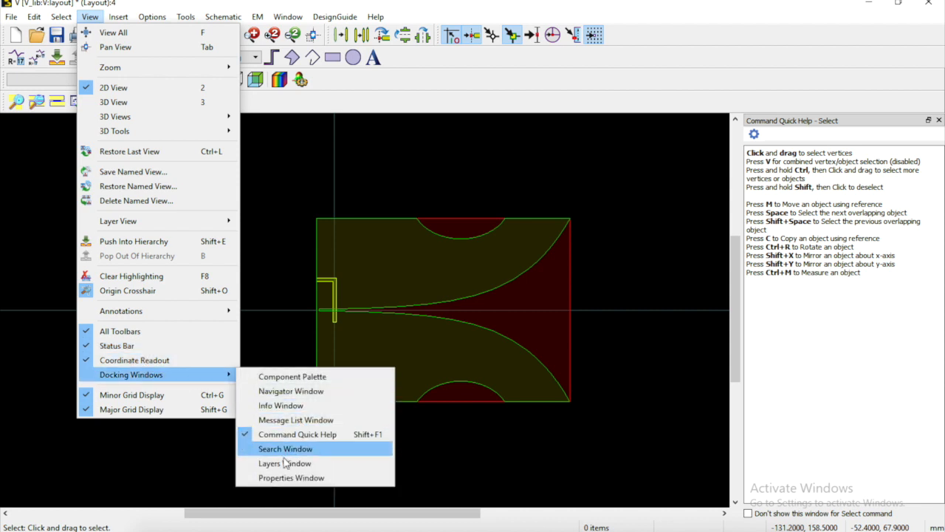
click(284, 464)
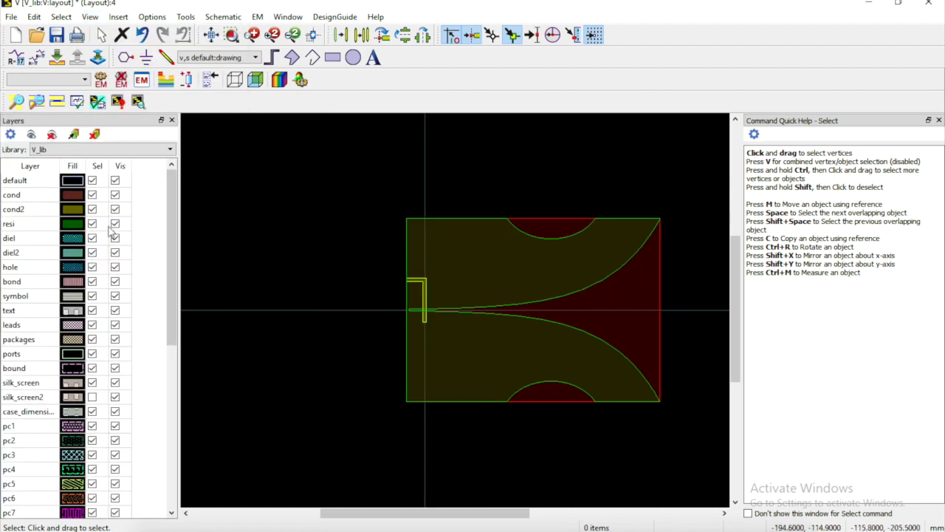
mouse_move(37, 206)
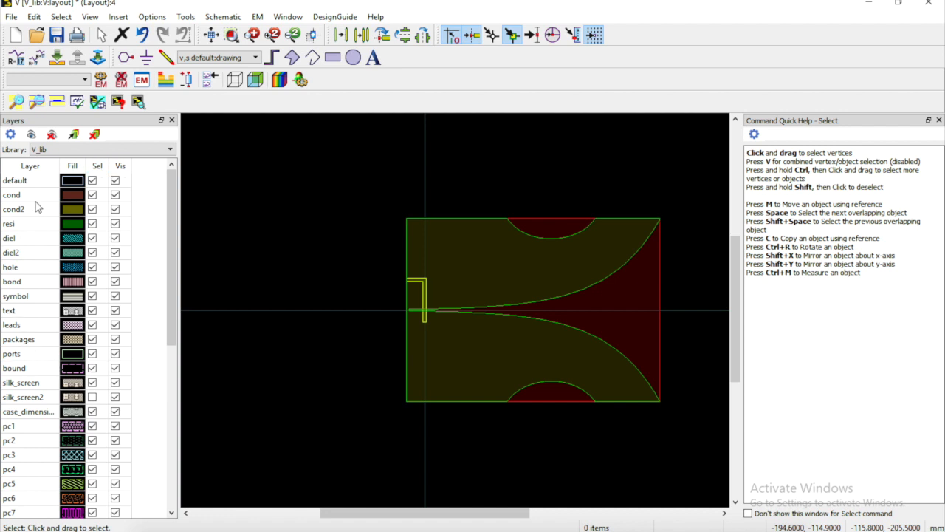
mouse_move(383, 201)
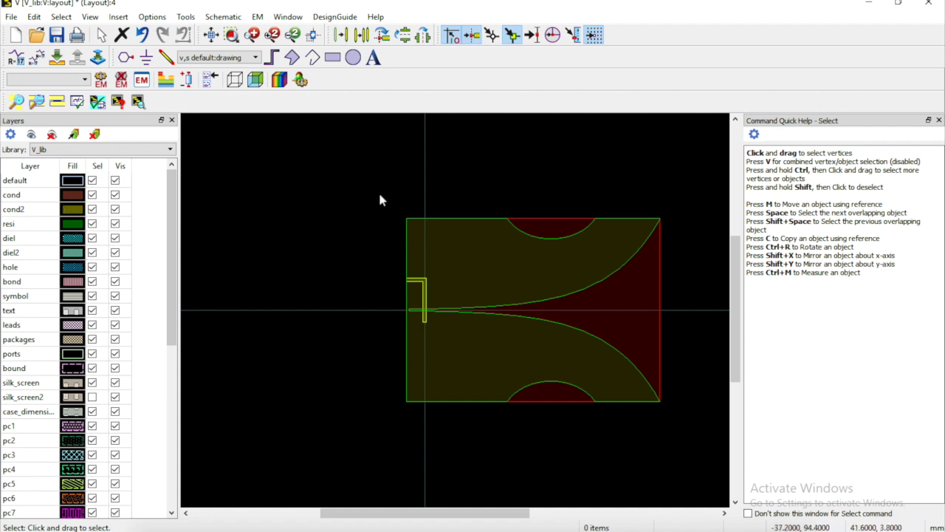
mouse_move(321, 110)
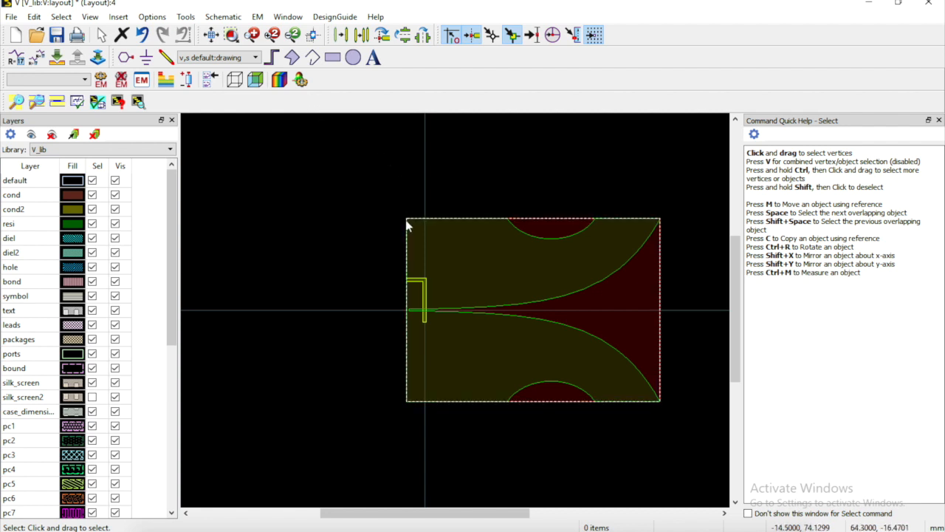
mouse_move(633, 408)
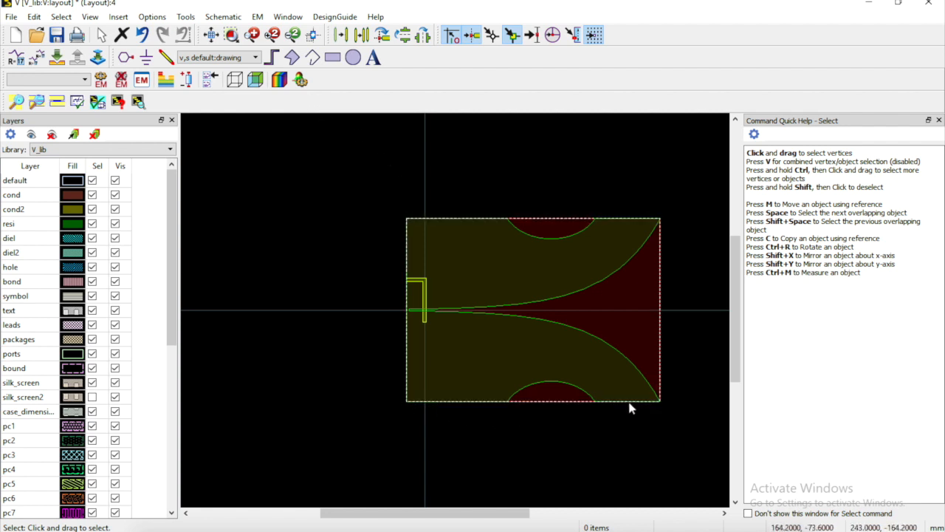
click(402, 410)
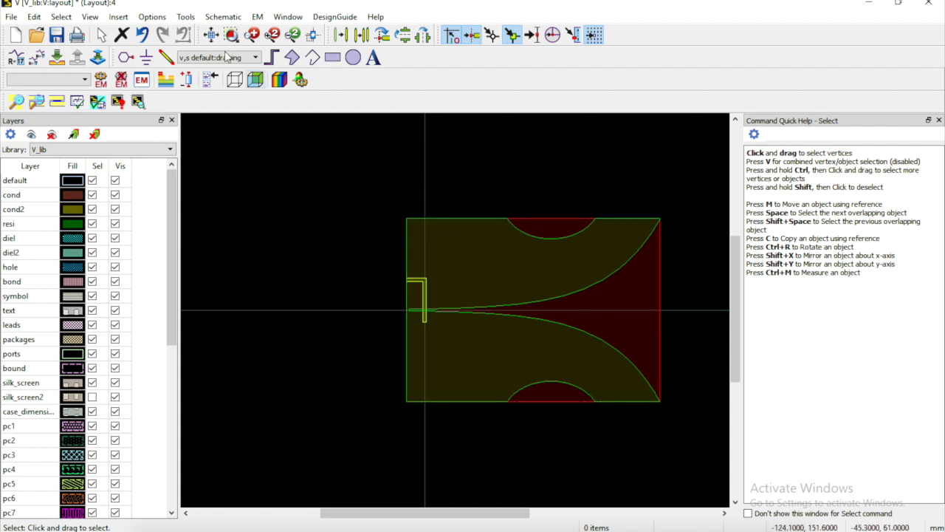
Rename layer 42 to Outline with a Bounding Area process role in Layer Definitions
click(151, 16)
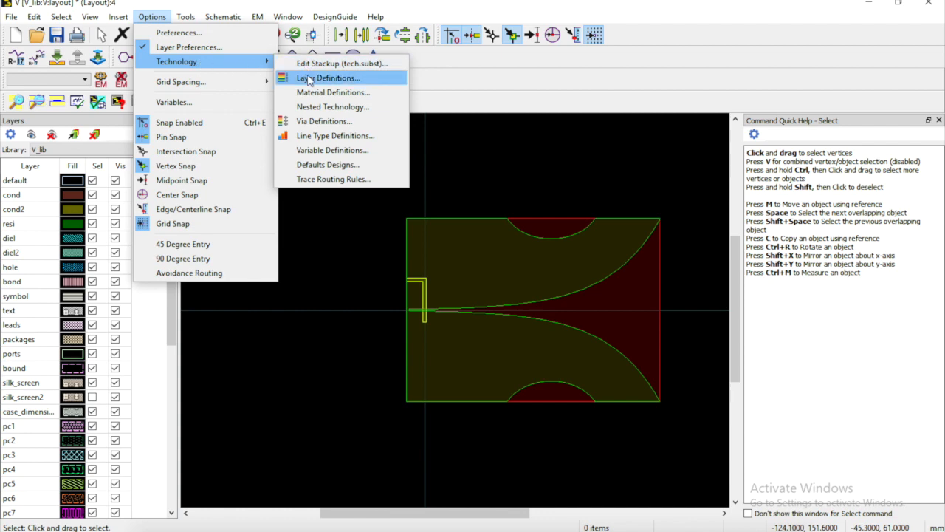
click(328, 77)
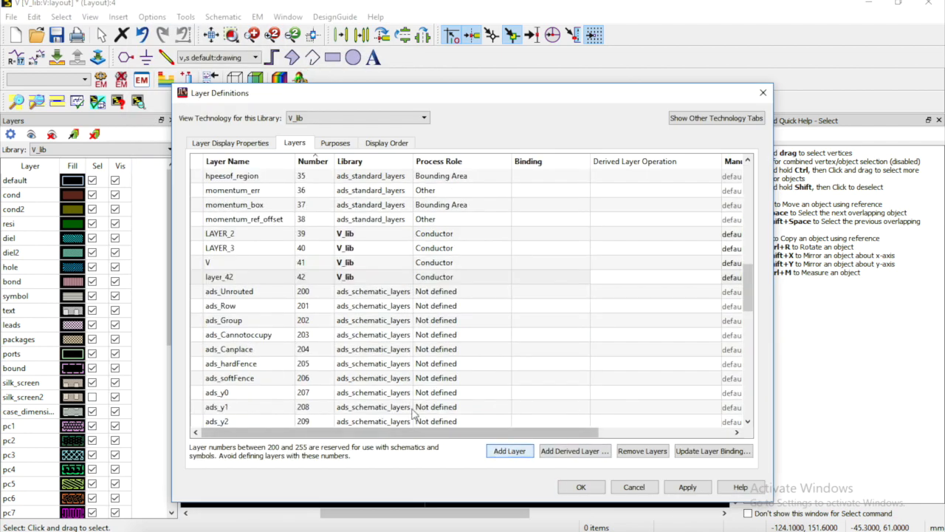
double_click(218, 276)
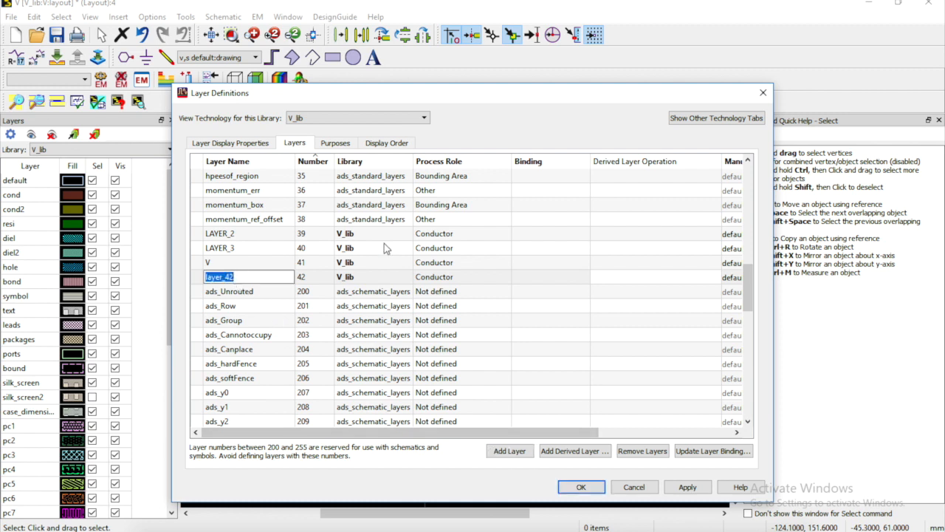
text(Outline)
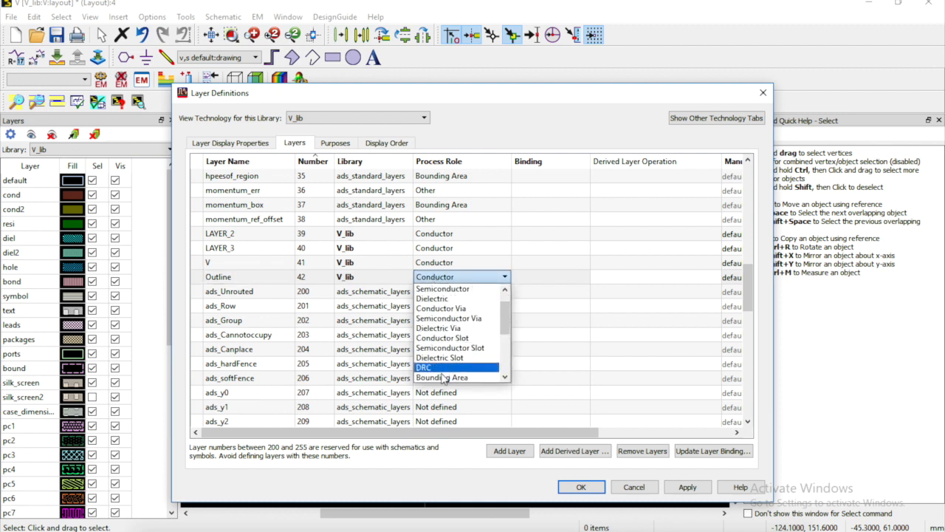
click(441, 377)
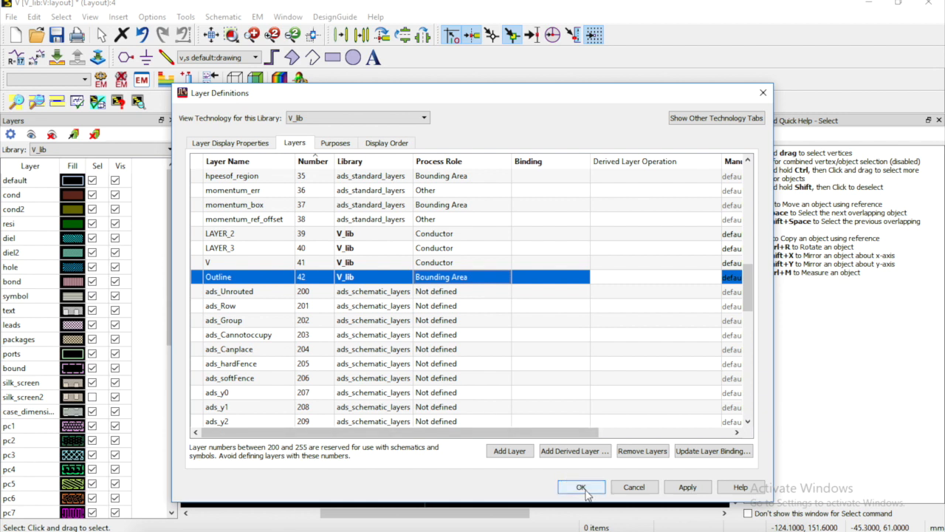
click(582, 488)
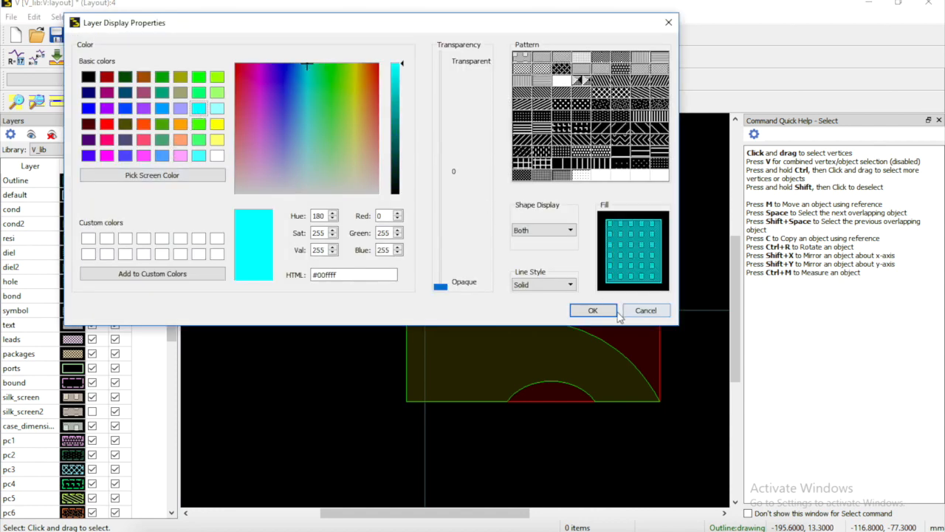
Confirm cyan for Outline and make it the active drawing layer
click(593, 310)
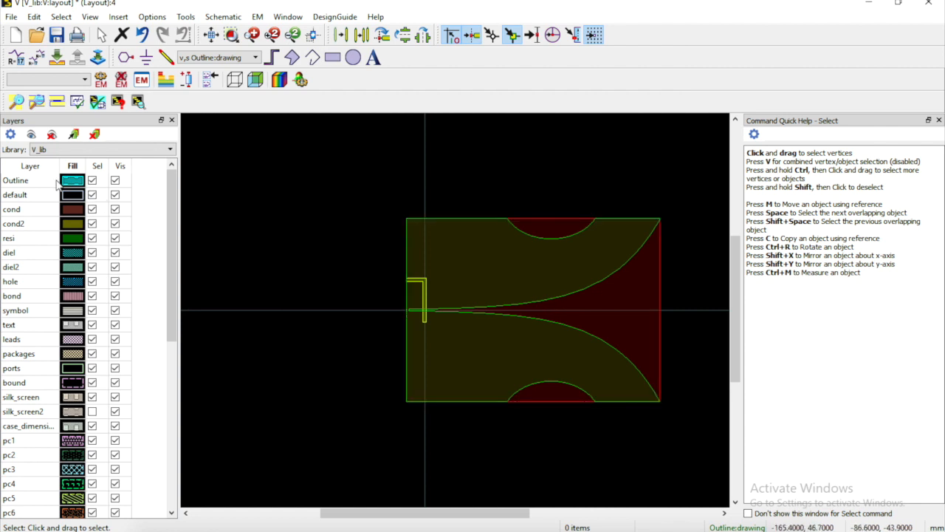
click(30, 180)
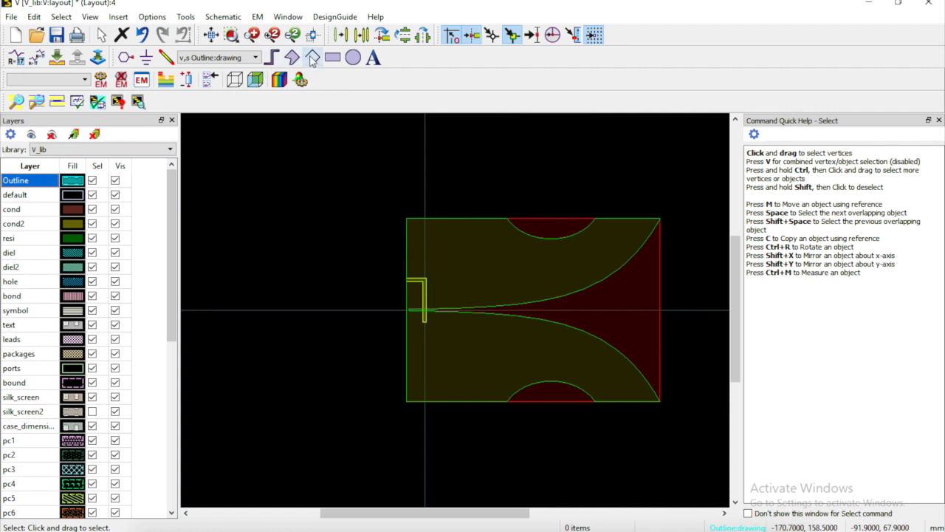
Start a polyline on the Outline layer to trace the board's rectangular border
click(313, 57)
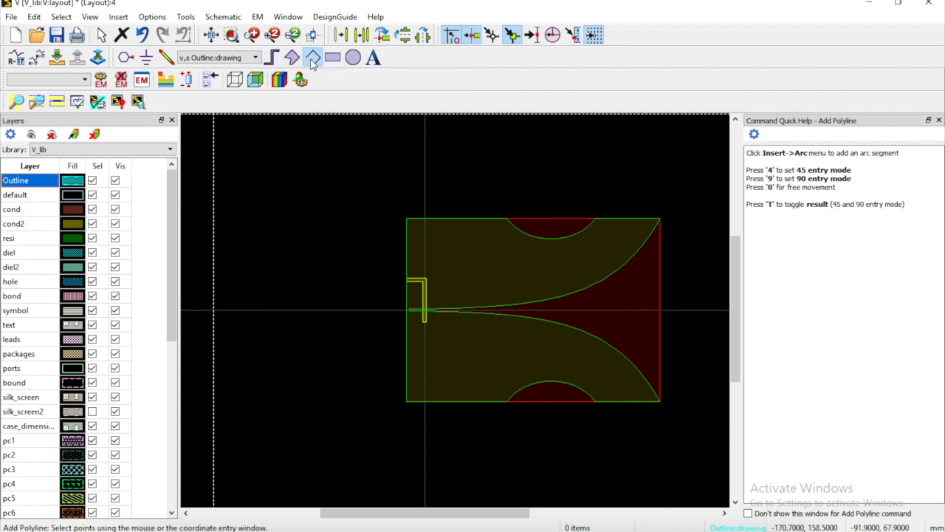
mouse_move(402, 201)
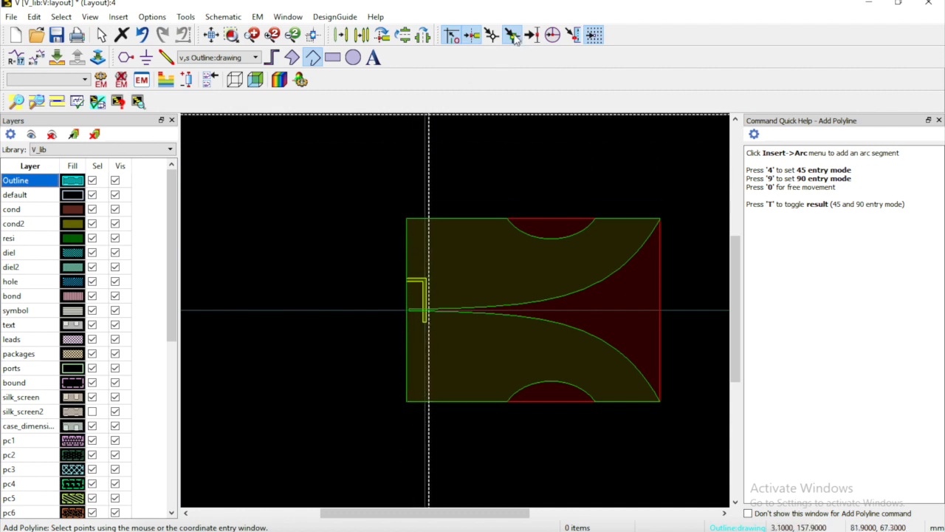
mouse_move(416, 204)
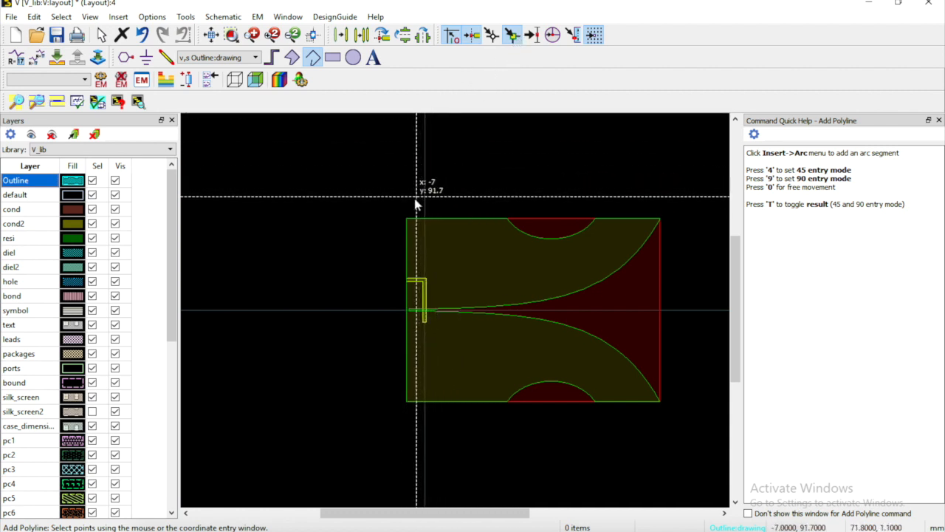
mouse_move(406, 228)
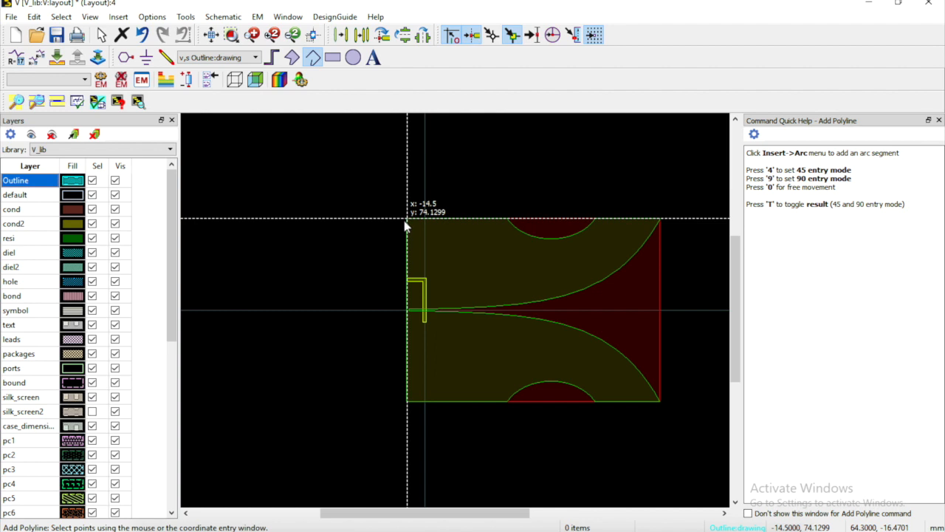
mouse_move(420, 221)
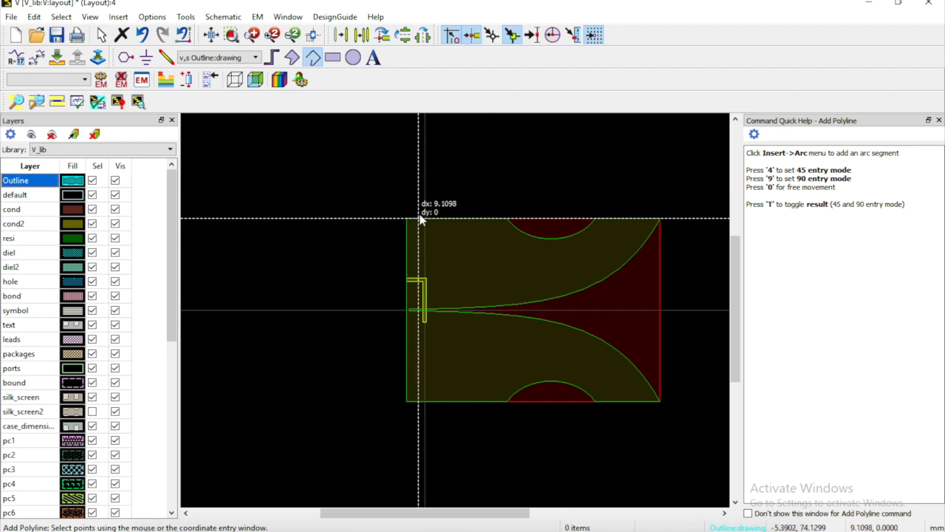
mouse_move(644, 221)
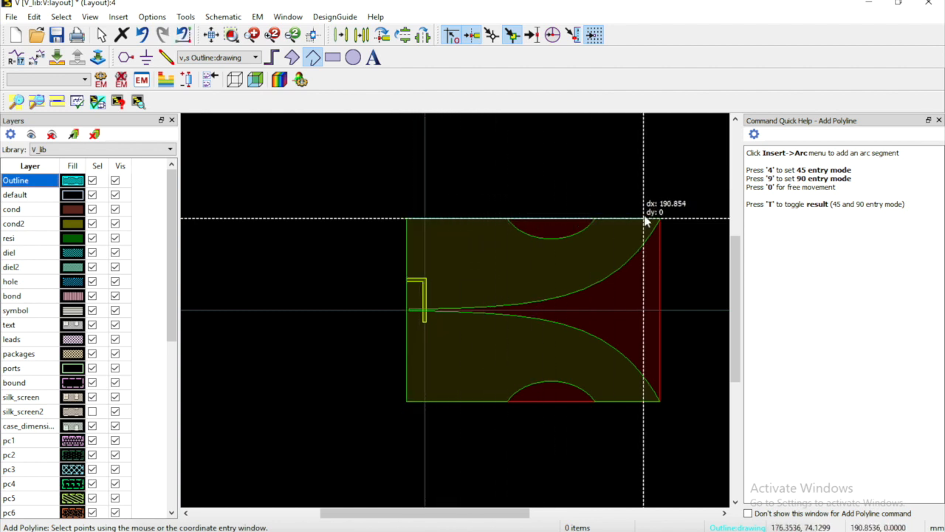
mouse_move(410, 417)
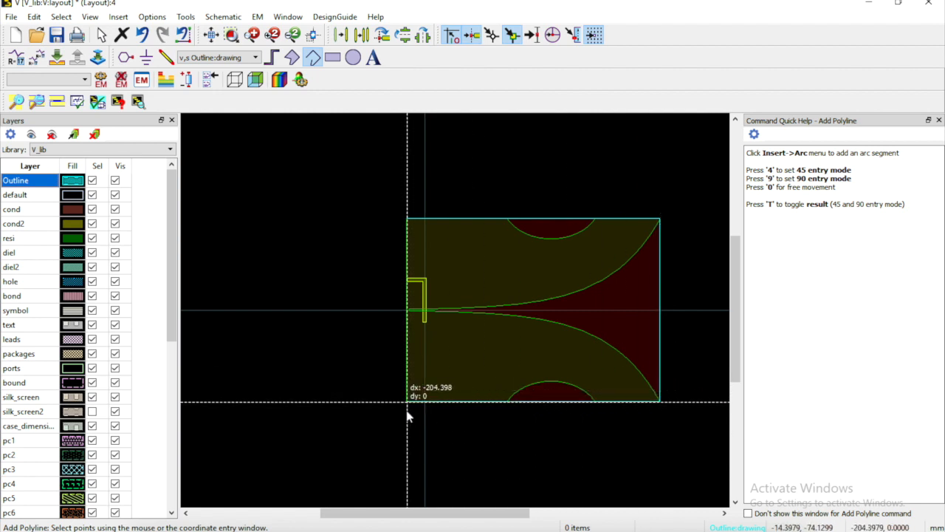
mouse_move(411, 228)
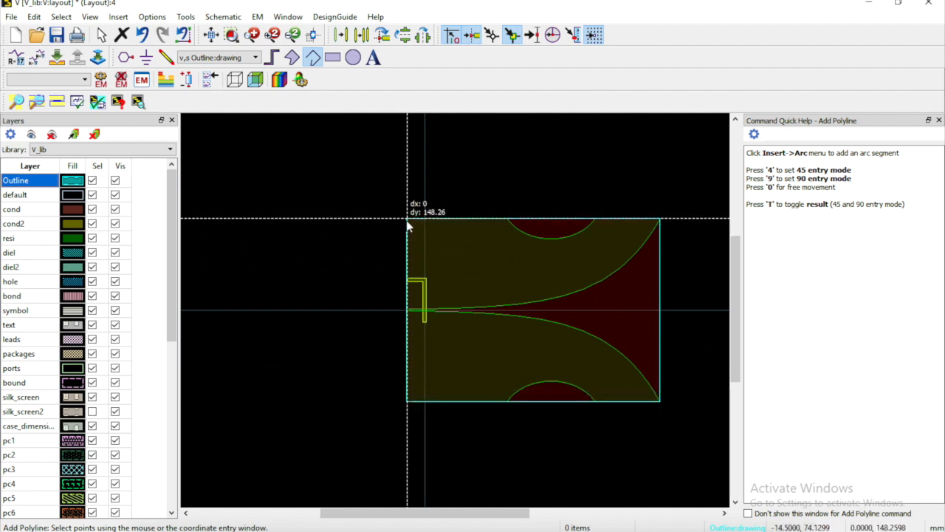
mouse_move(431, 180)
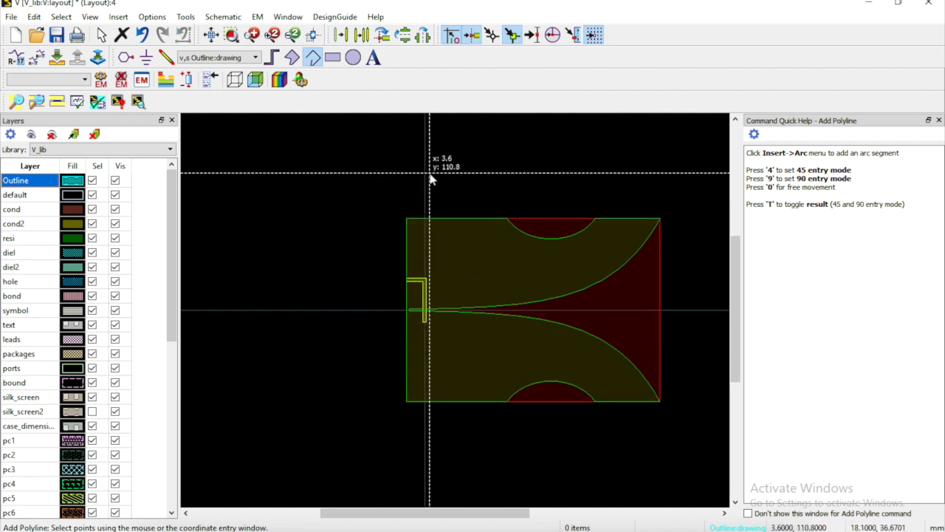
mouse_move(431, 171)
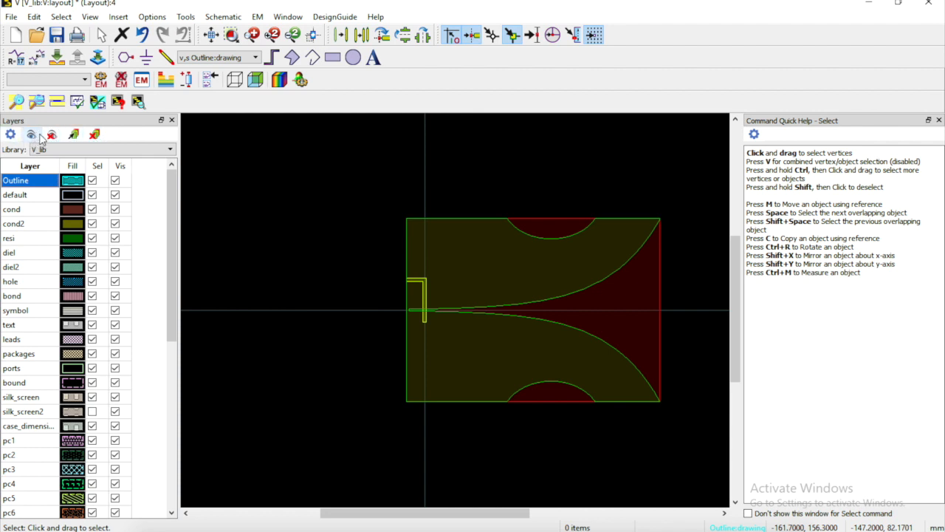
click(52, 133)
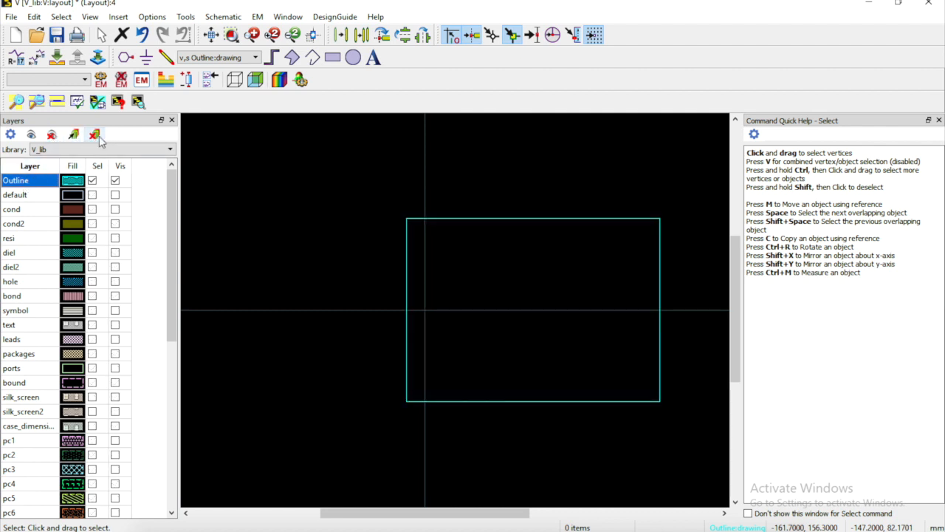
click(95, 134)
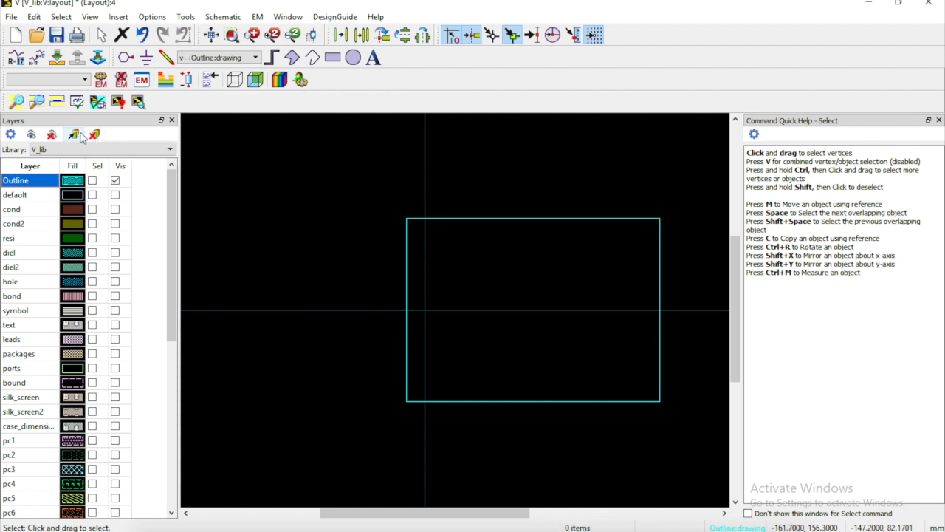
click(72, 133)
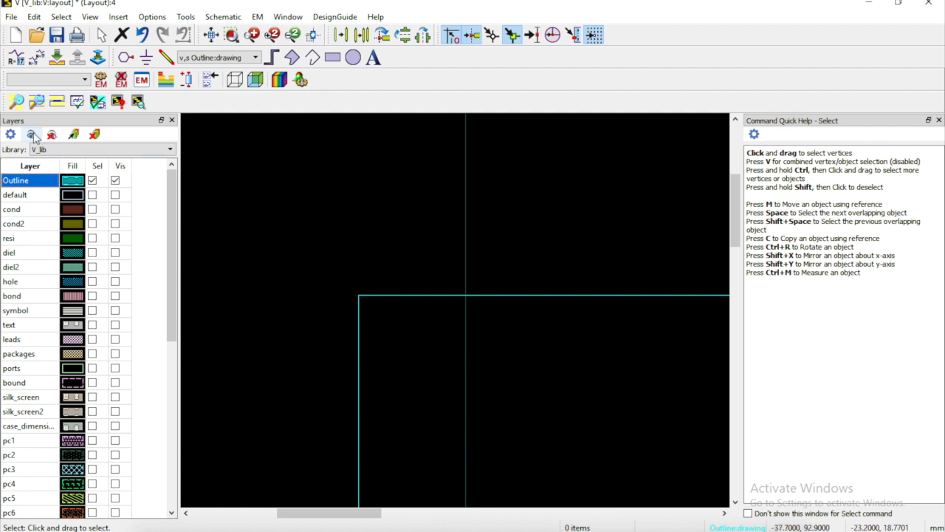
click(52, 133)
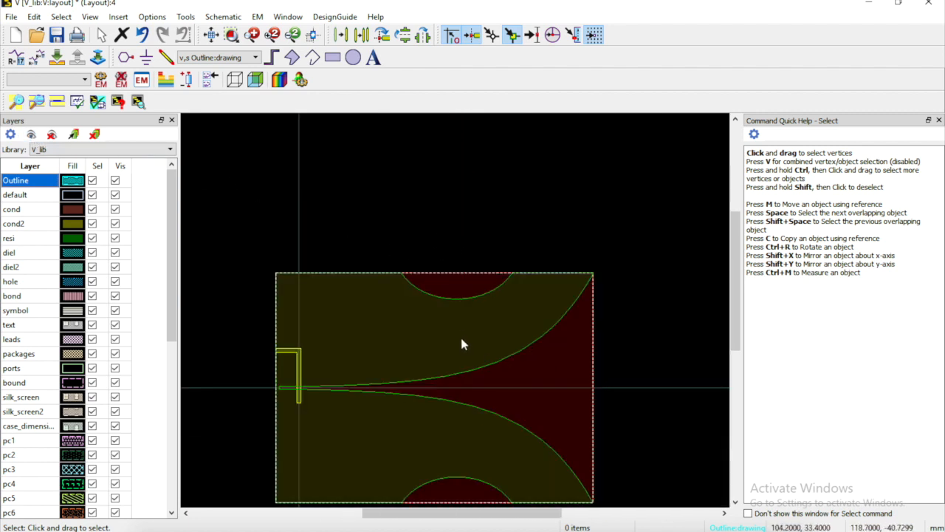
mouse_move(525, 384)
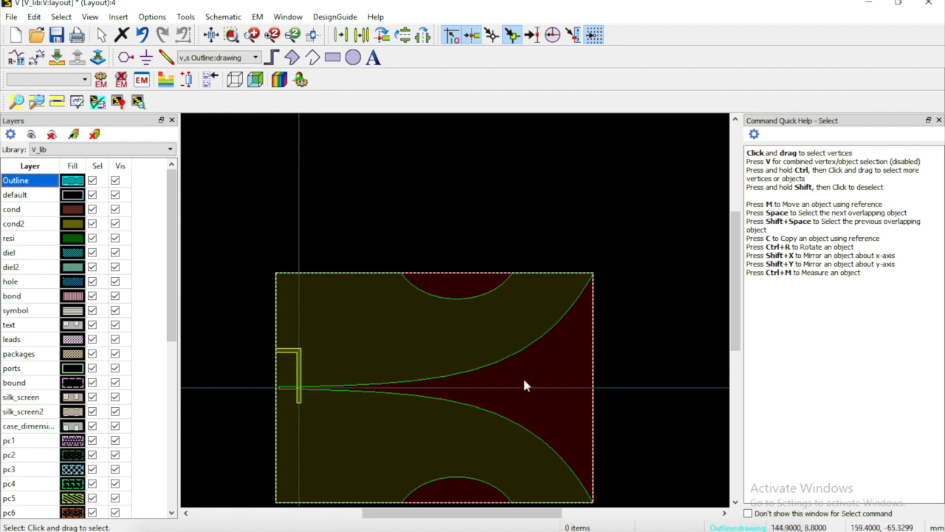
mouse_move(435, 313)
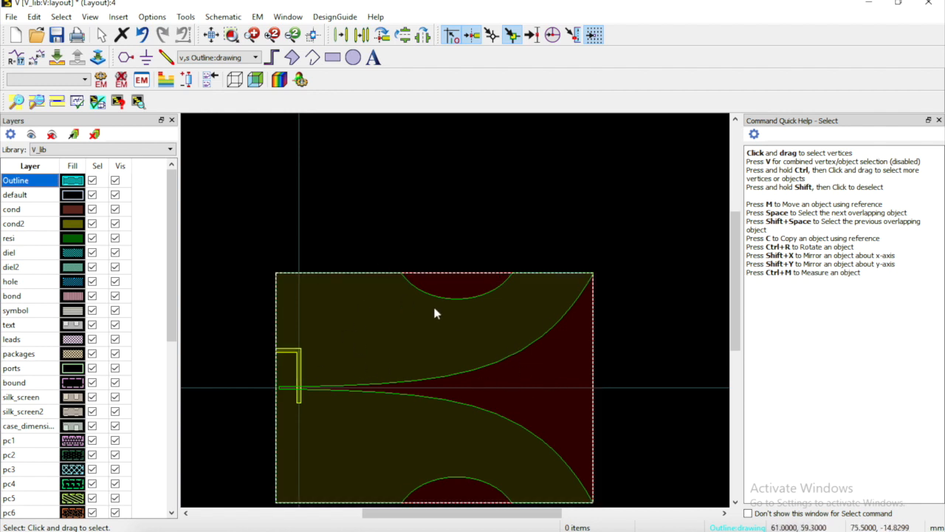
mouse_move(369, 432)
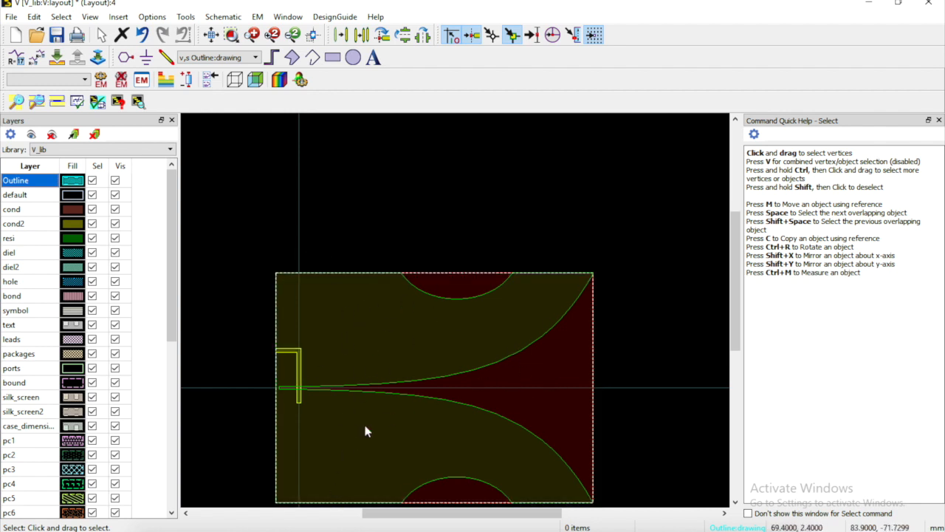
mouse_move(248, 360)
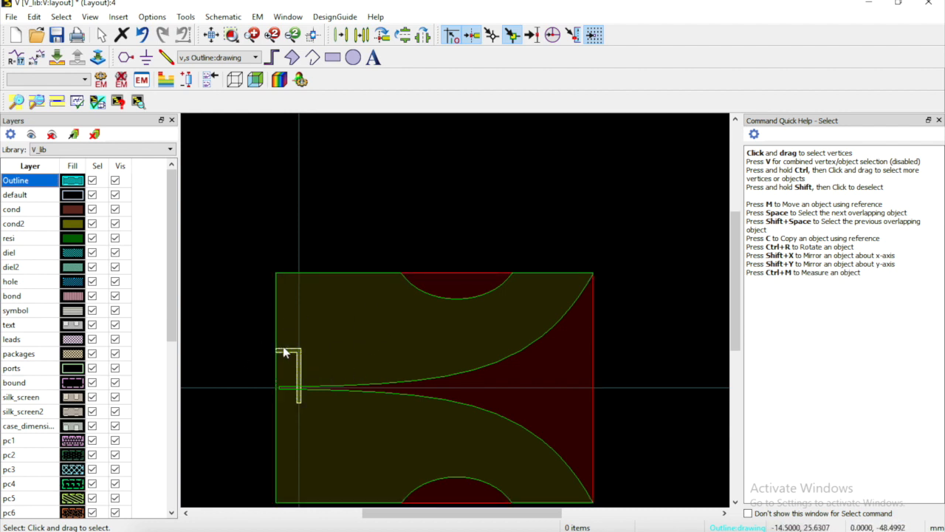
mouse_move(296, 356)
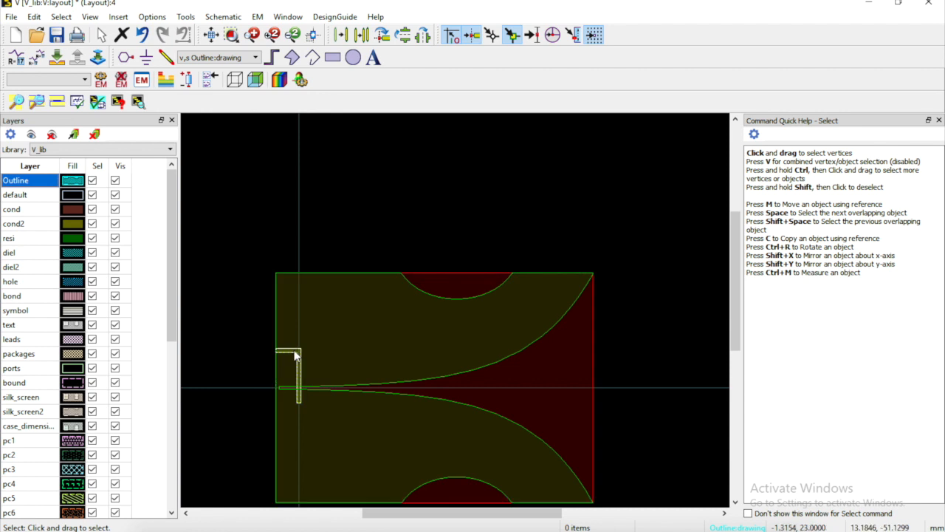
click(511, 351)
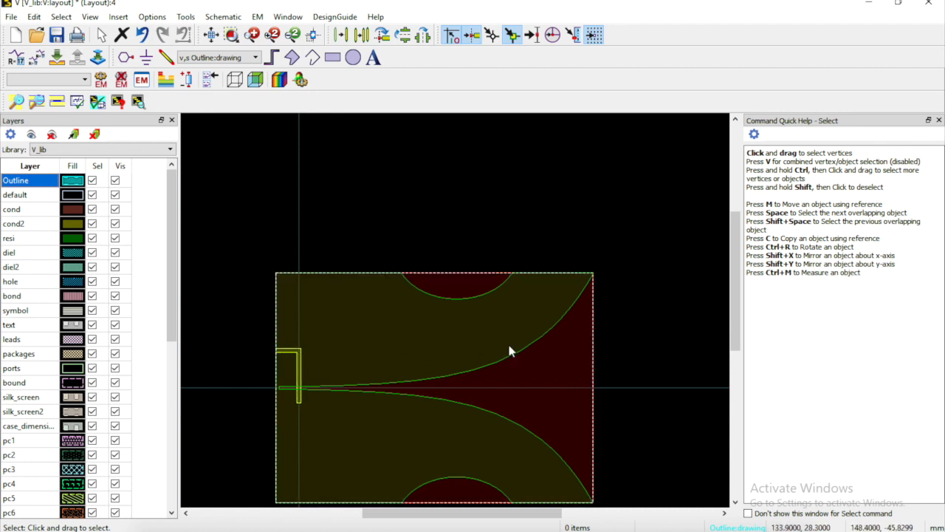
mouse_move(563, 378)
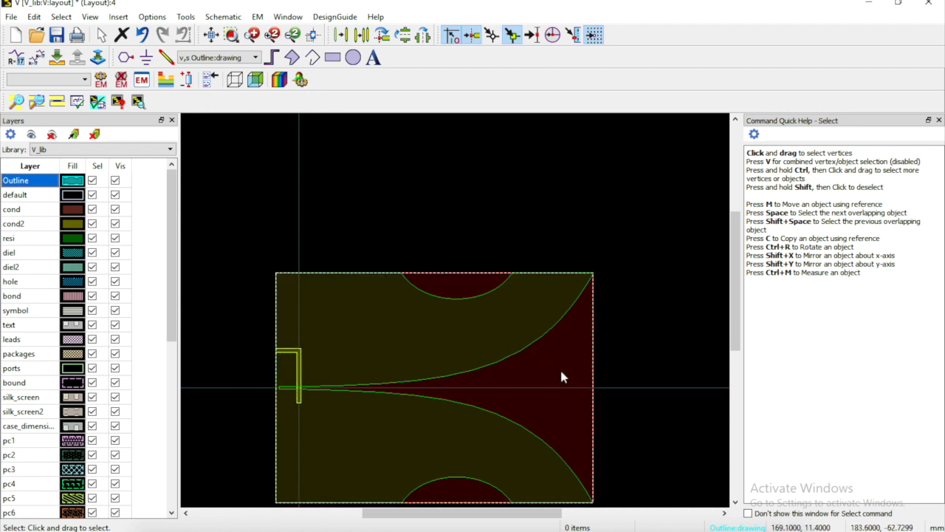
mouse_move(383, 294)
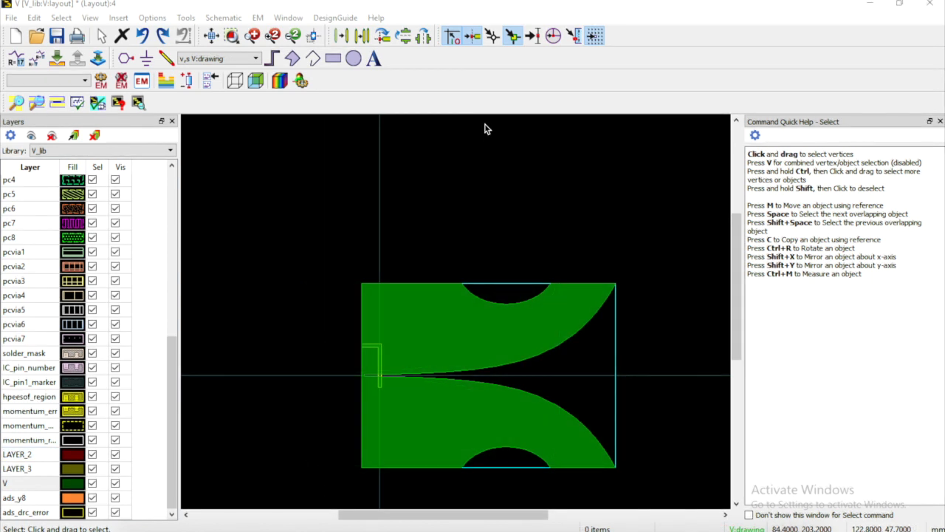
Make LAYER_3 the current drawing layer and bring up the Technology settings
click(425, 303)
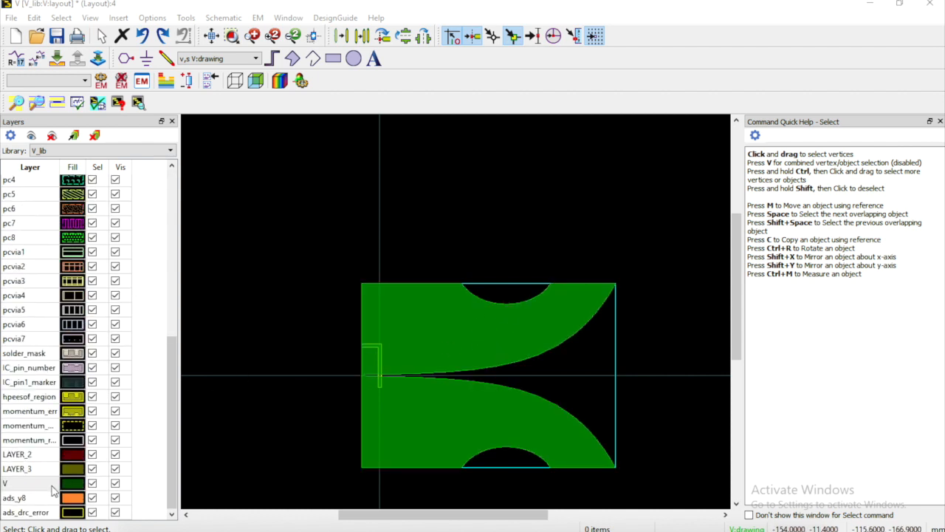
click(18, 454)
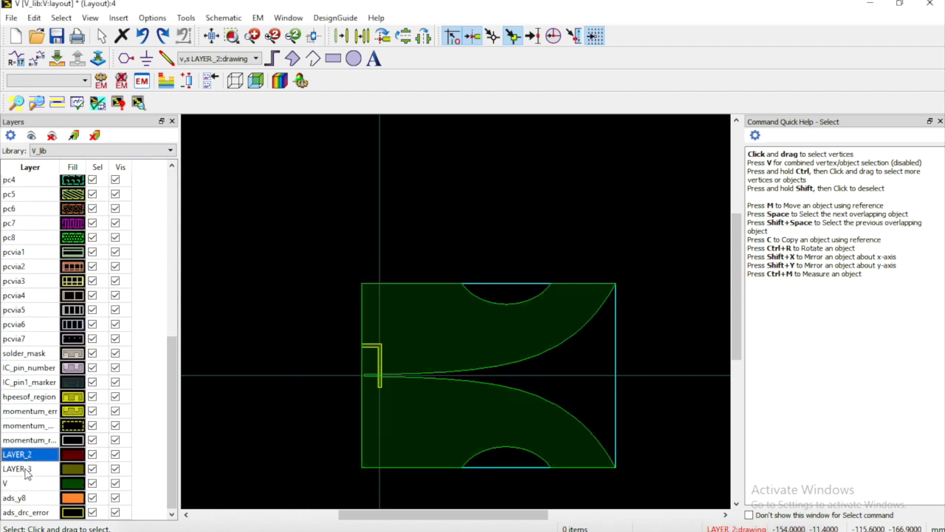
click(17, 468)
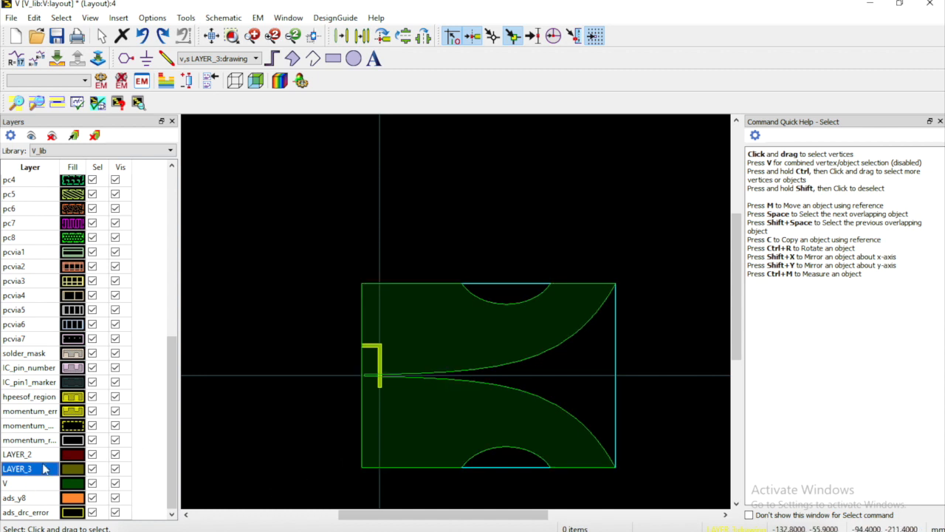
mouse_move(132, 265)
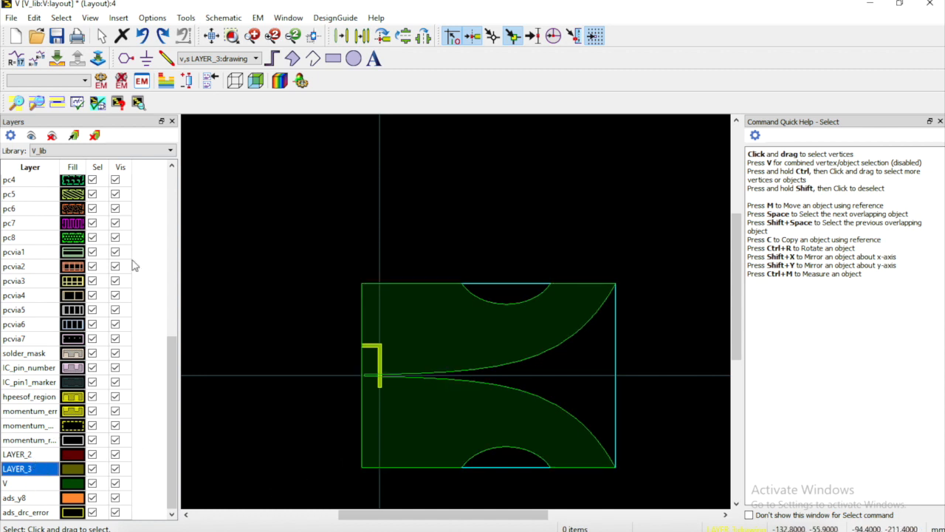
click(152, 17)
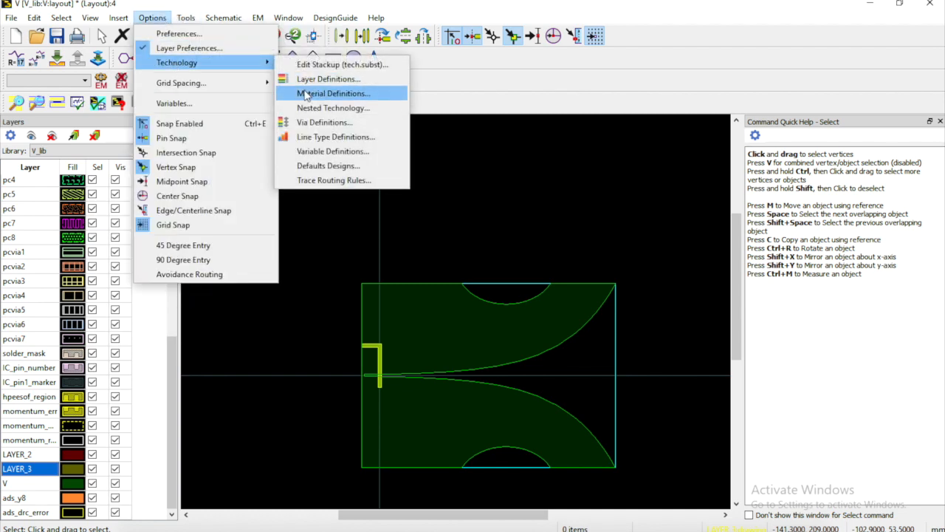
In Layer Definitions, rename layer 43 to Top with binding Top
click(328, 80)
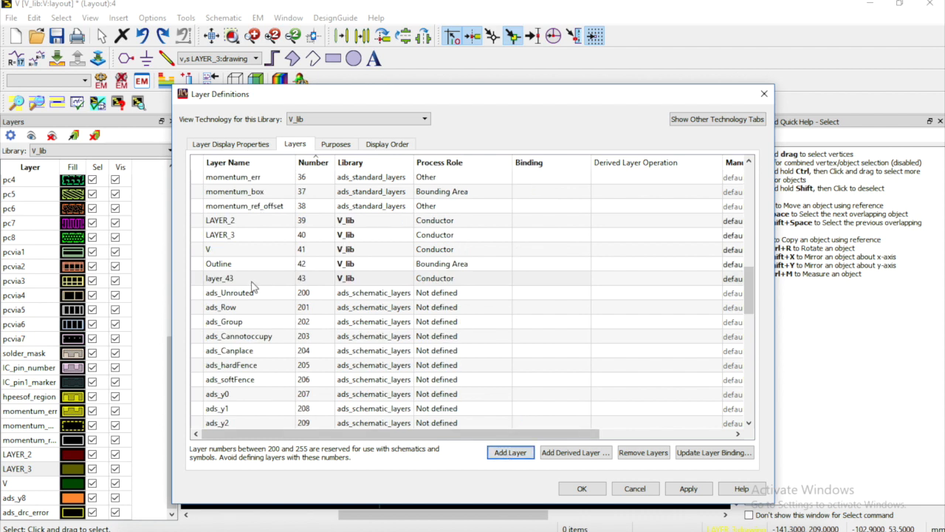
text(top)
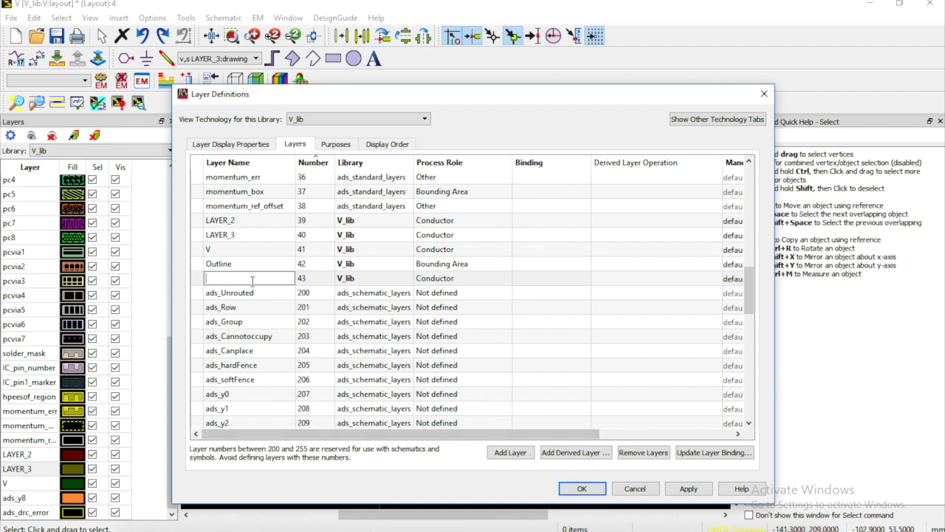
text(Top)
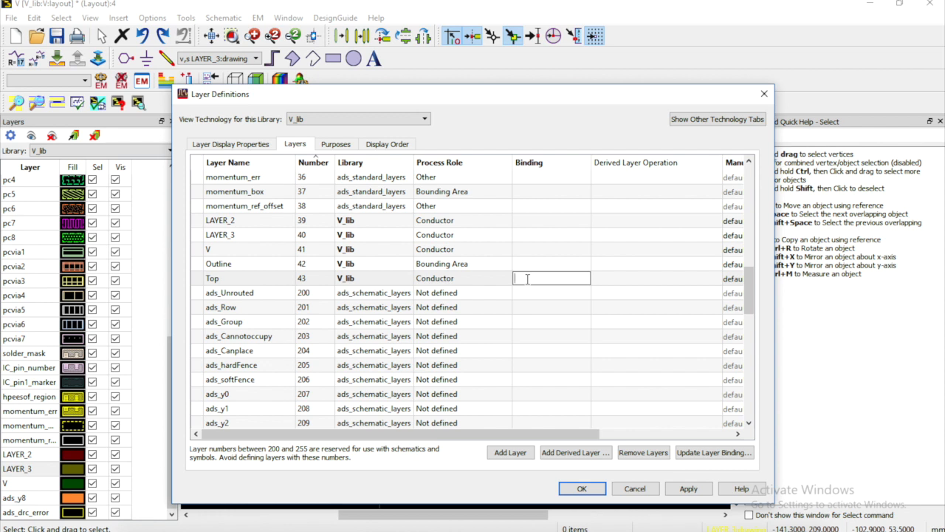
text(Top)
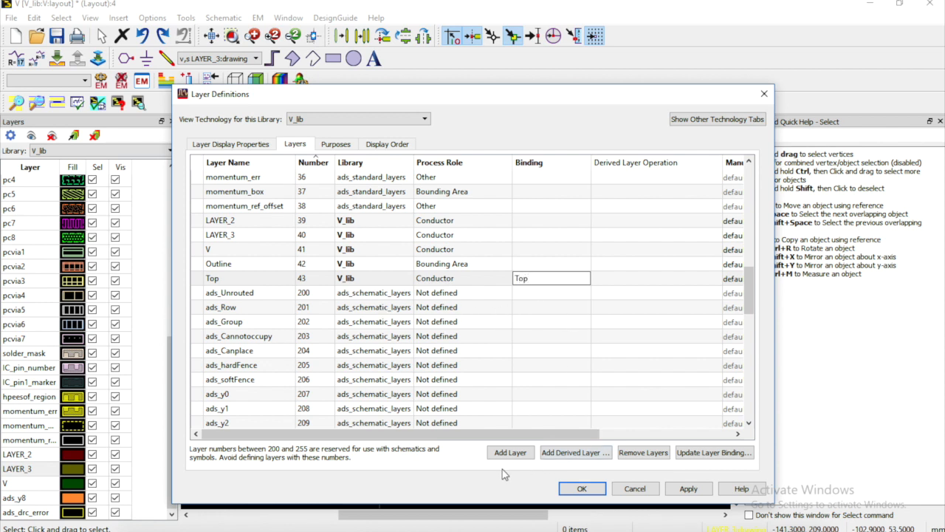
Add layer 44 named Bottom with binding Bottom and apply the definitions
click(510, 452)
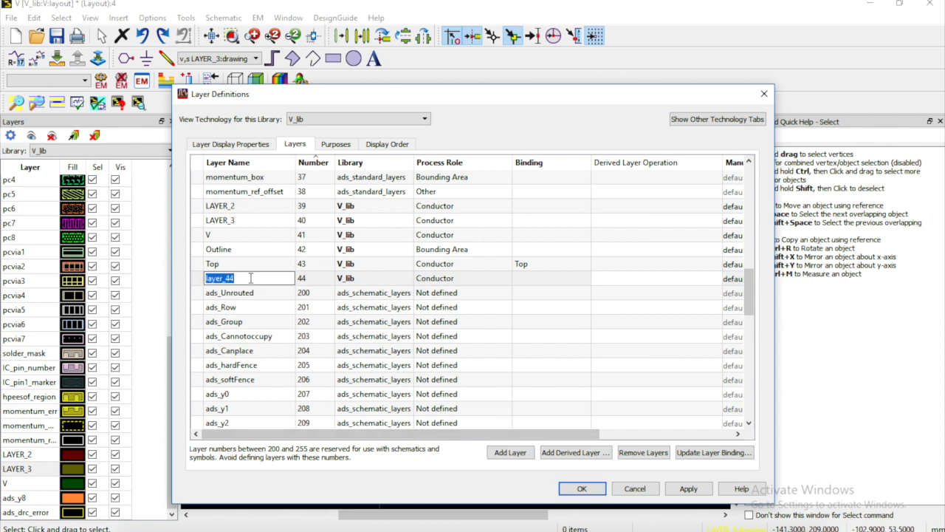
text(Bottom)
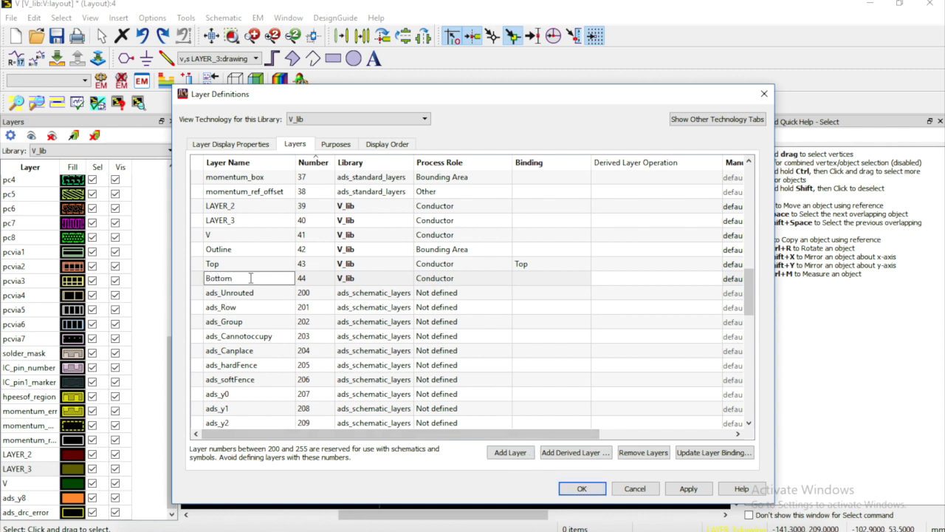
click(550, 278)
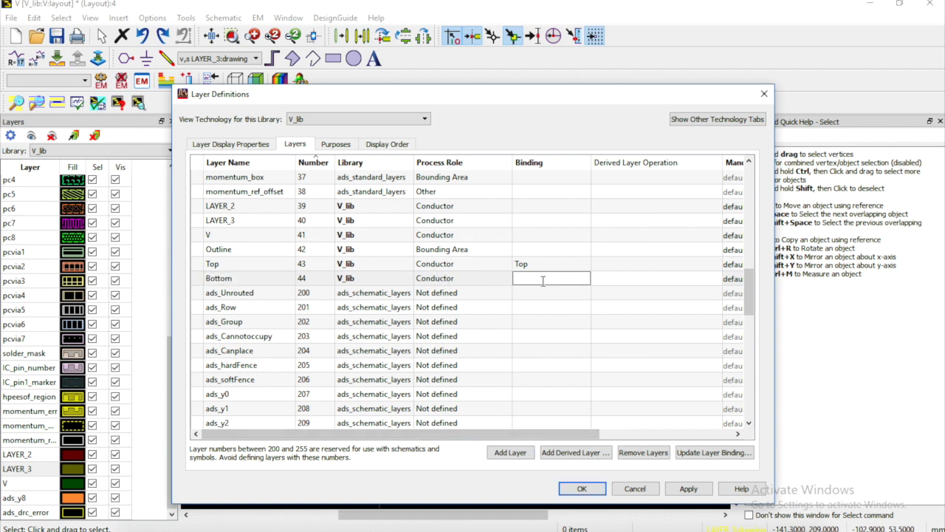
text(Bottom)
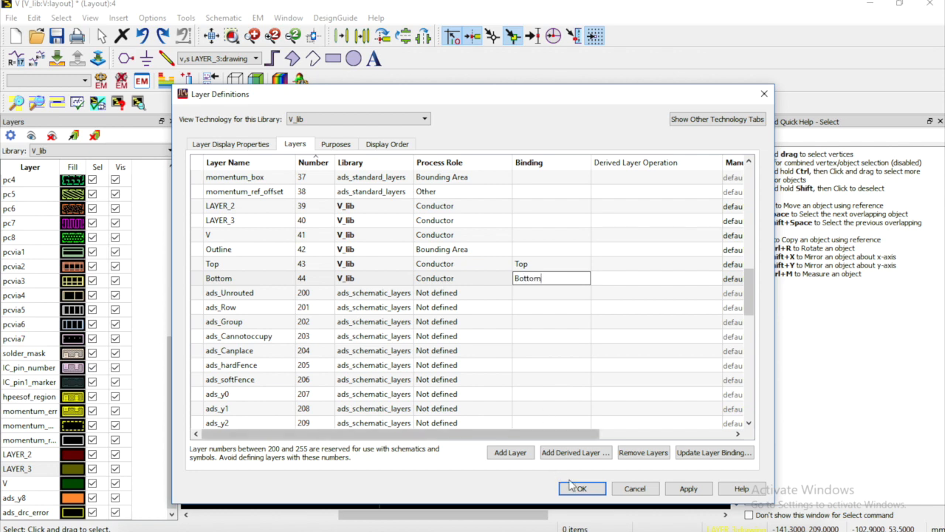
click(581, 488)
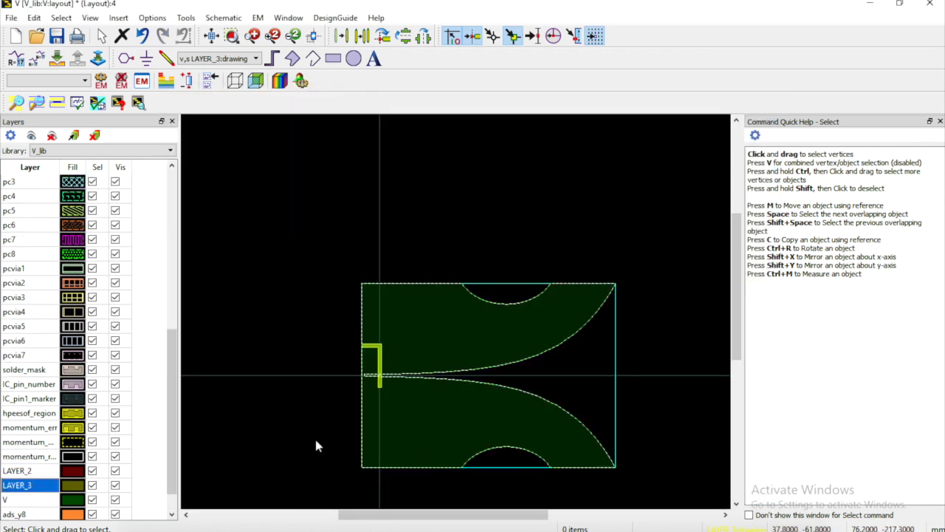
Move the antenna polygon from layer V onto Top:drawing via its properties
scroll(up, 3)
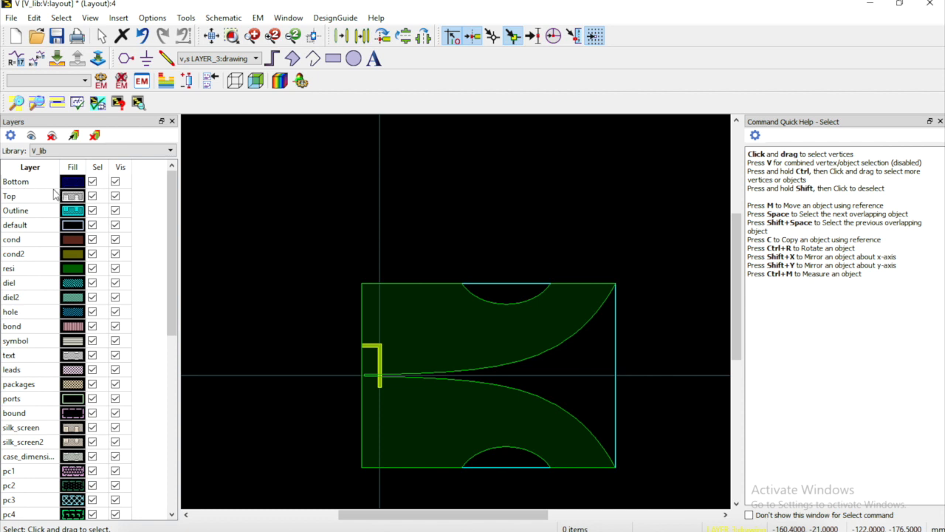
mouse_move(268, 251)
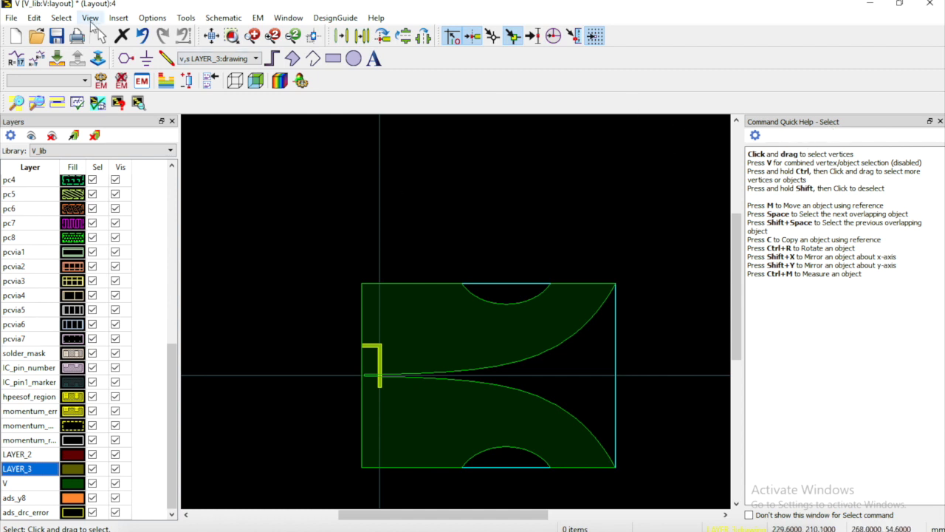
click(90, 18)
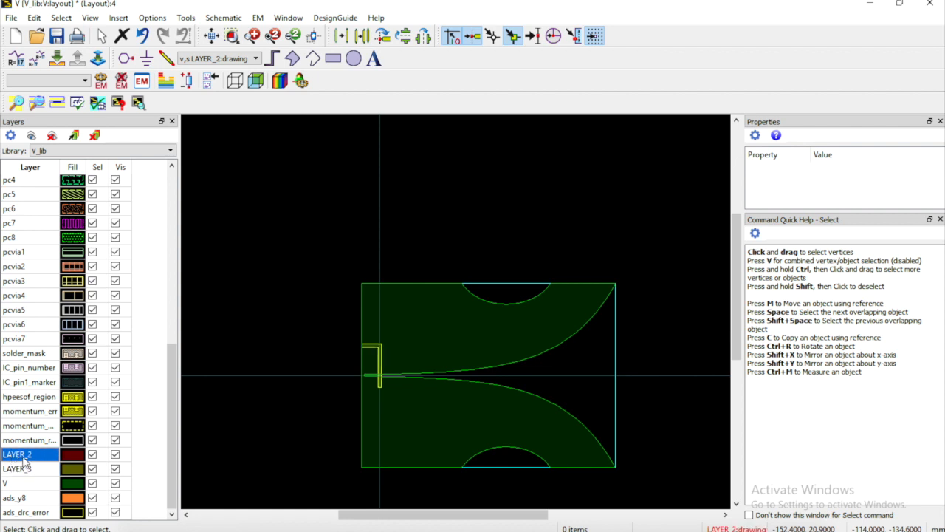
click(15, 482)
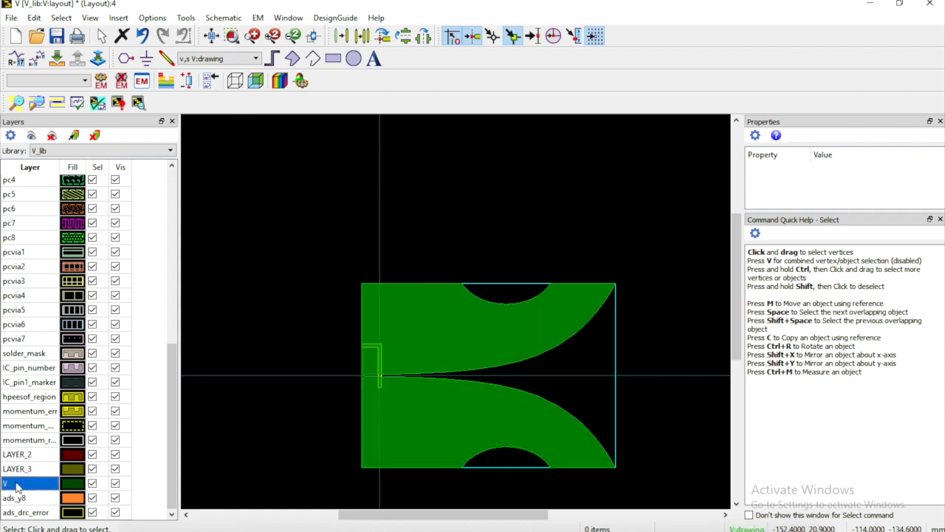
click(115, 481)
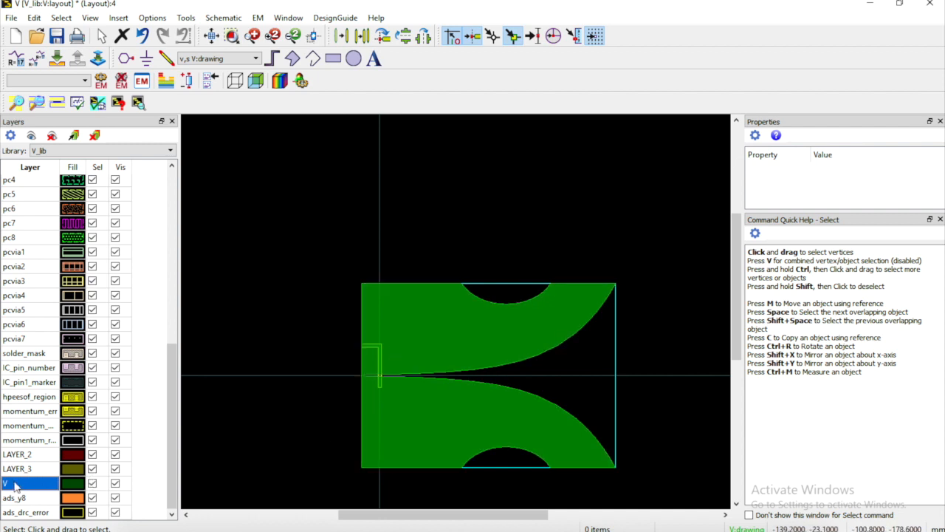
double_click(72, 483)
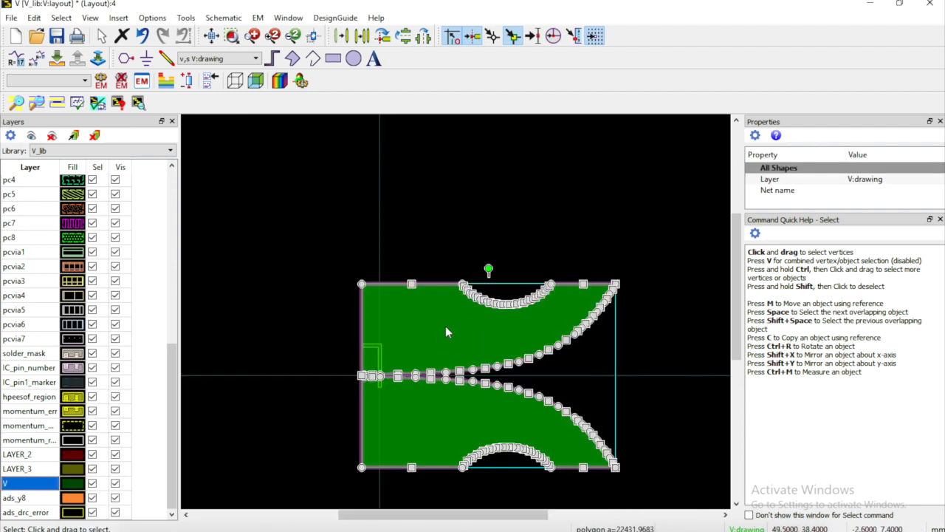
mouse_move(854, 185)
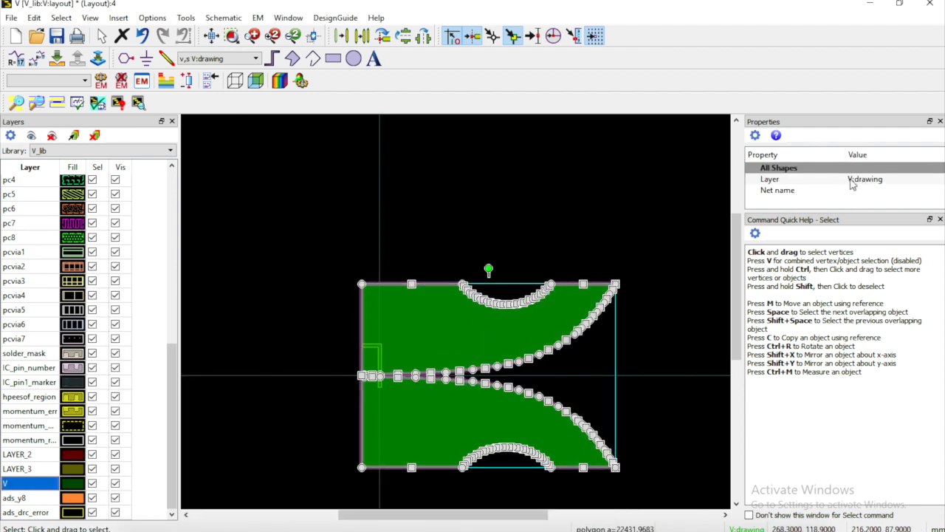
click(769, 179)
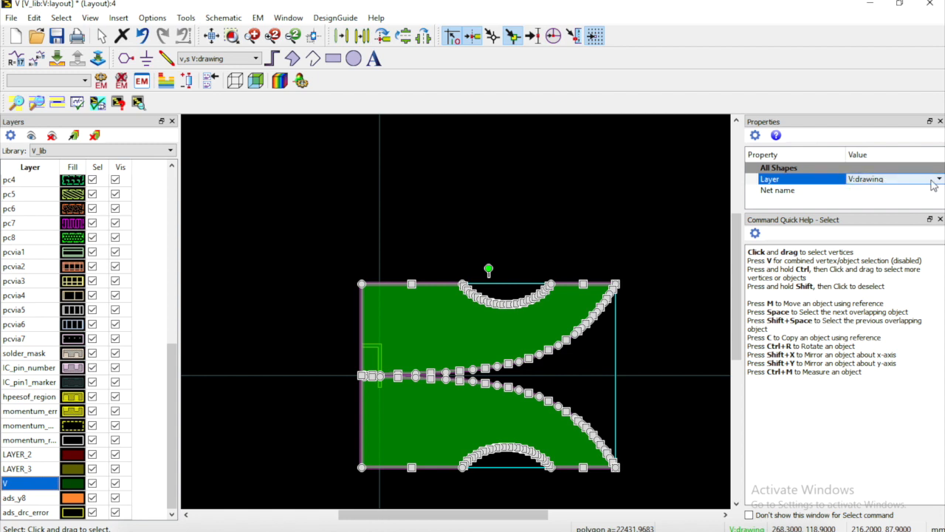
click(936, 179)
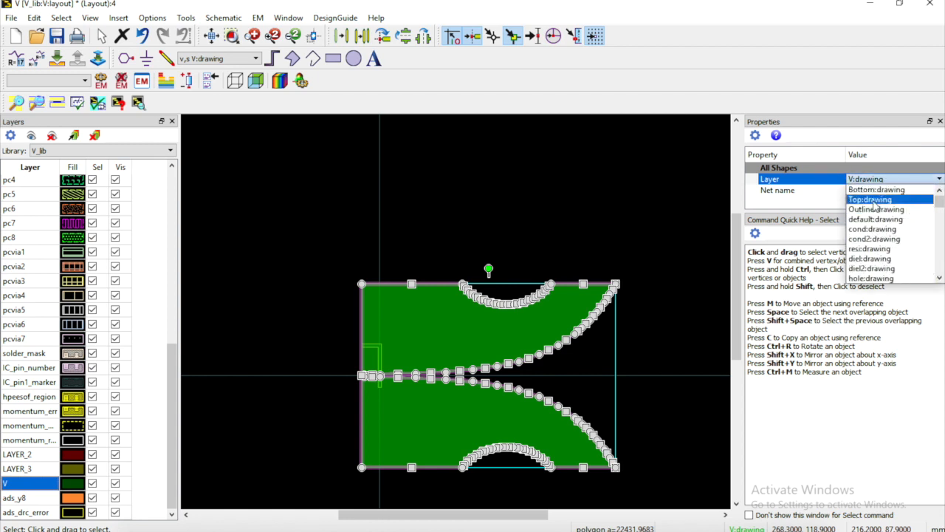
click(870, 199)
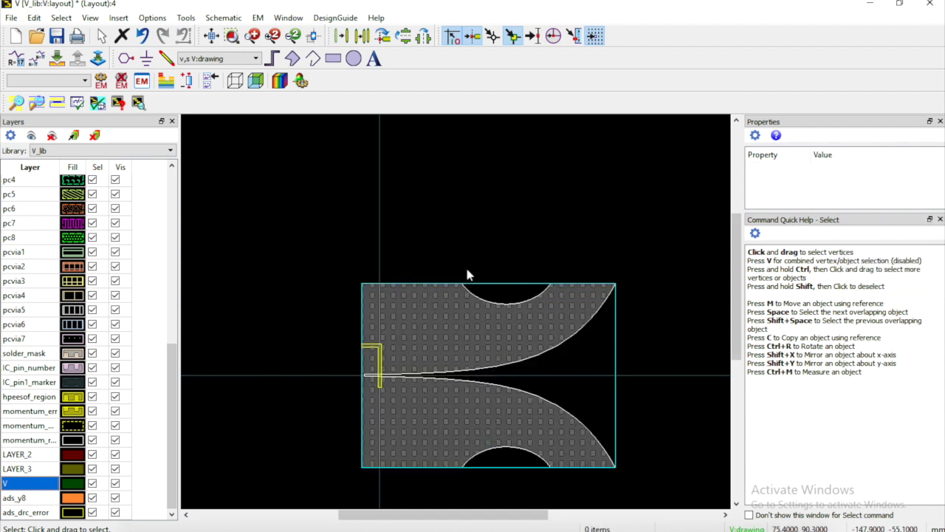
Give the Top layer a solid blue fill in its display properties
scroll(up, 3)
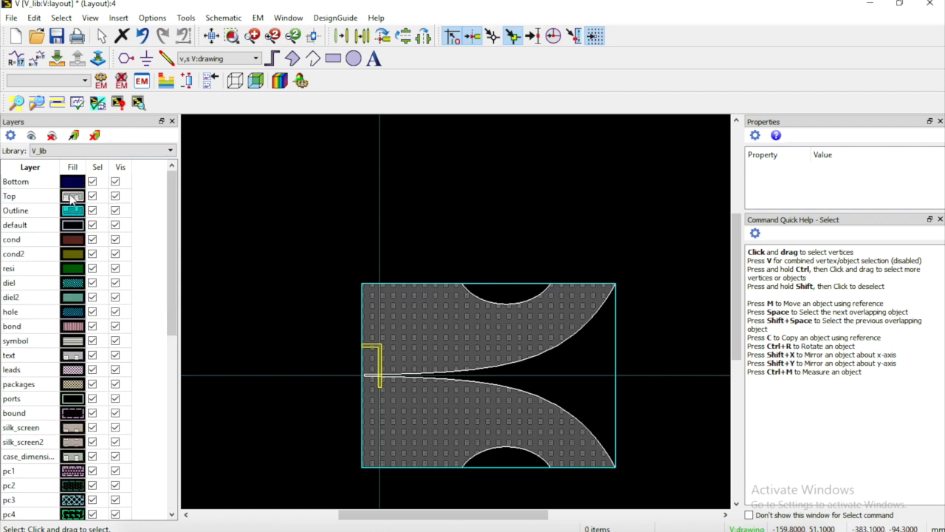
double_click(72, 195)
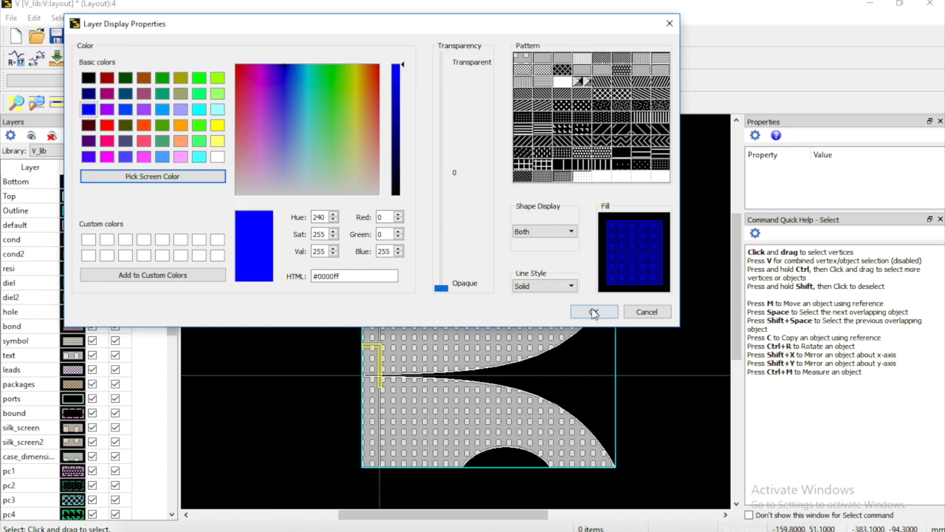
click(594, 310)
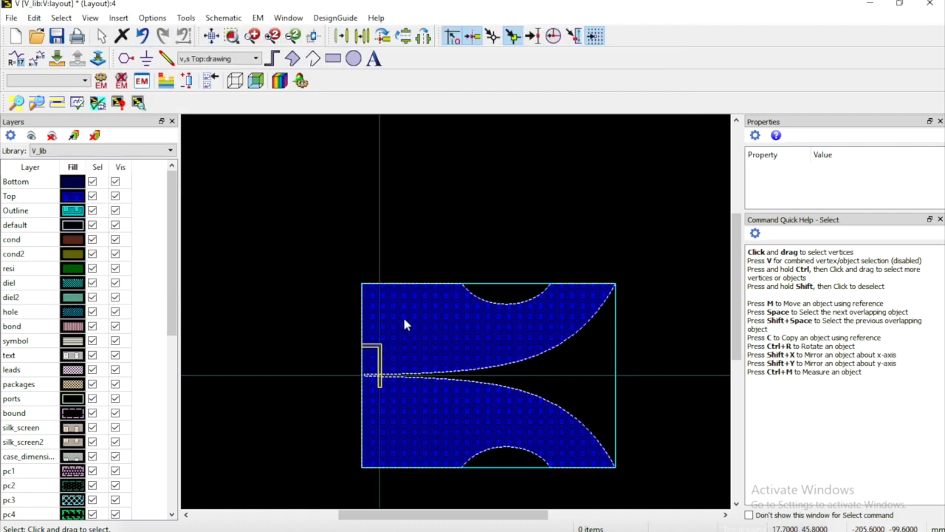
scroll(down, 3)
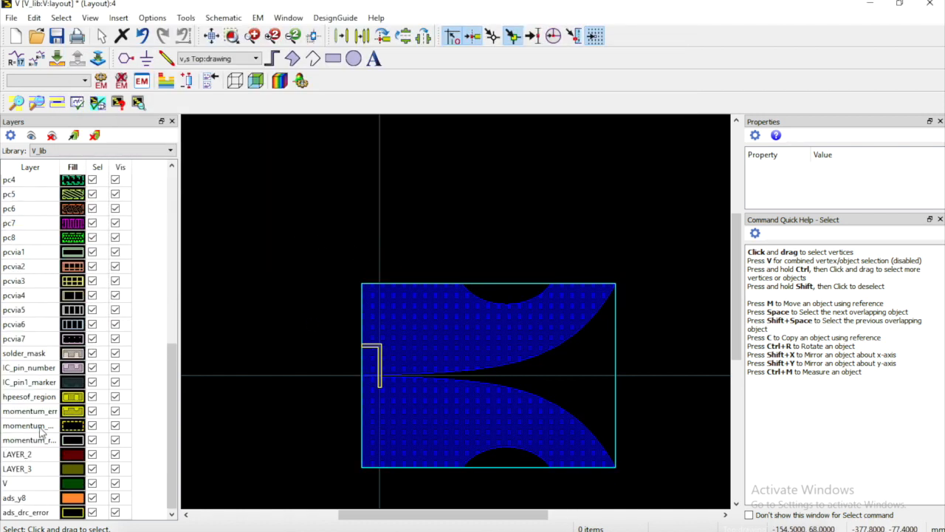
Move the feed line from LAYER_3 onto the Bottom layer and apply the layer display colours
click(18, 454)
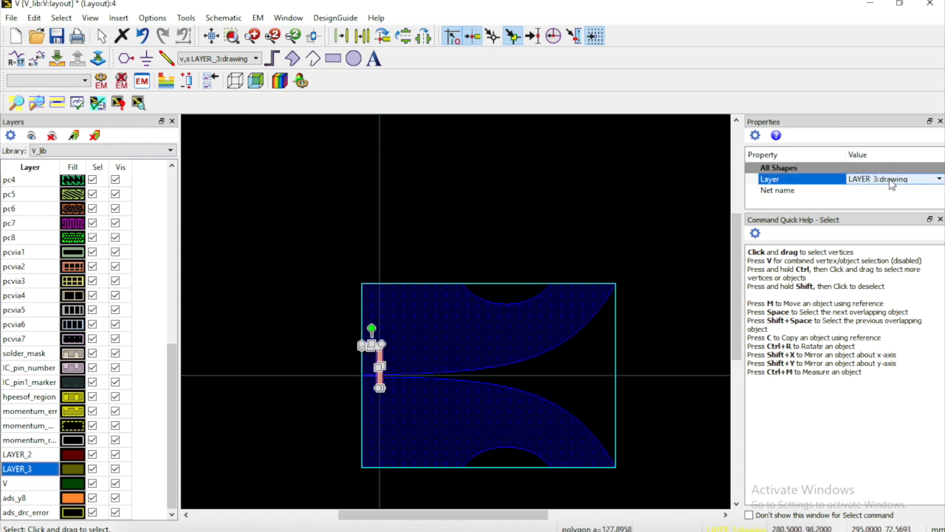
click(940, 179)
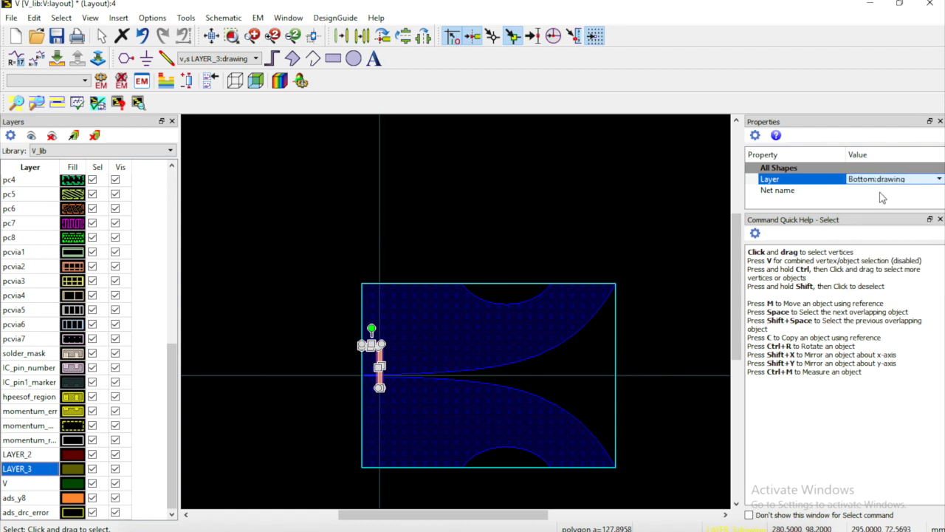
click(488, 214)
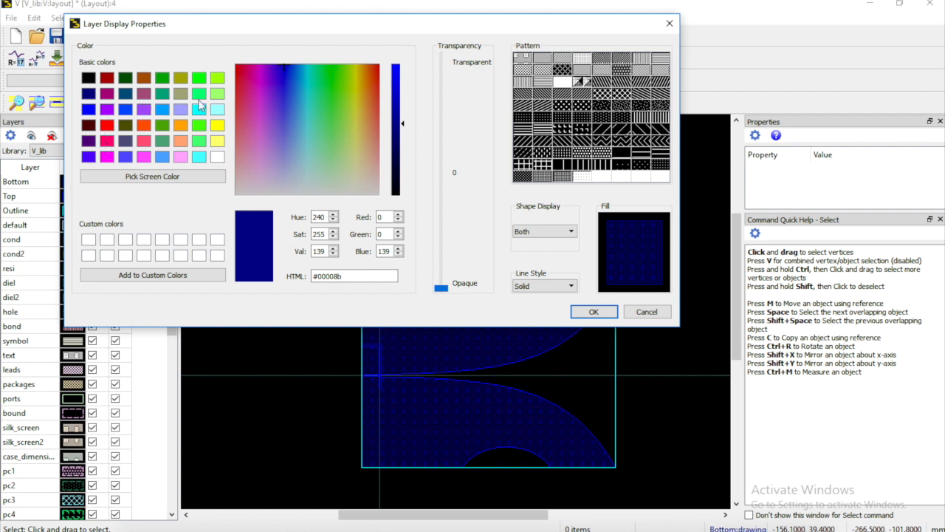
click(593, 310)
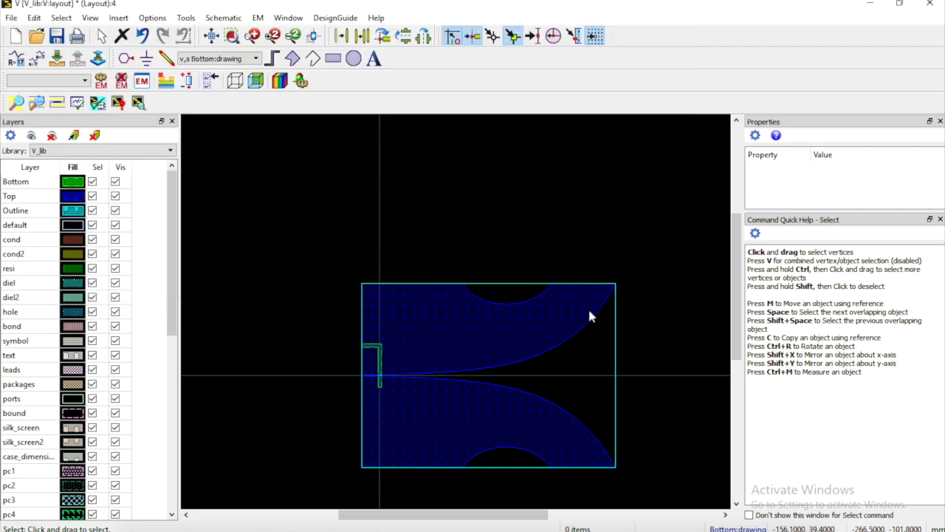
mouse_move(547, 208)
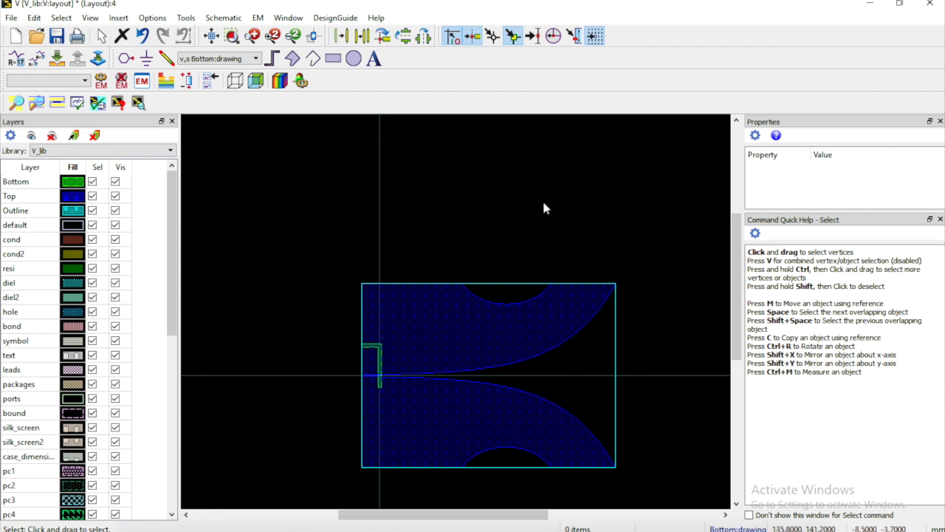
mouse_move(314, 266)
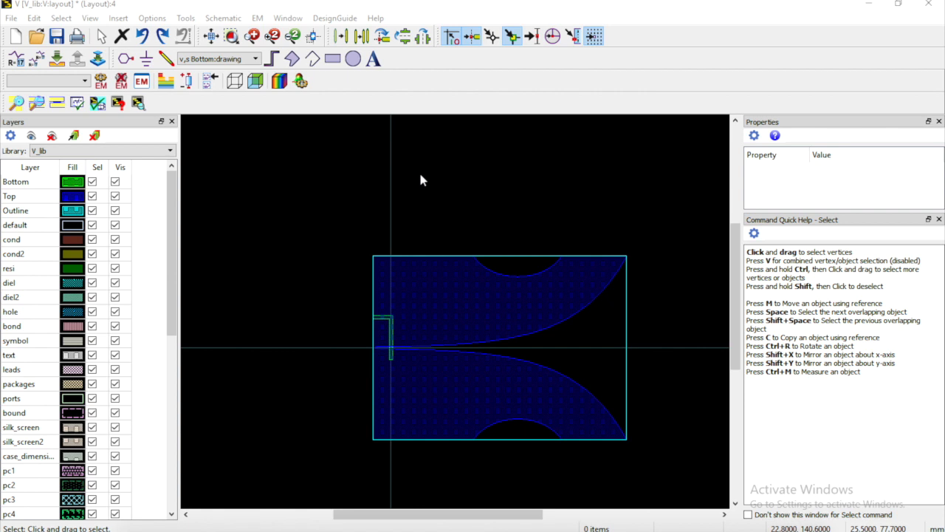
mouse_move(186, 217)
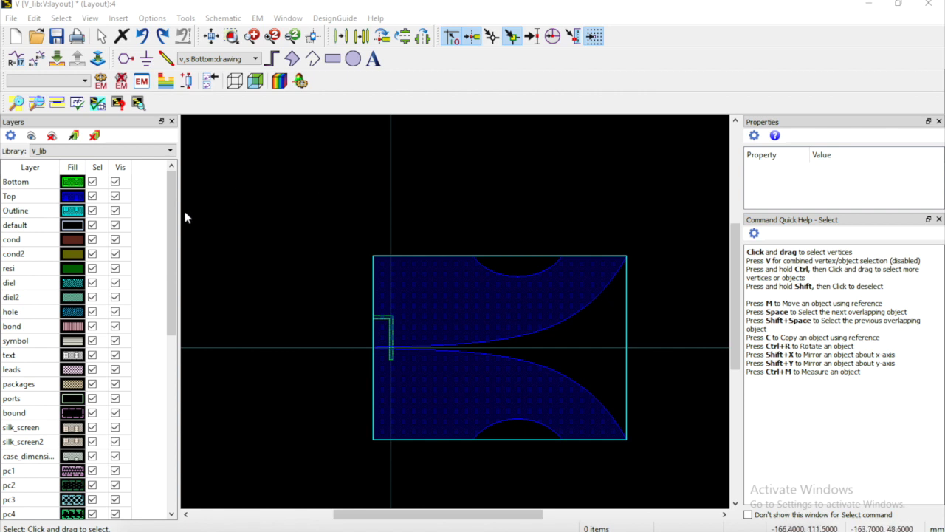
scroll(down, 3)
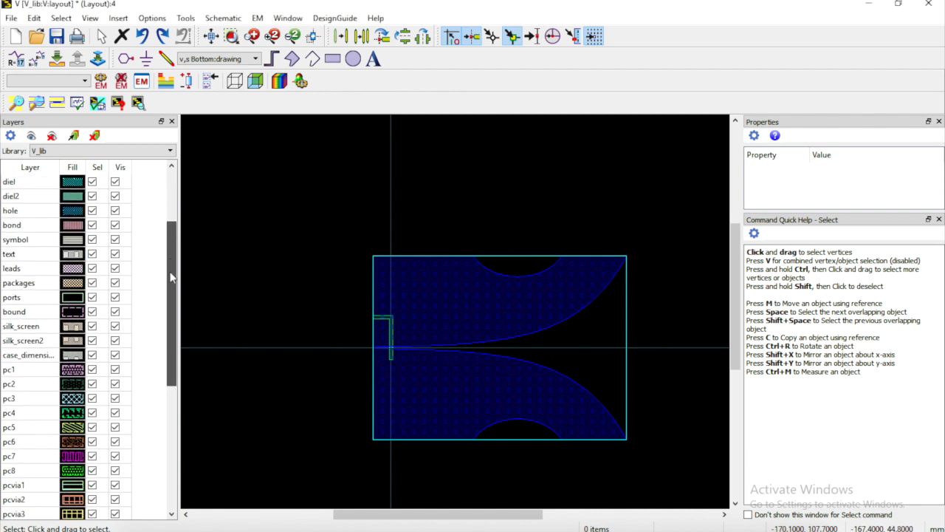
scroll(down, 3)
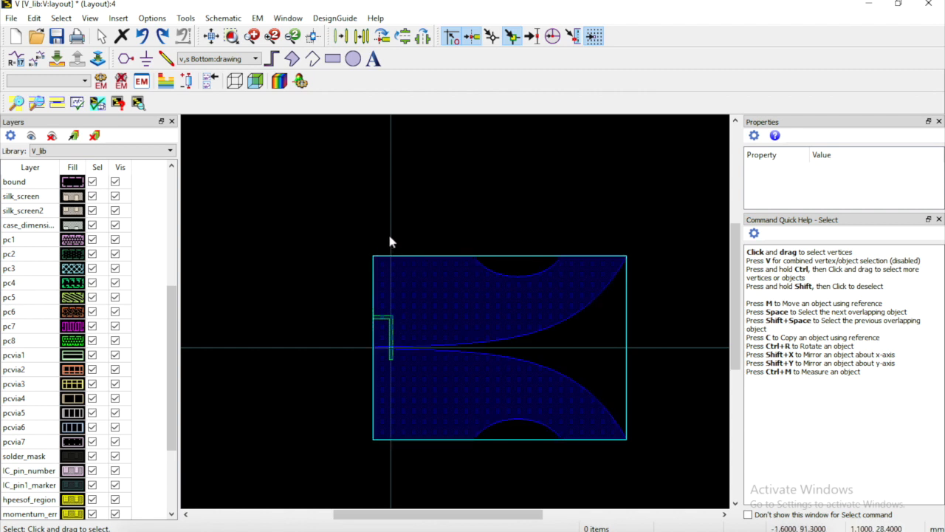
mouse_move(50, 445)
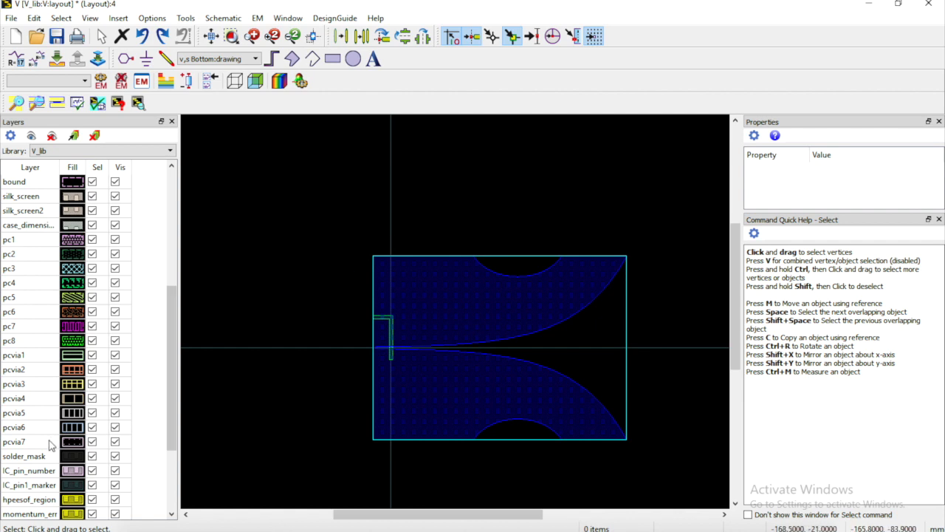
mouse_move(378, 257)
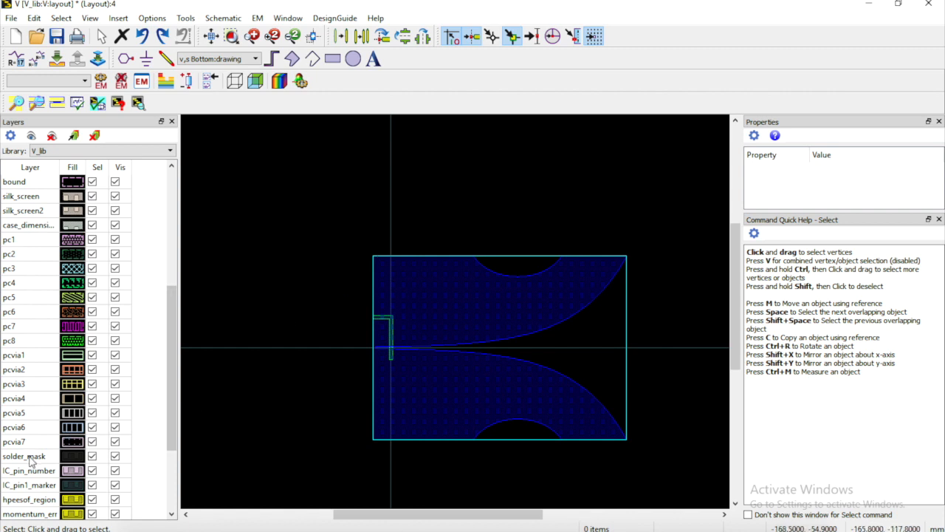
Draw a solder_mask rectangle covering the whole board outline and close the layer colour settings
click(26, 455)
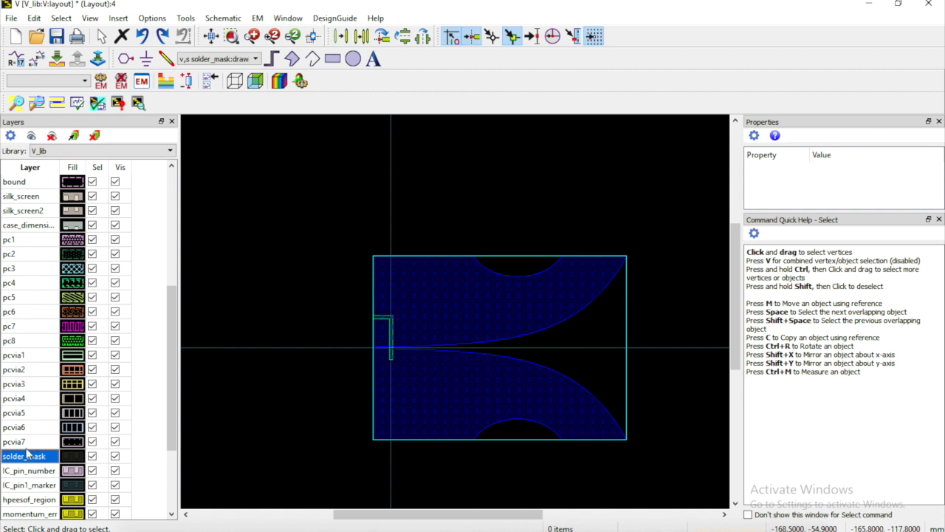
click(332, 59)
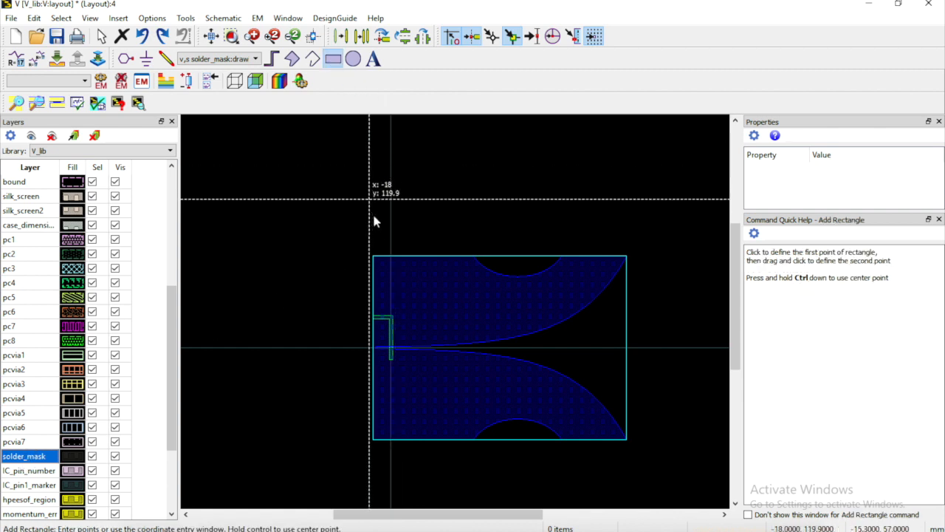
mouse_move(375, 257)
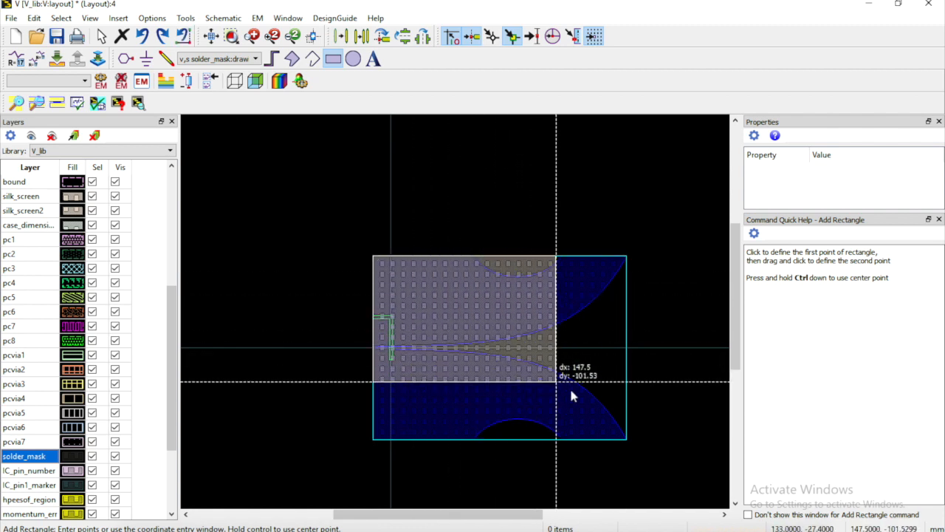
mouse_move(628, 446)
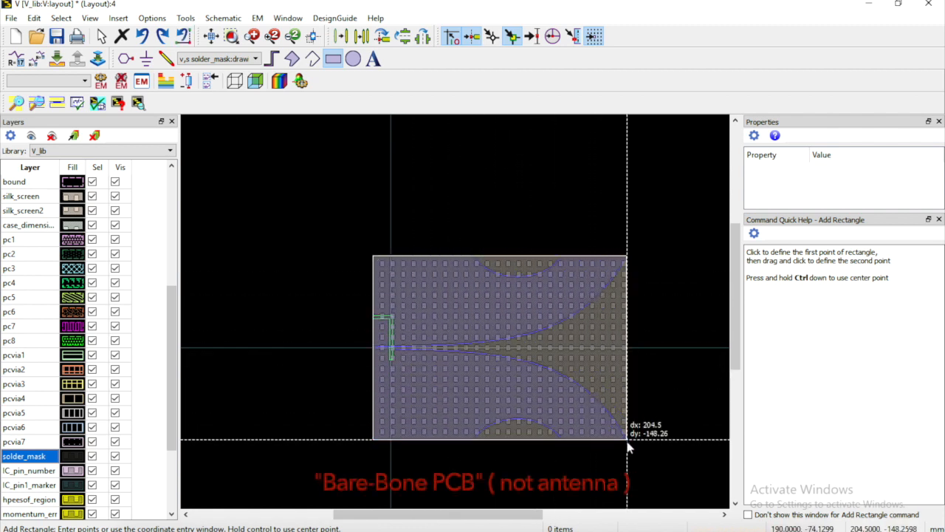
mouse_move(756, 350)
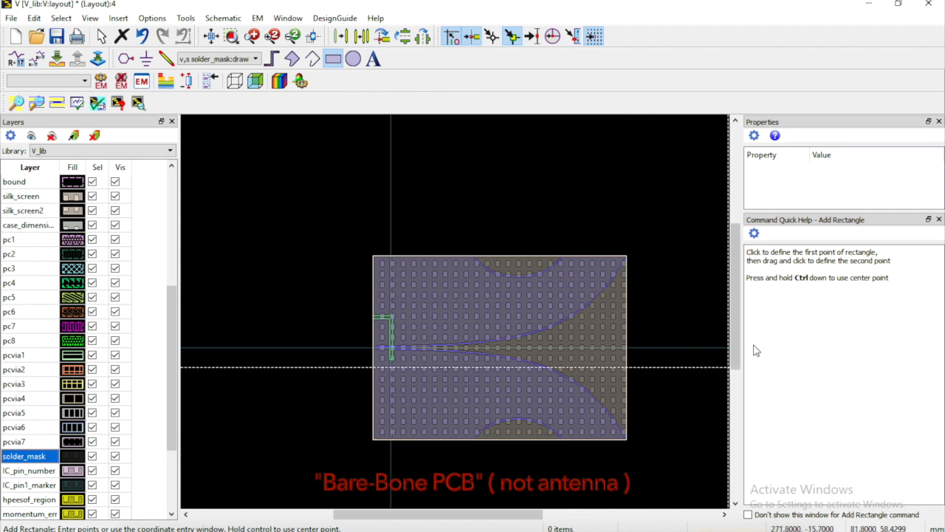
mouse_move(666, 254)
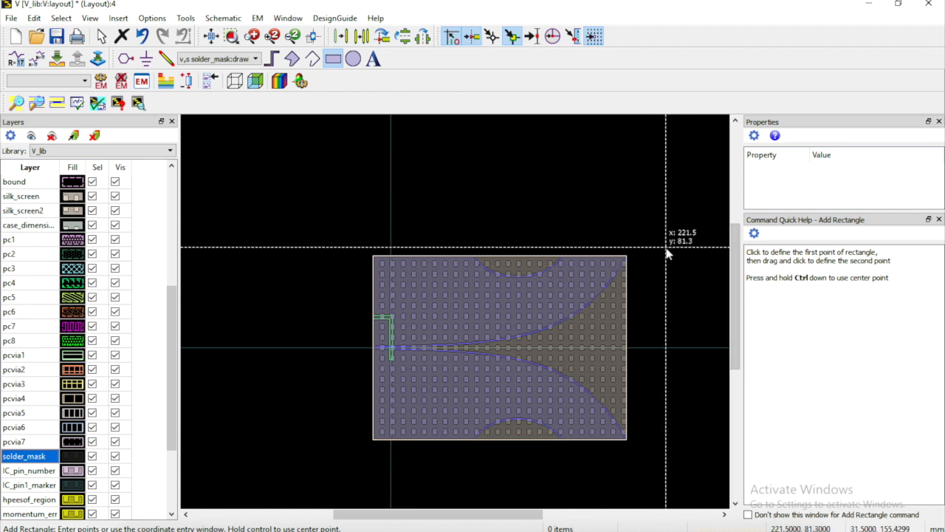
mouse_move(579, 346)
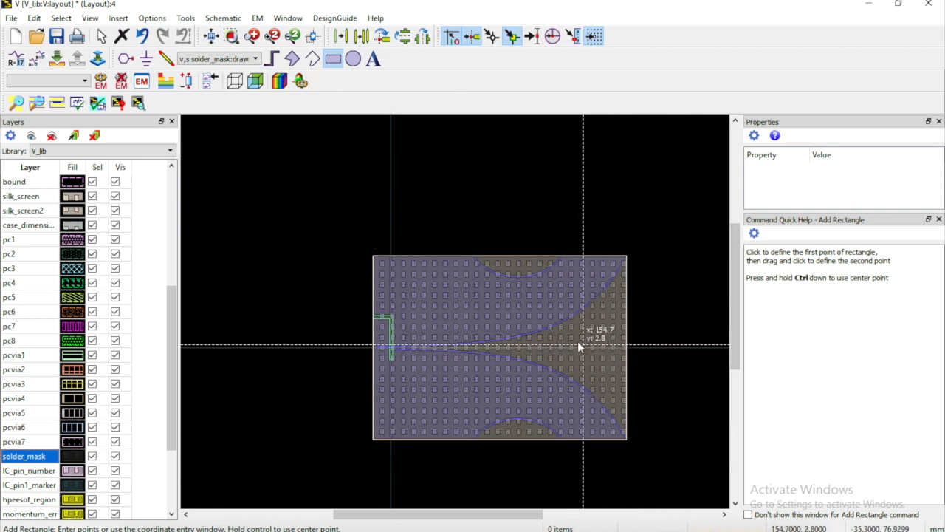
mouse_move(387, 161)
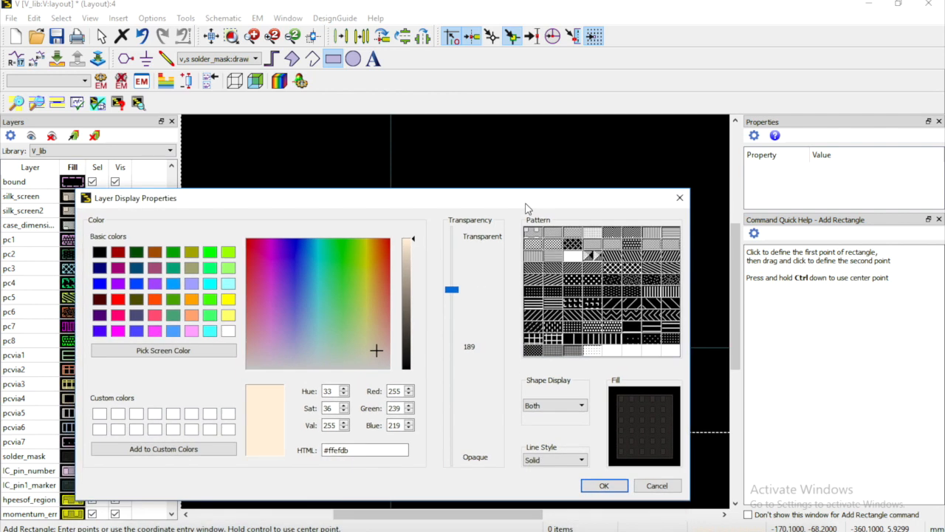
click(602, 484)
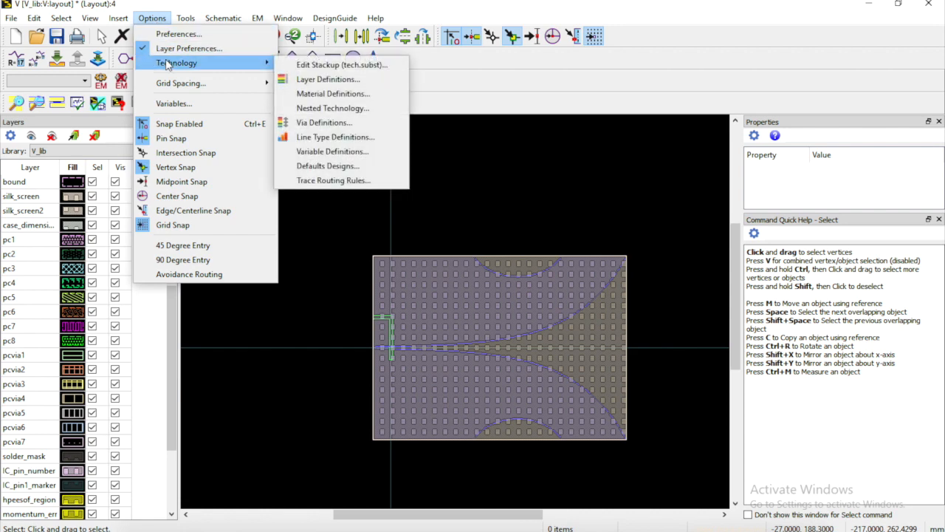
Add layer 45 named solder_mask_bottom with process role Solder Mask to the library
click(328, 79)
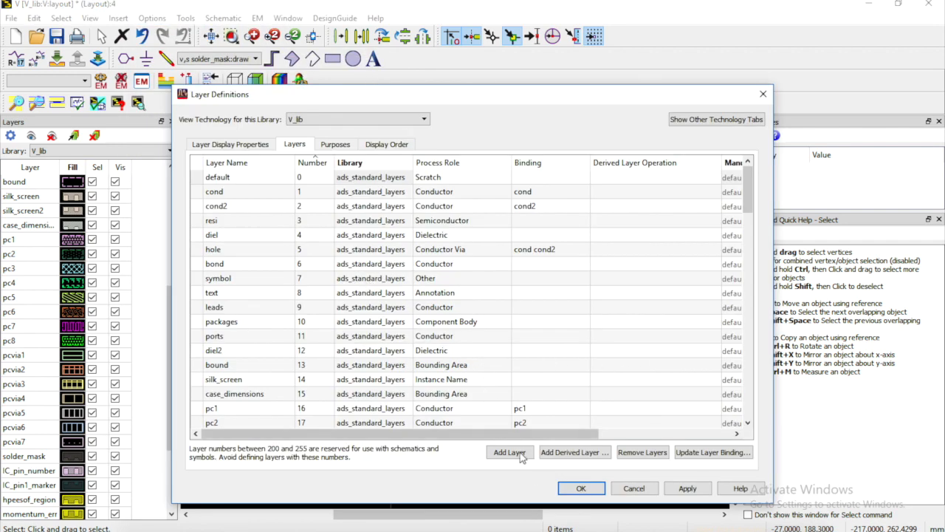
click(510, 452)
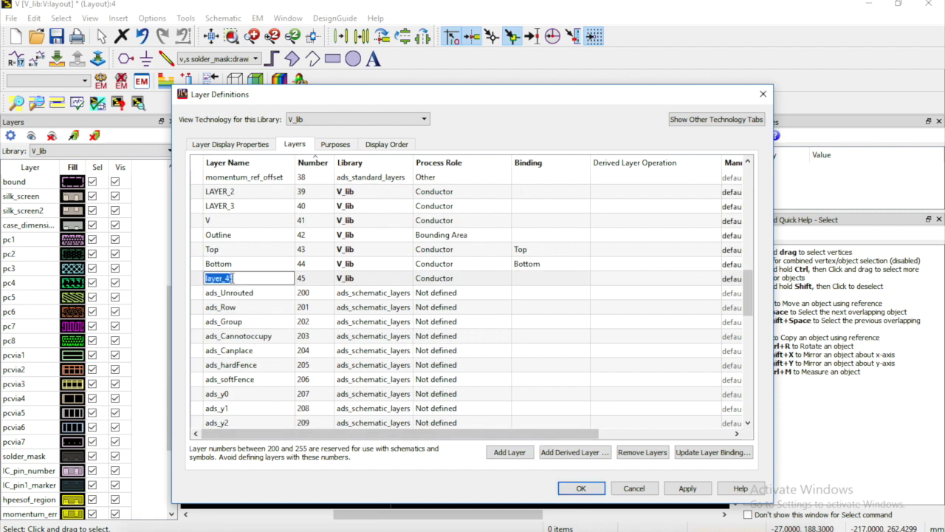
text(solder_)
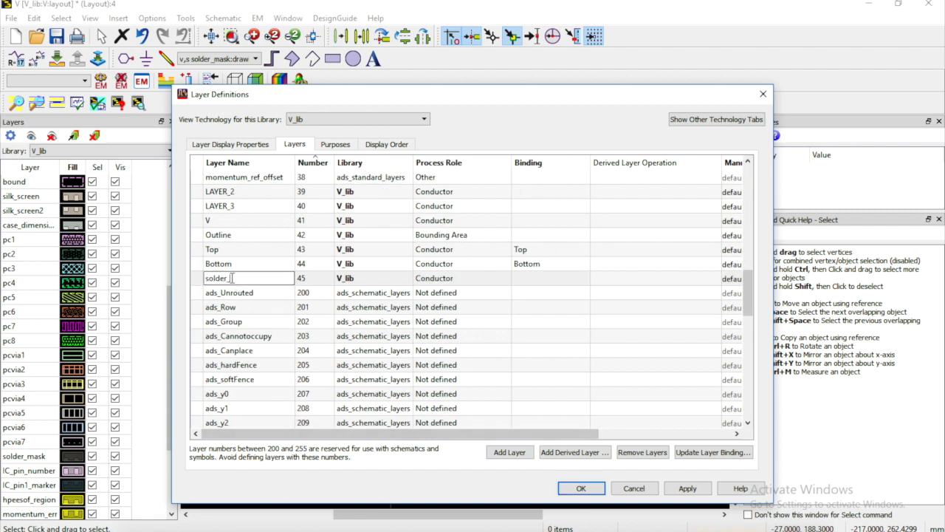
text(mask_bottom)
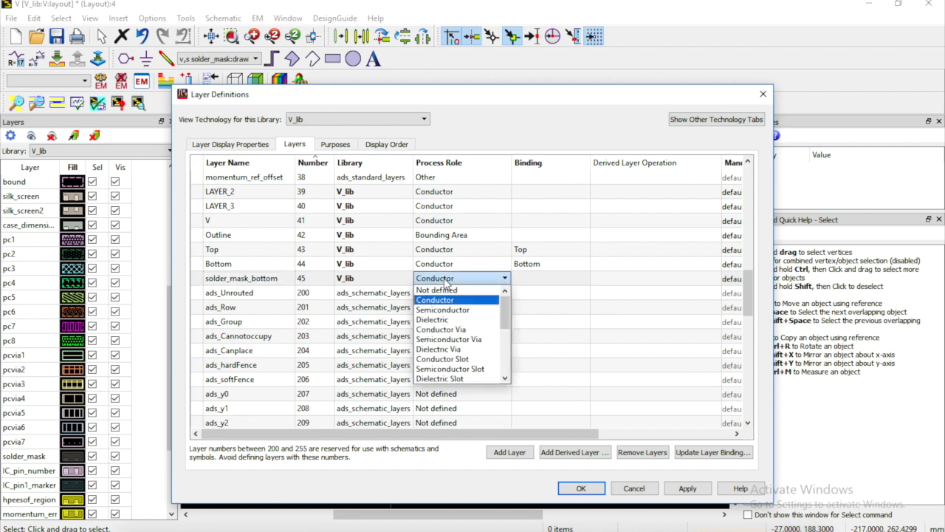
scroll(down, 3)
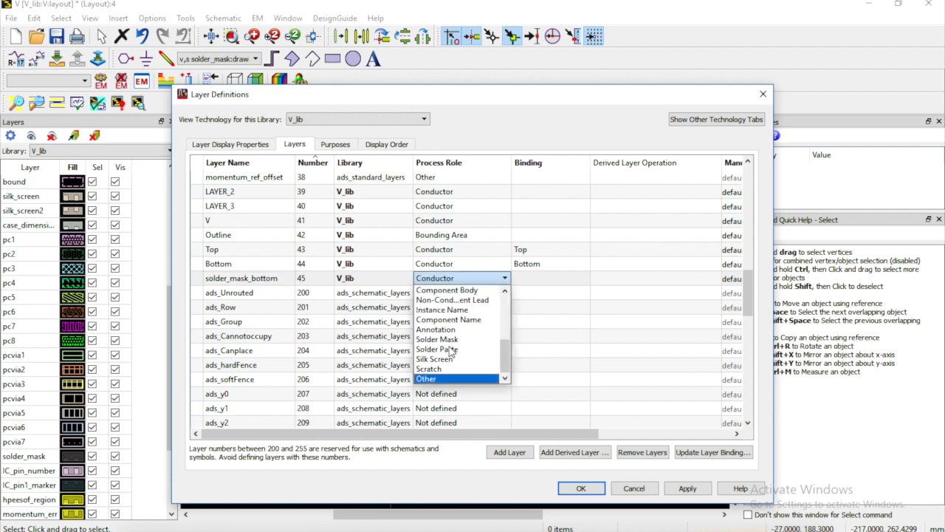
click(437, 338)
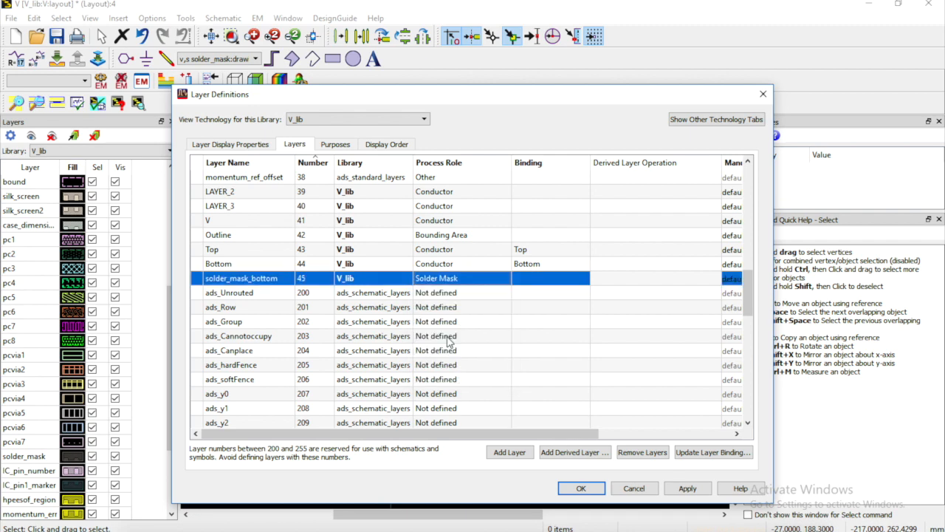
click(582, 488)
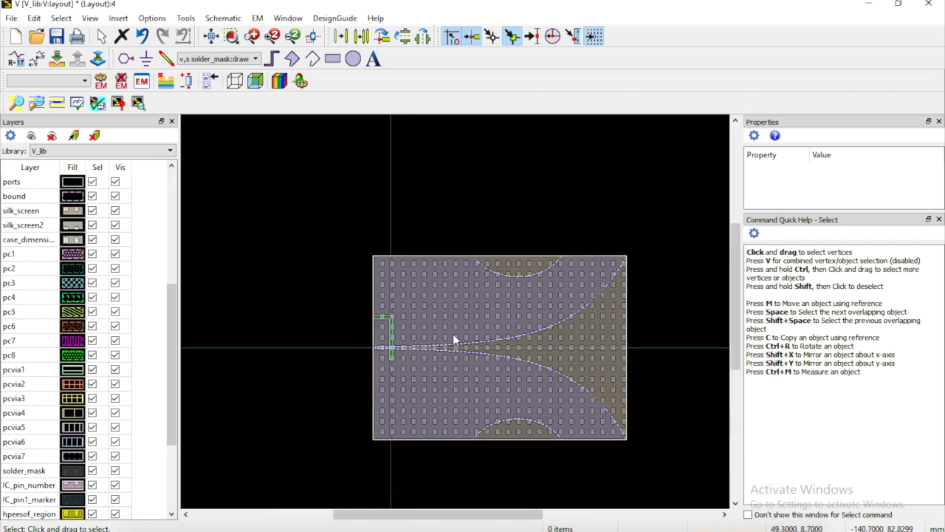
Draw a rectangle on the solder_mask_bottom layer over the board
scroll(up, 3)
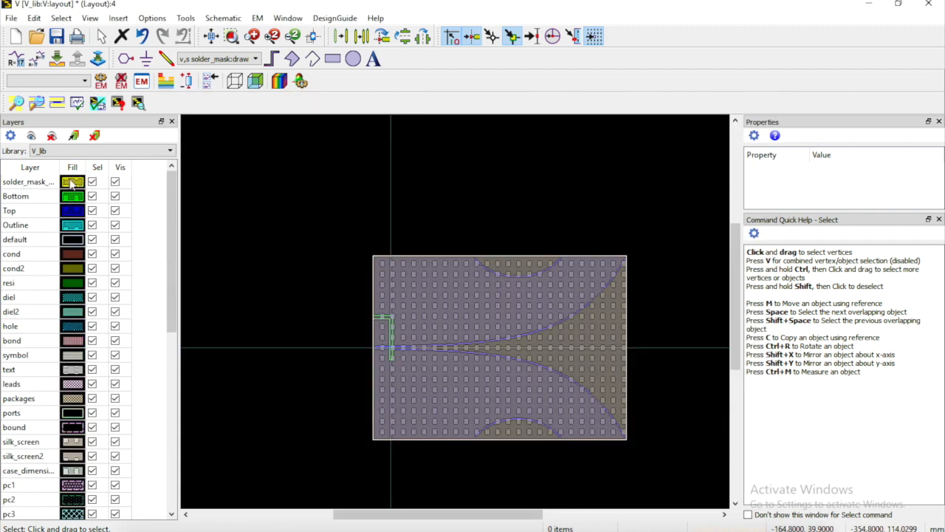
click(72, 182)
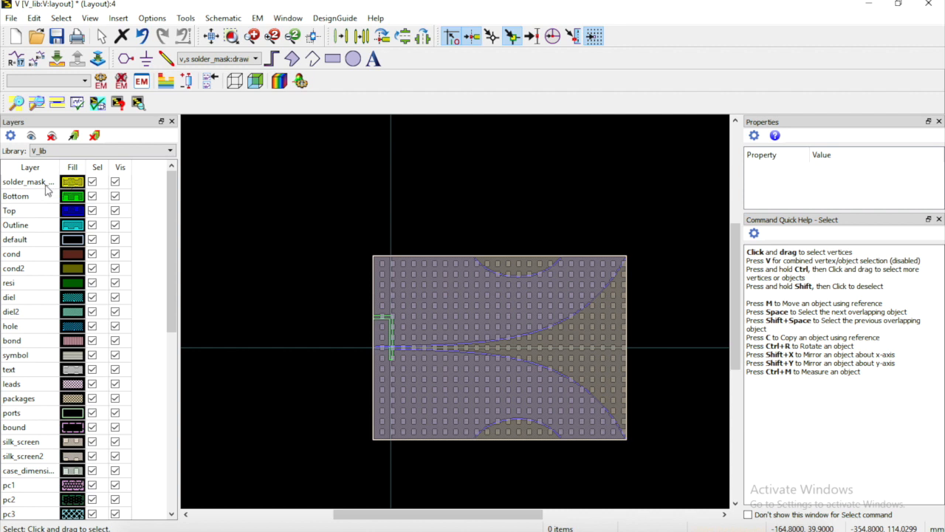
click(29, 182)
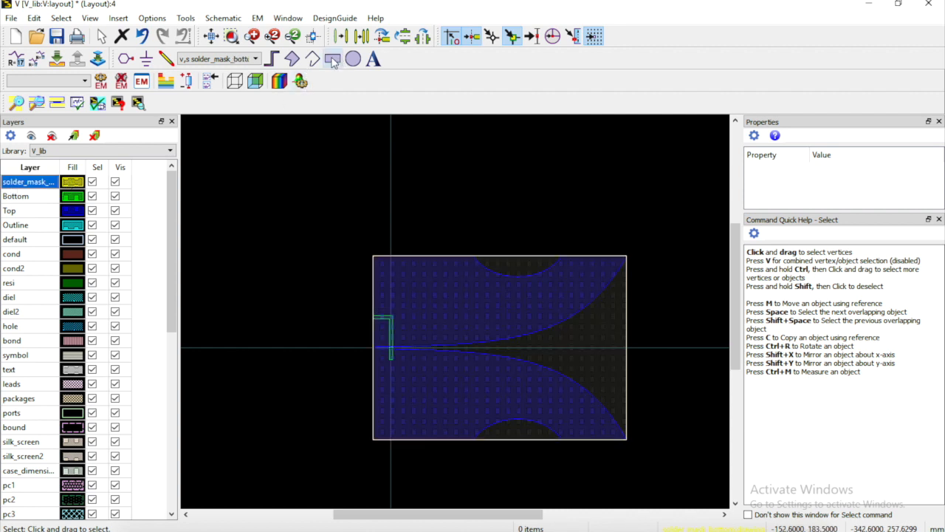
click(332, 59)
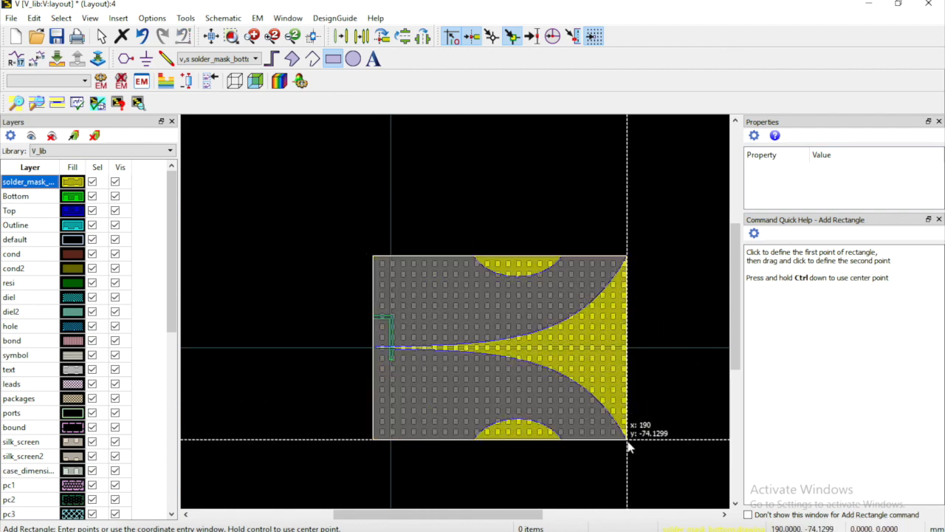
Display solder_mask_bottom as semi-transparent yellow via its layer display settings
double_click(73, 181)
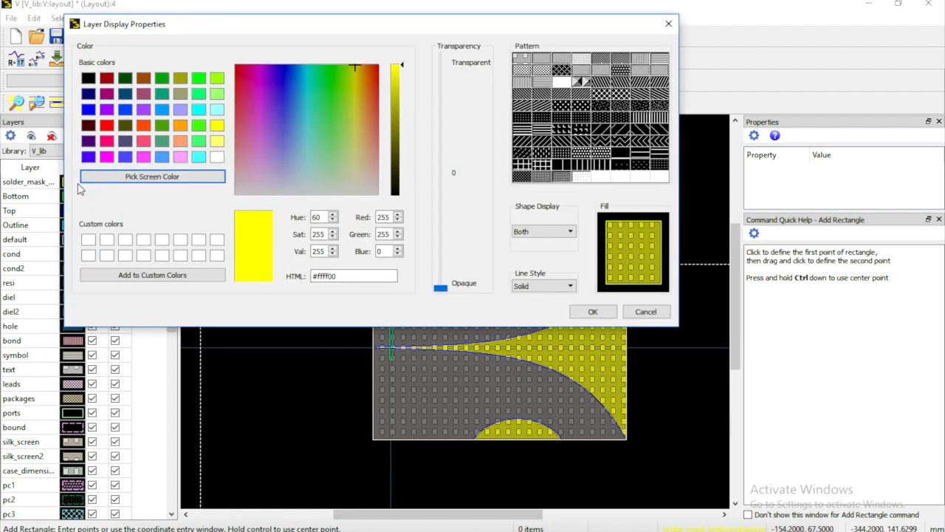
drag(441, 288, 440, 223)
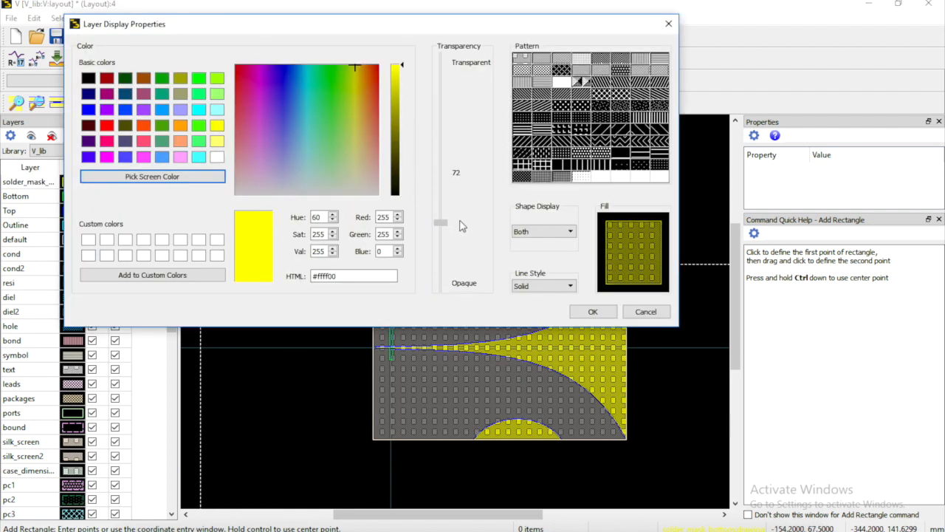
click(592, 310)
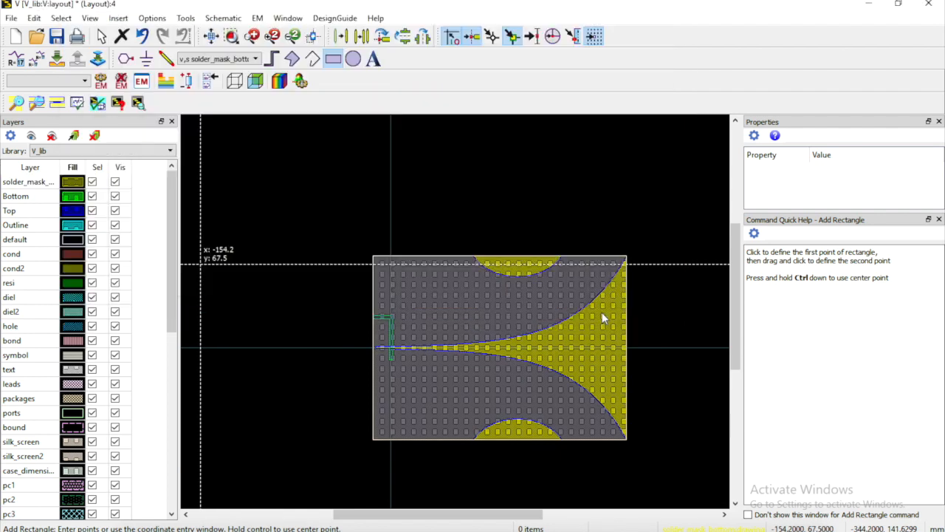
mouse_move(233, 148)
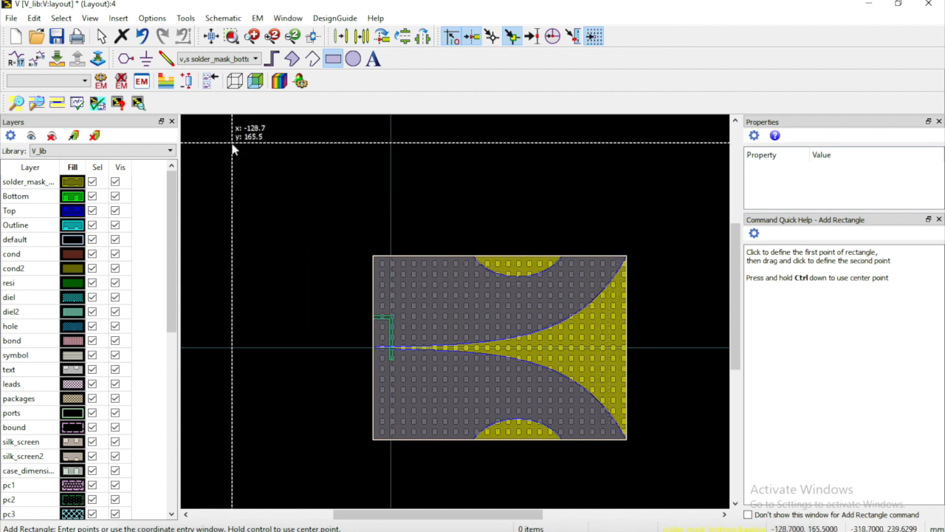
scroll(down, 3)
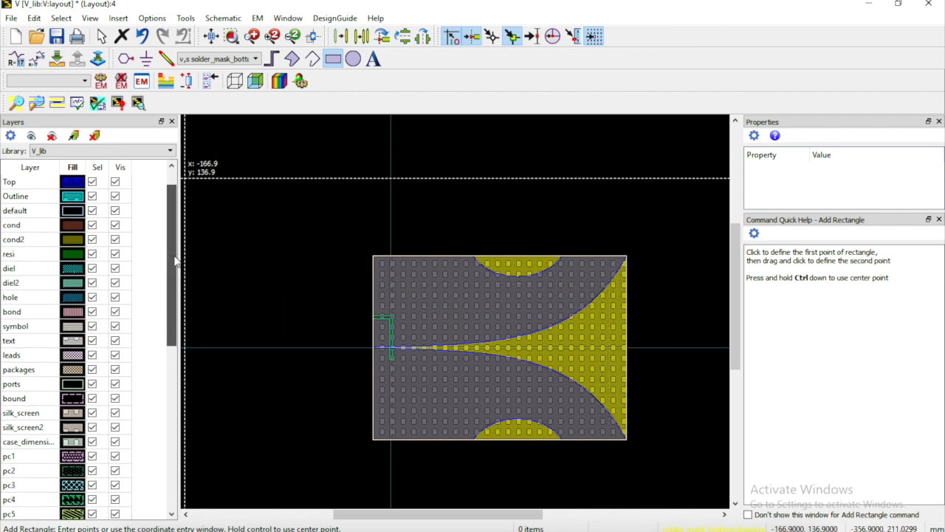
scroll(down, 3)
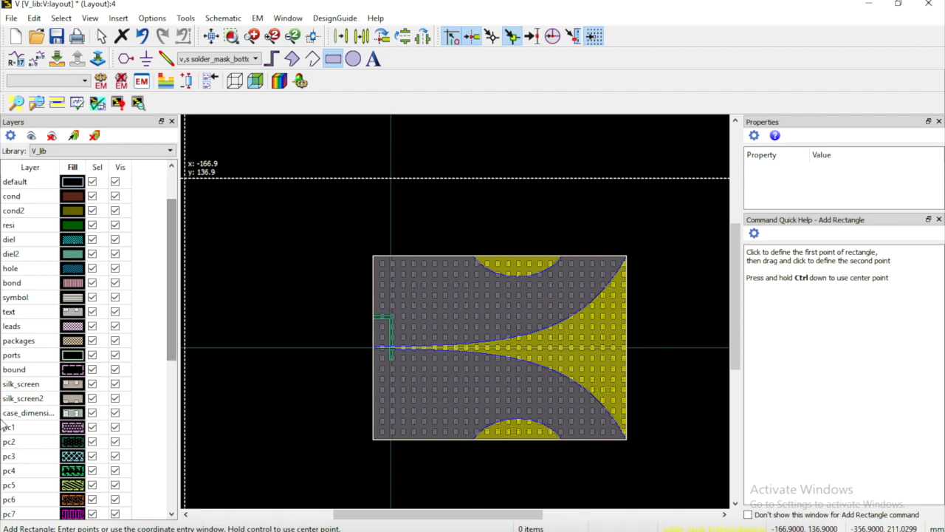
Place the text label C-dawg on the silk_screen layer near the board's top-left corner
click(21, 384)
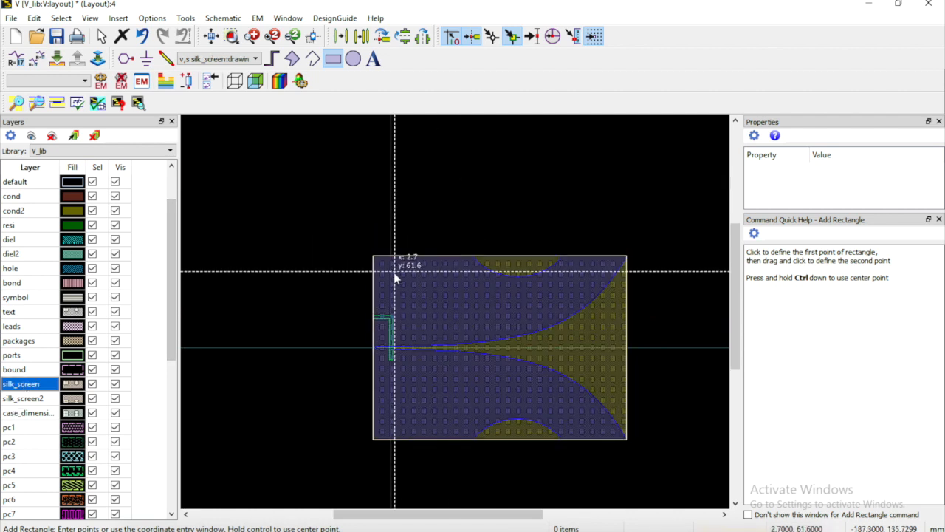
mouse_move(392, 279)
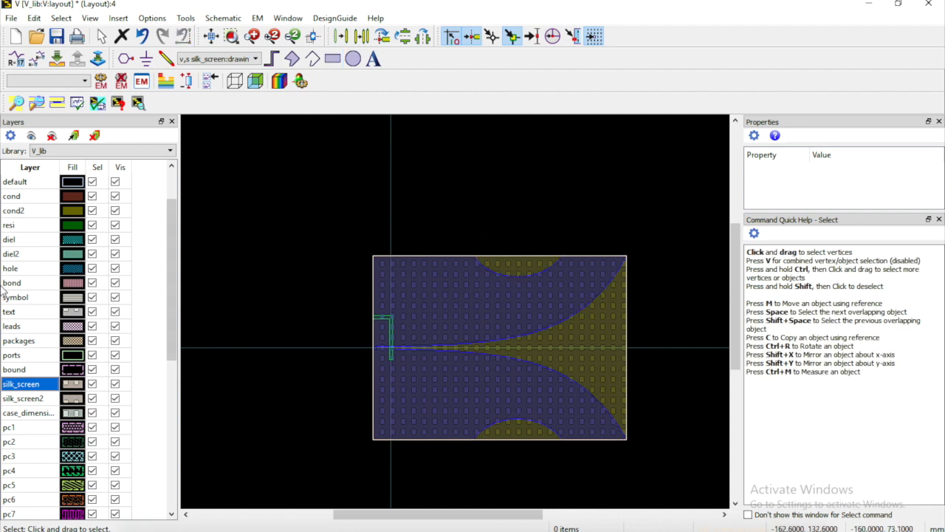
click(374, 59)
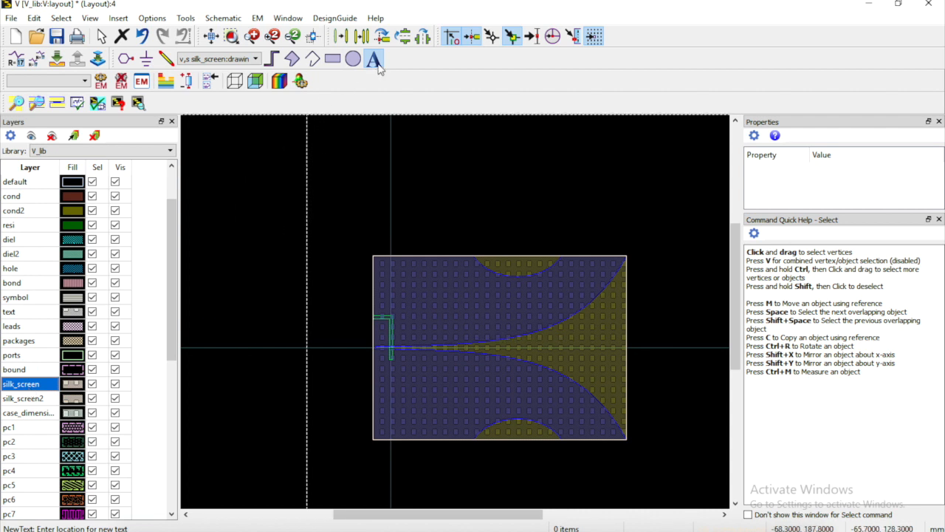
click(373, 59)
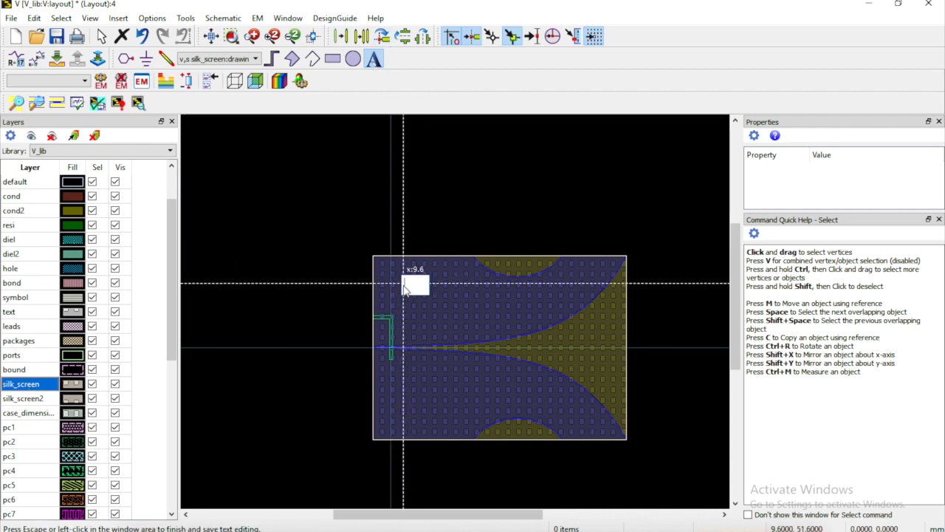
mouse_move(484, 303)
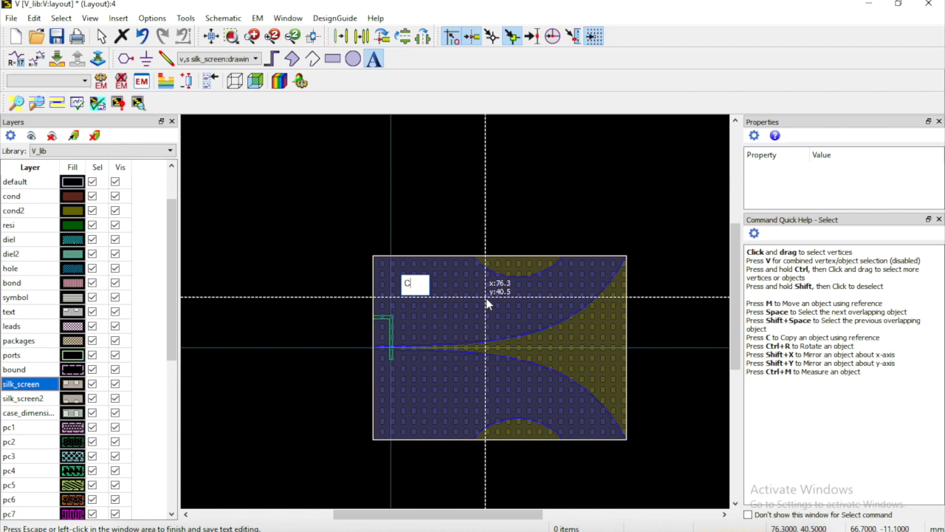
text(-dawg)
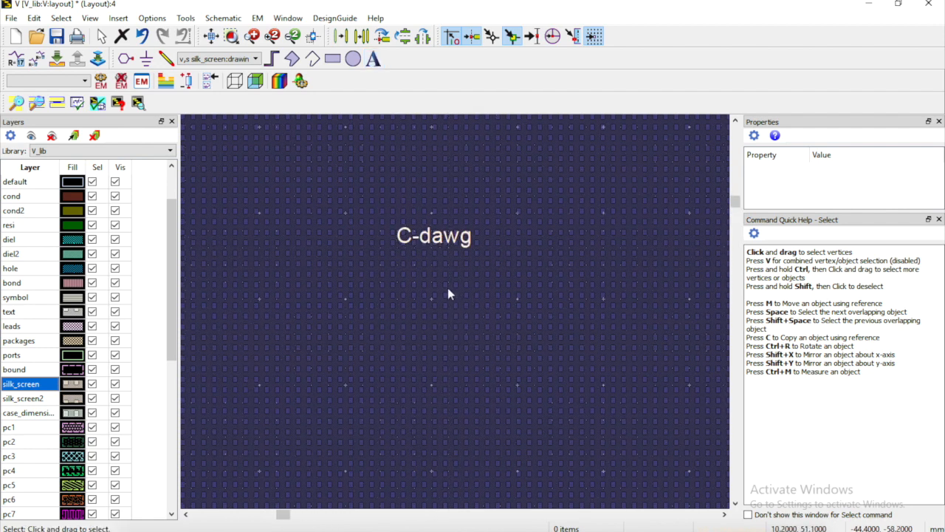
Select the C-dawg text and check its font in the properties panel
click(434, 236)
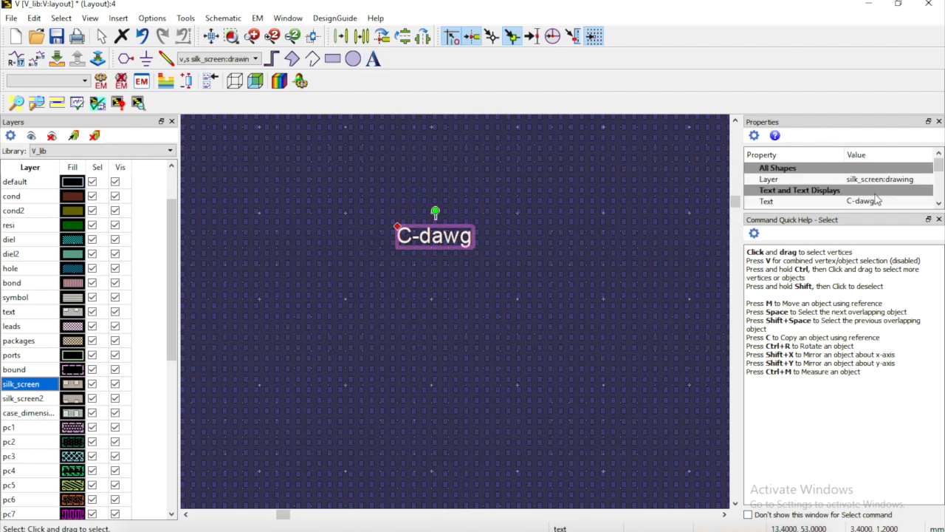
click(939, 206)
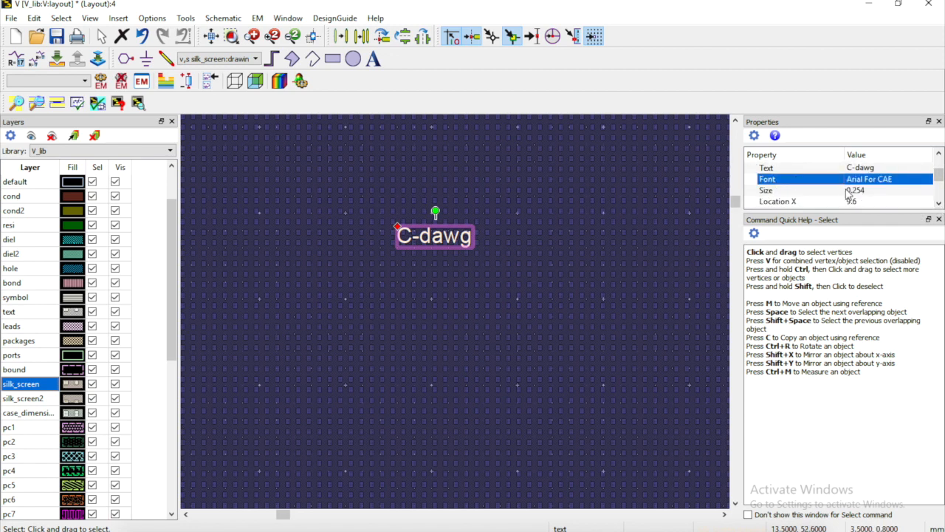
click(766, 189)
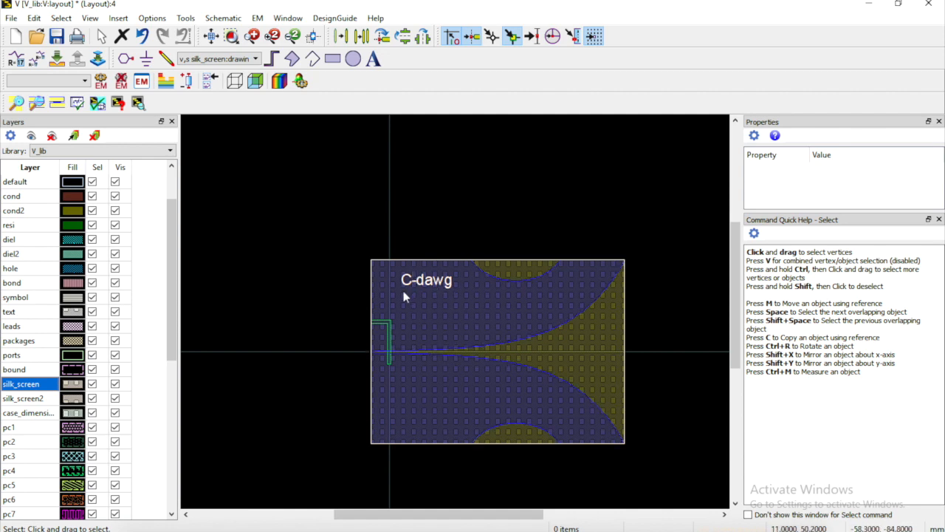
Show only solder_mask, Bottom, Top, Outline and silk_screen layers and zoom the board to fill the view
scroll(up, 3)
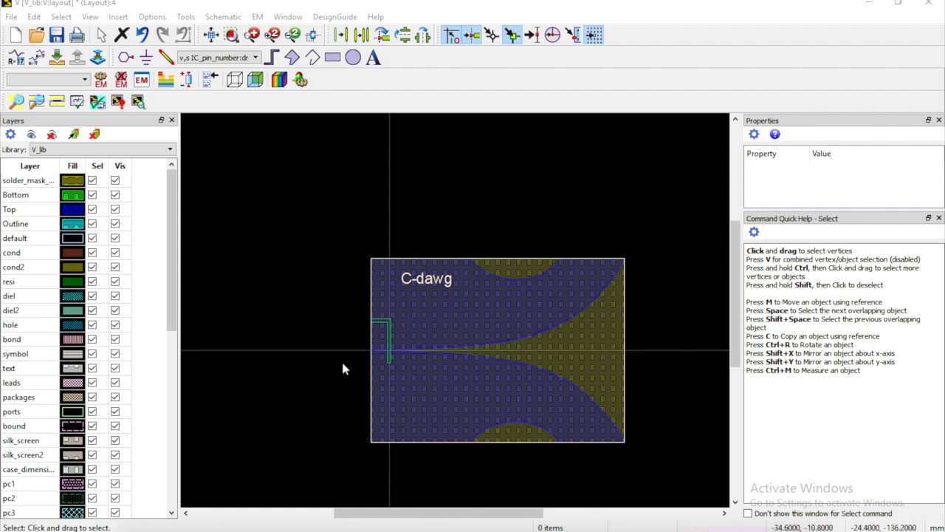
click(52, 133)
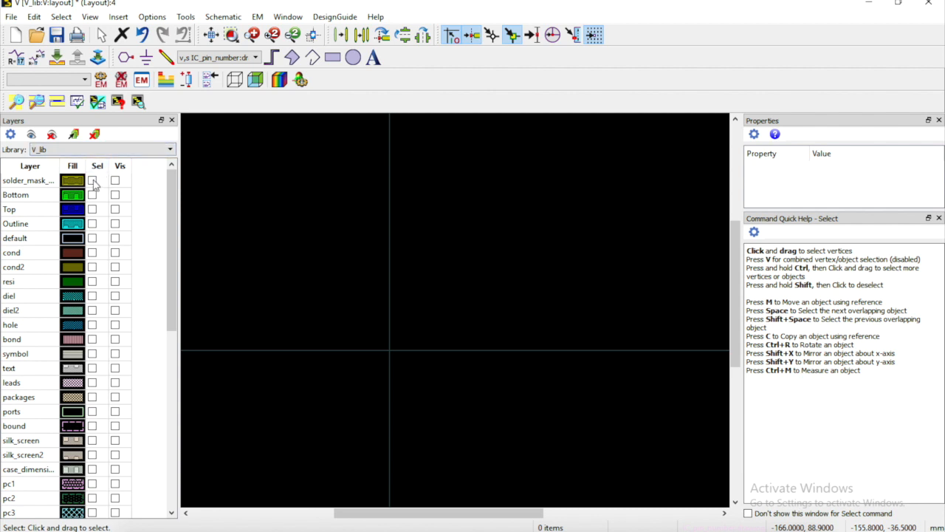
click(115, 180)
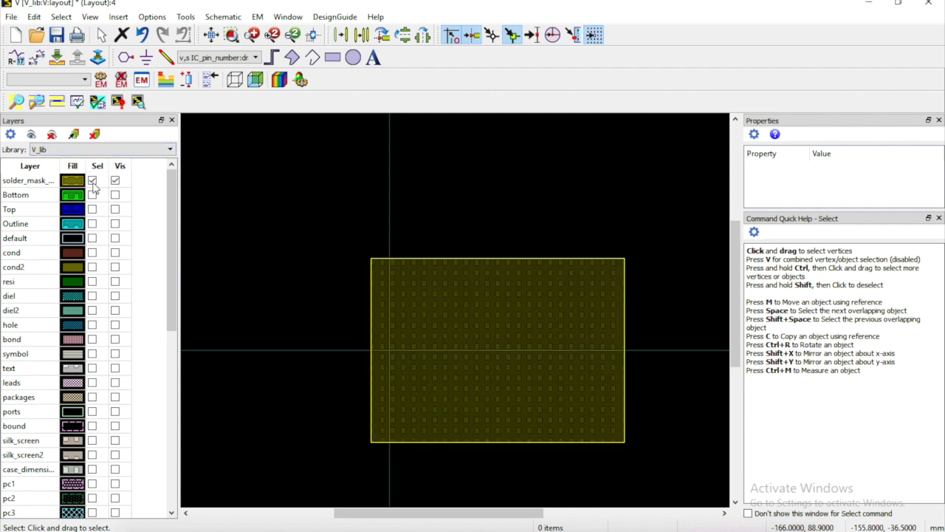
click(91, 181)
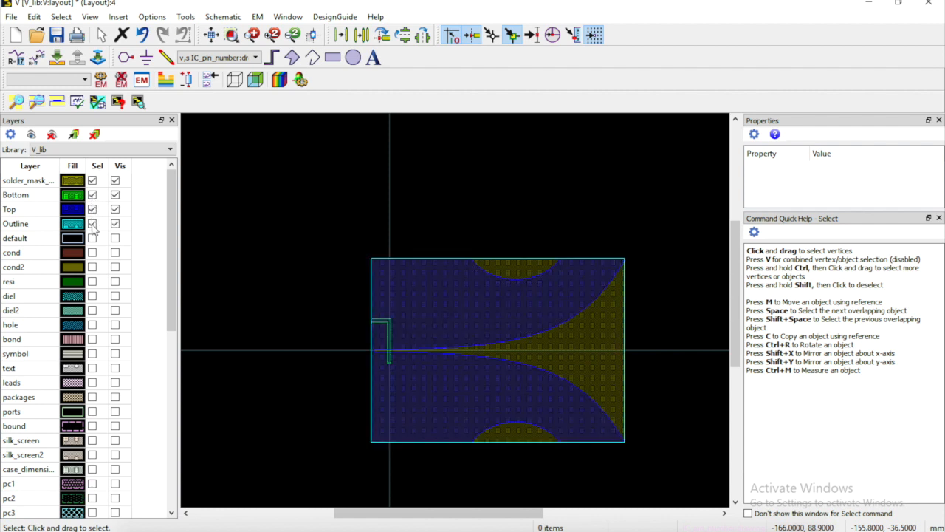
scroll(down, 3)
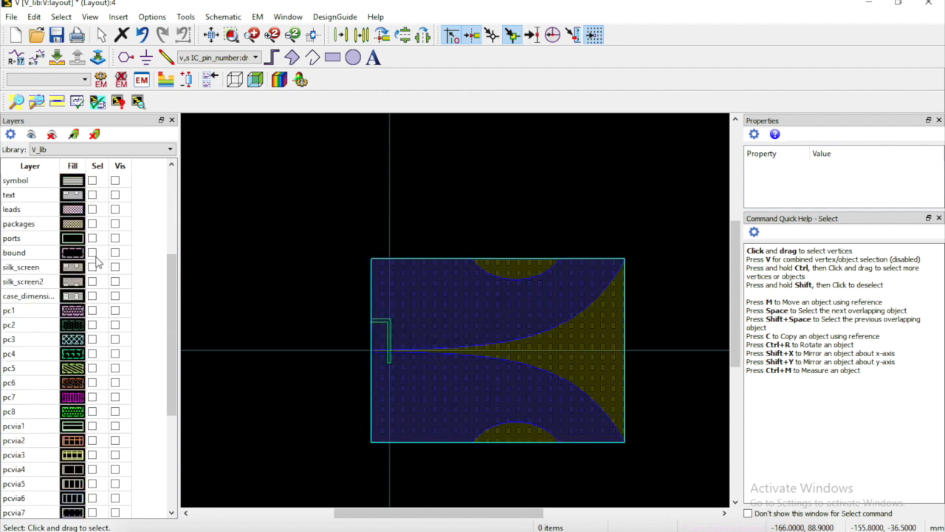
click(115, 266)
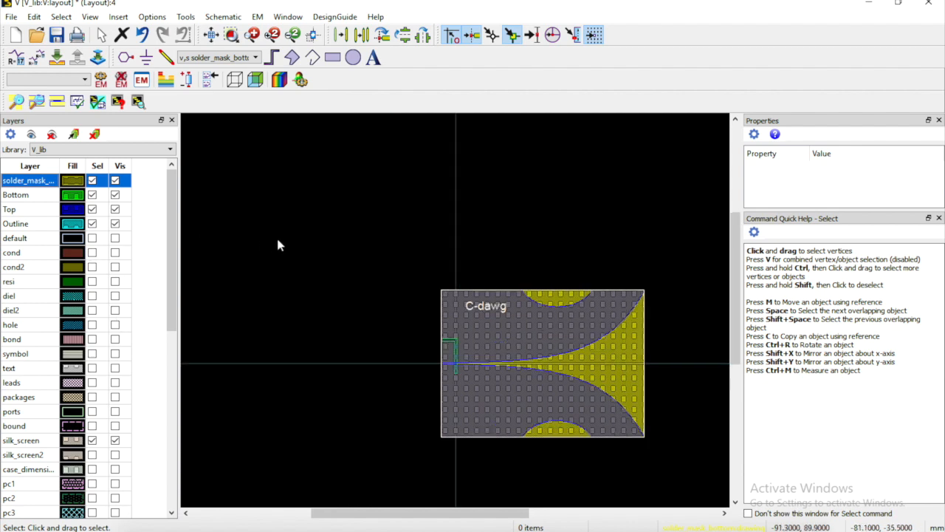
click(211, 36)
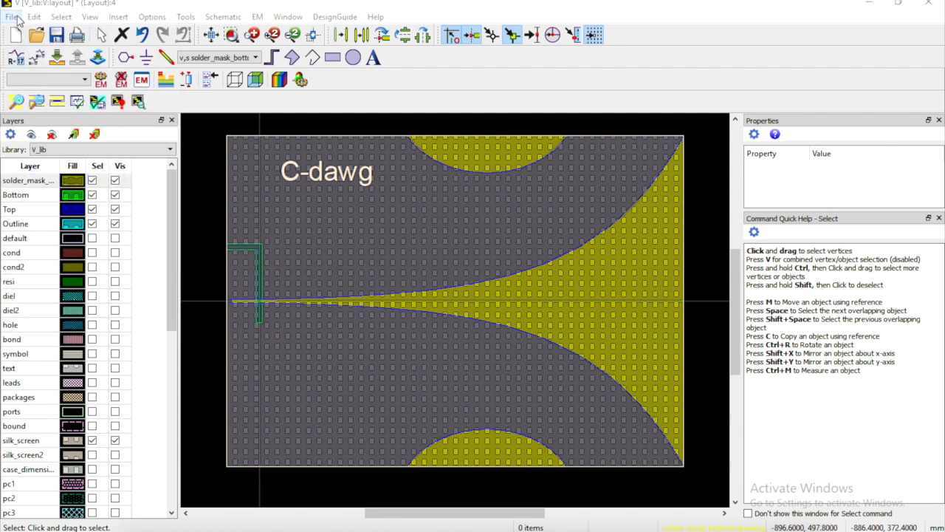
Start a File export with Gerber/Drill as the file type and browse for a destination directory
click(34, 17)
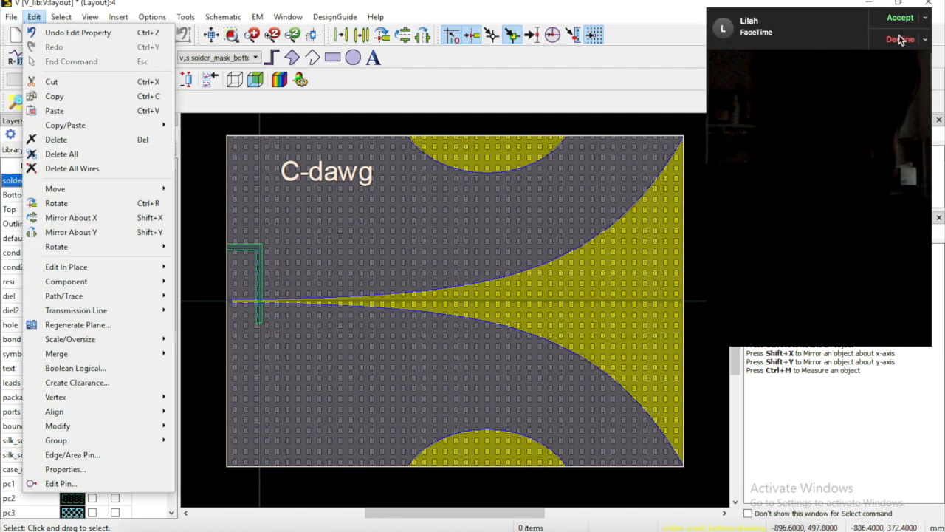
click(12, 16)
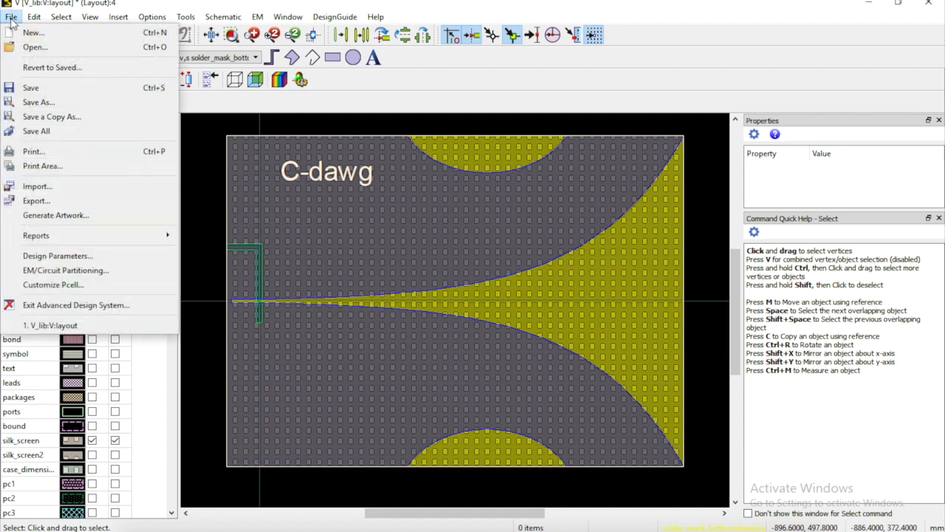
mouse_move(38, 102)
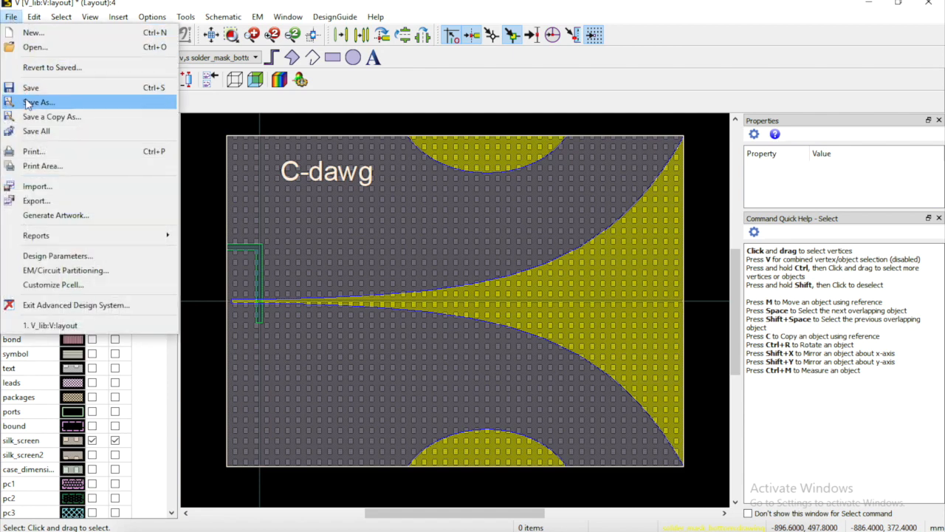
click(35, 201)
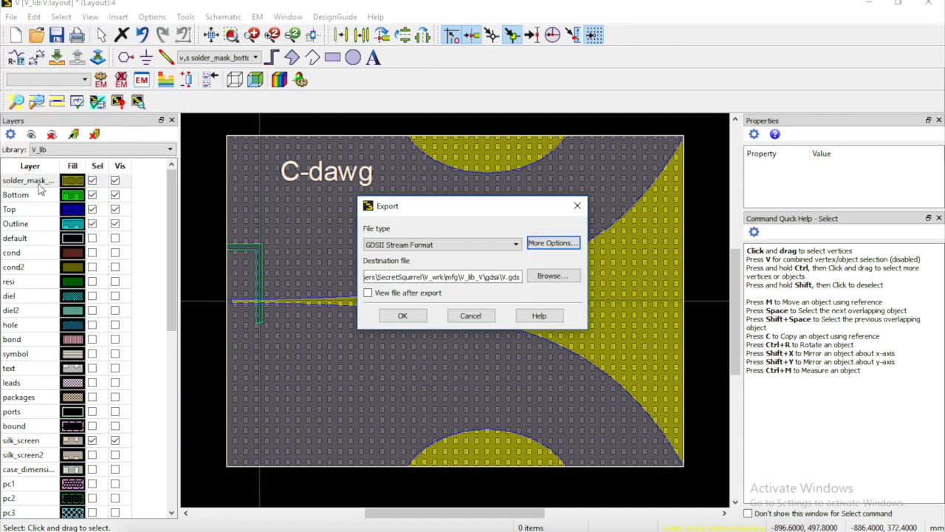
click(516, 245)
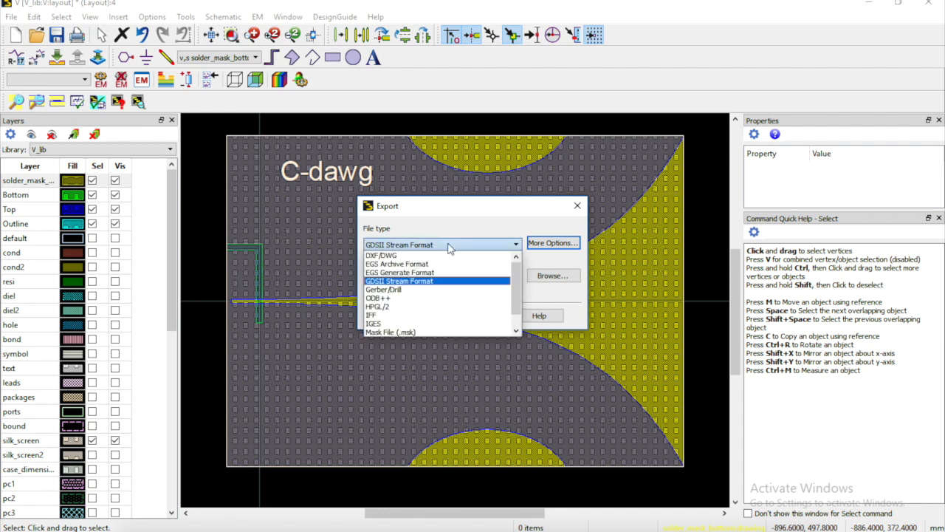
click(387, 290)
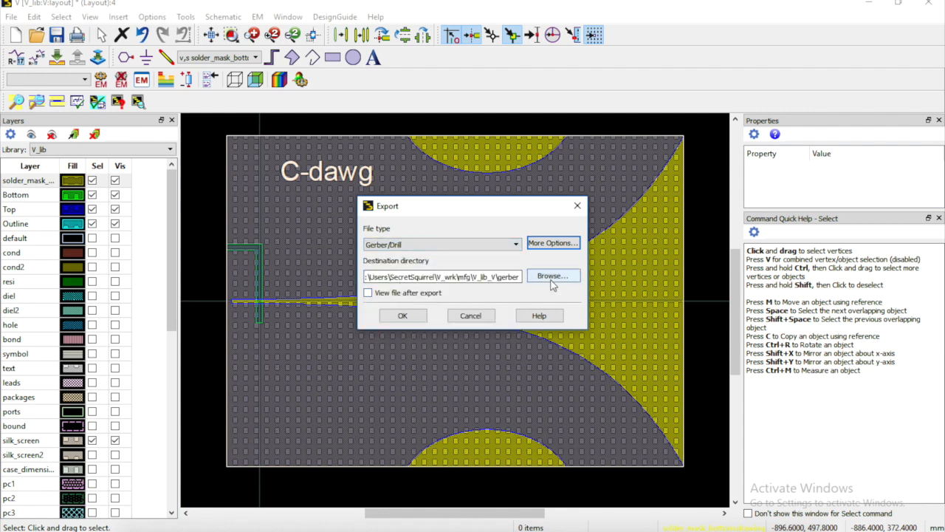
click(552, 276)
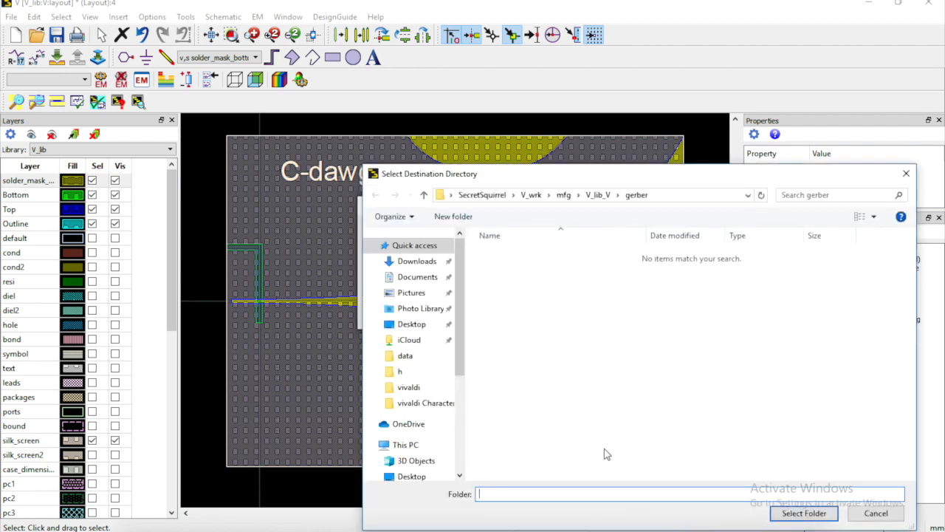
Create a new Desktop folder named Gerbz and select it as the export destination
click(410, 323)
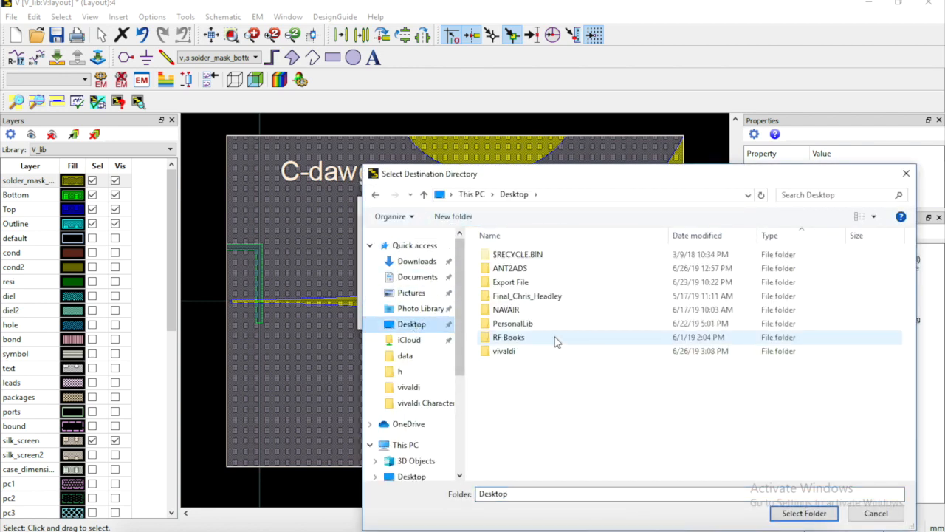
right_click(559, 341)
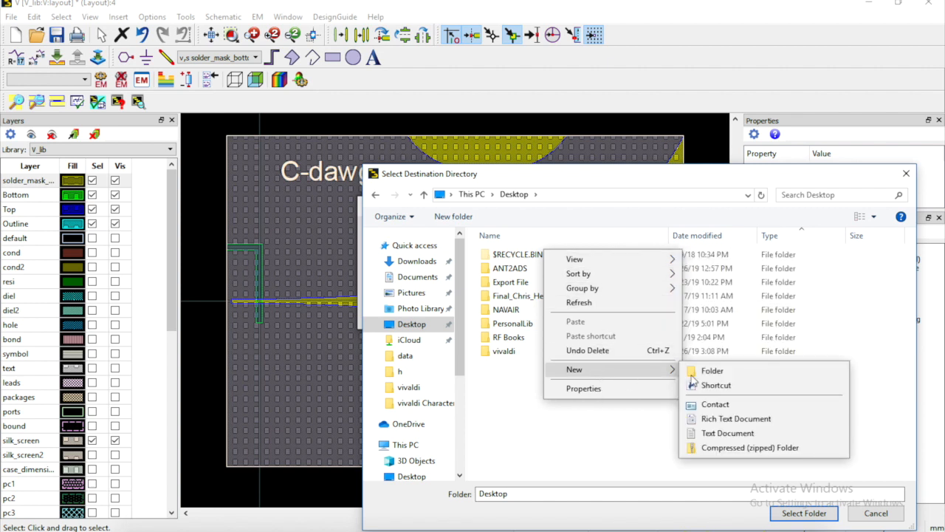
click(711, 369)
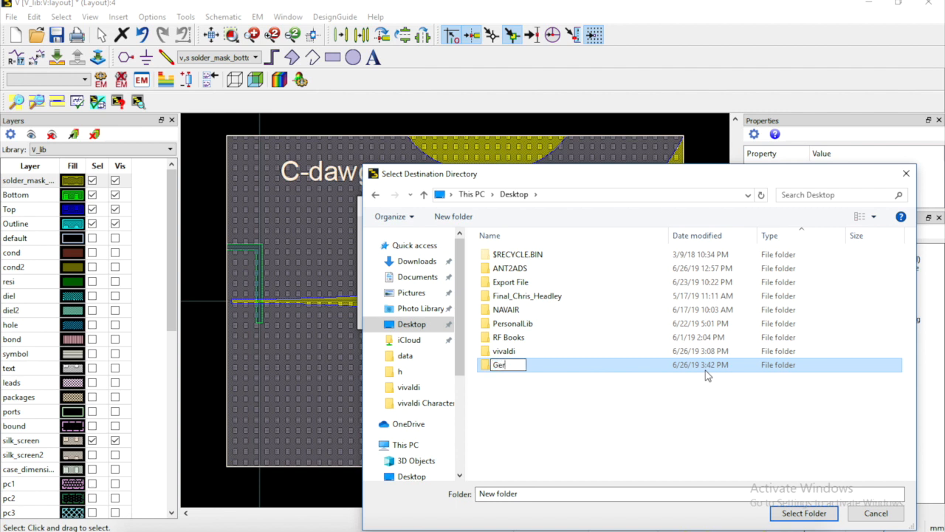
text(bz)
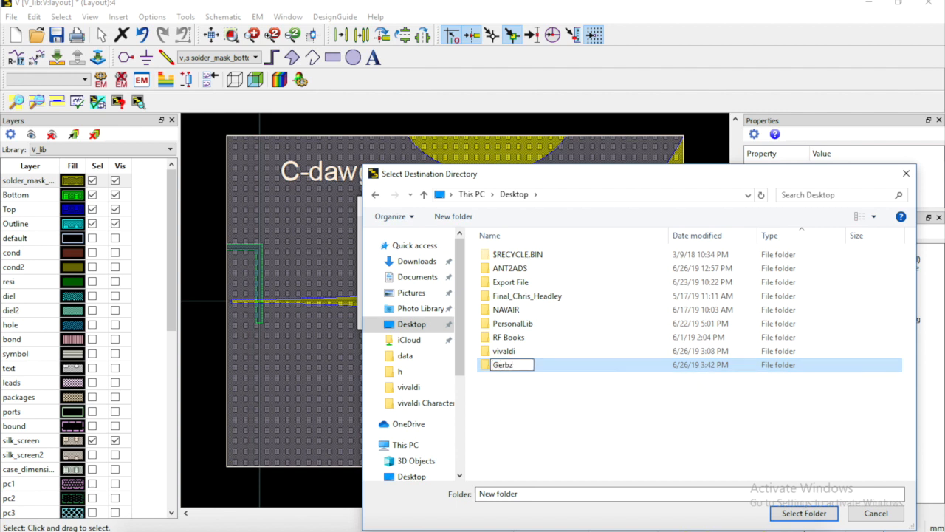
click(502, 363)
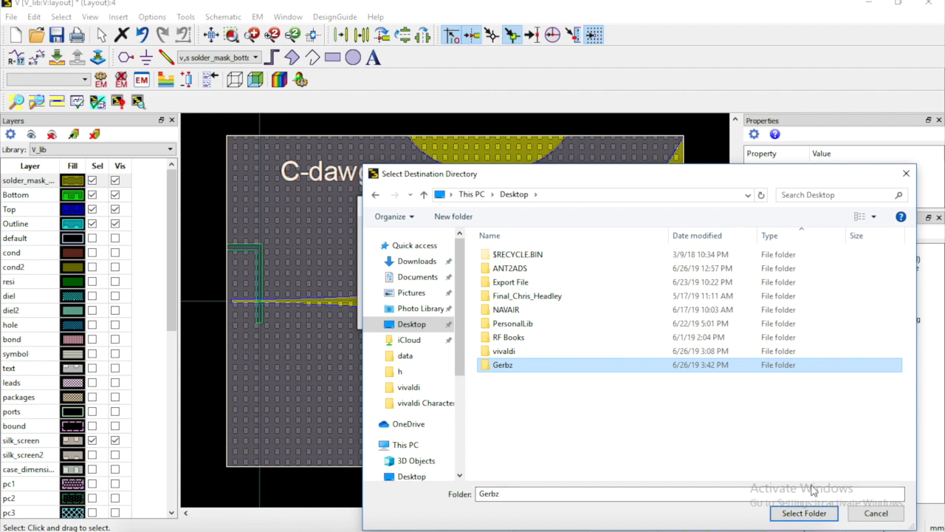
click(803, 513)
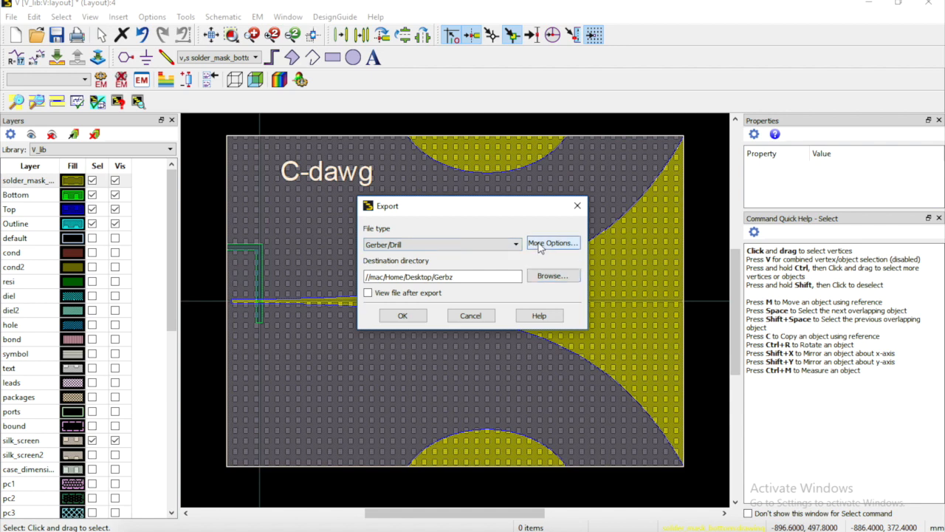
Set the Gerber output unit to mm, review the Drill settings, and run the export
click(552, 242)
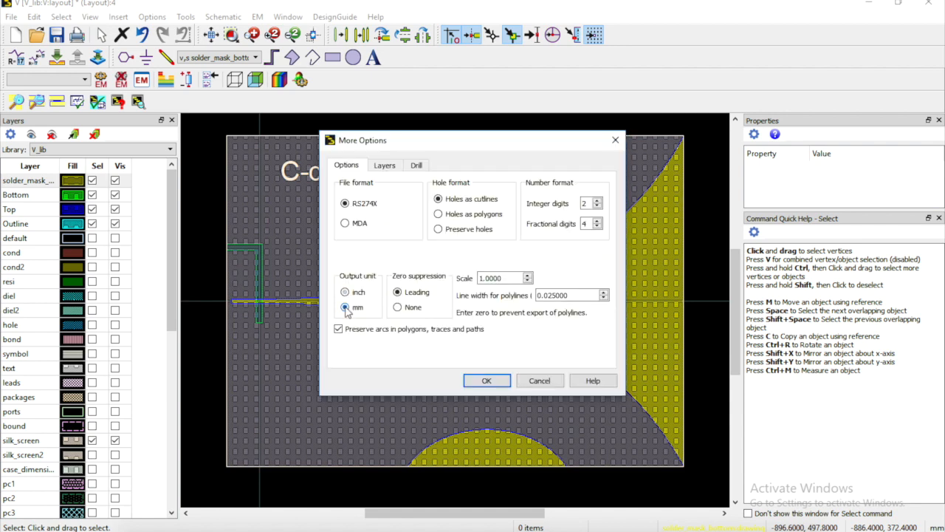
click(346, 307)
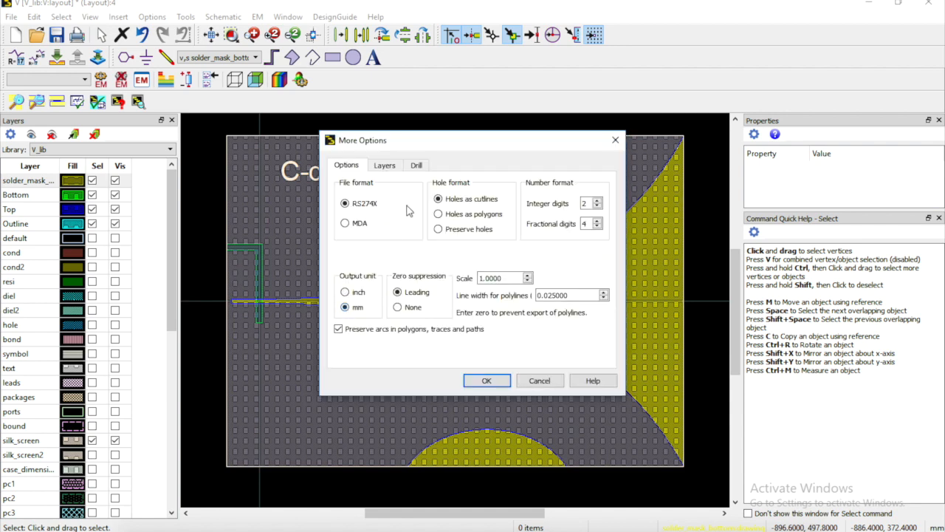
click(417, 166)
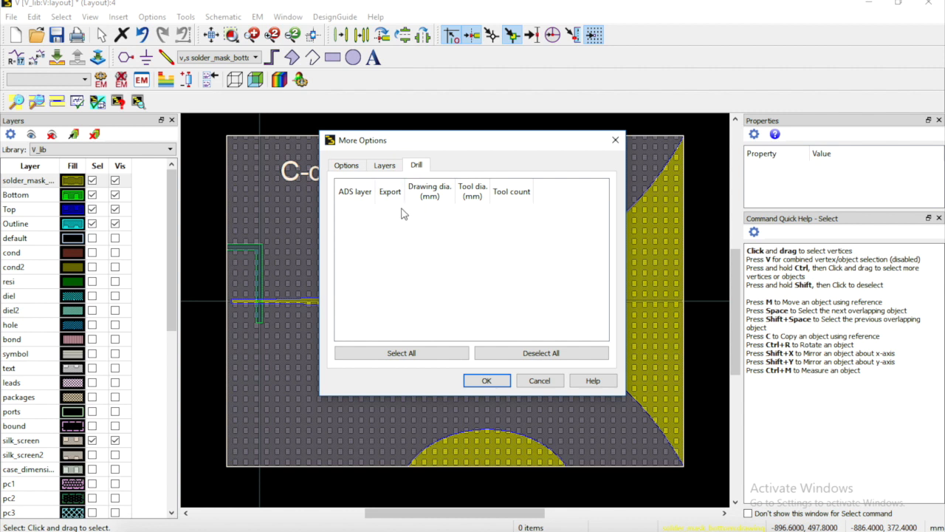
click(383, 166)
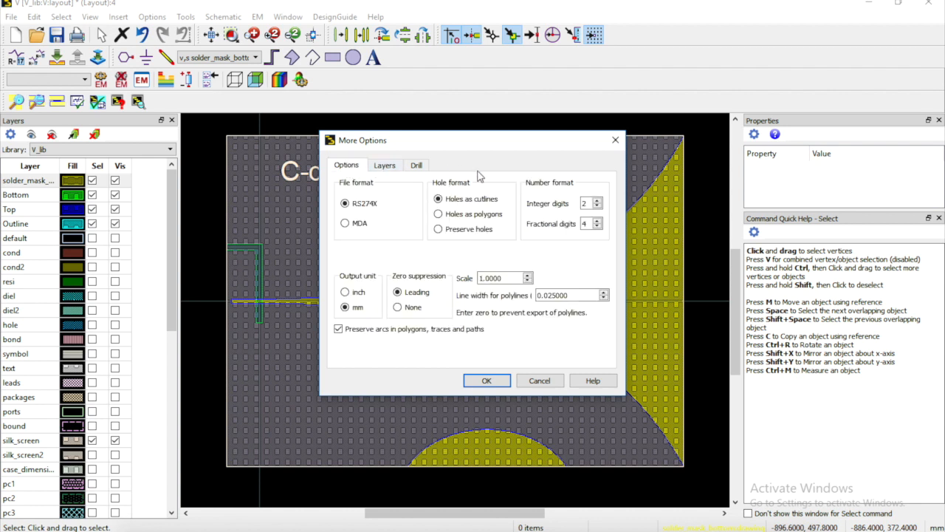
mouse_move(457, 218)
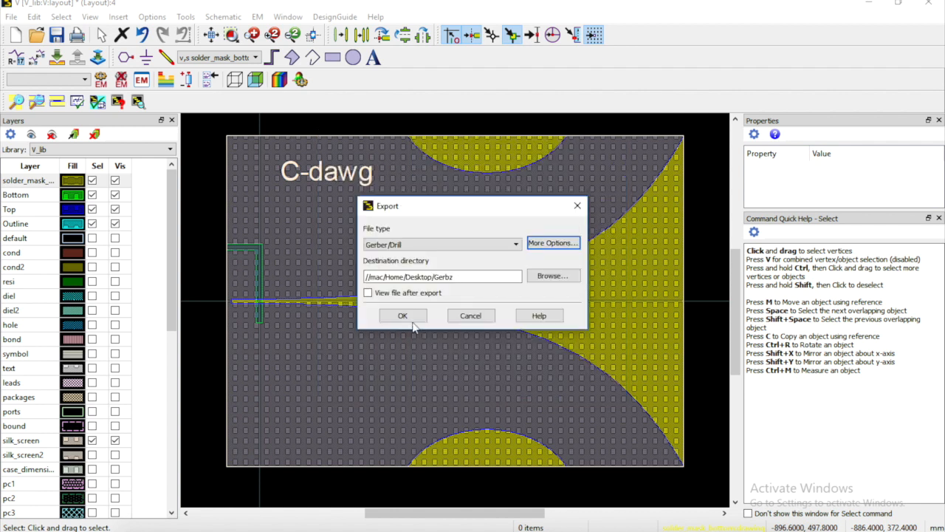
click(402, 316)
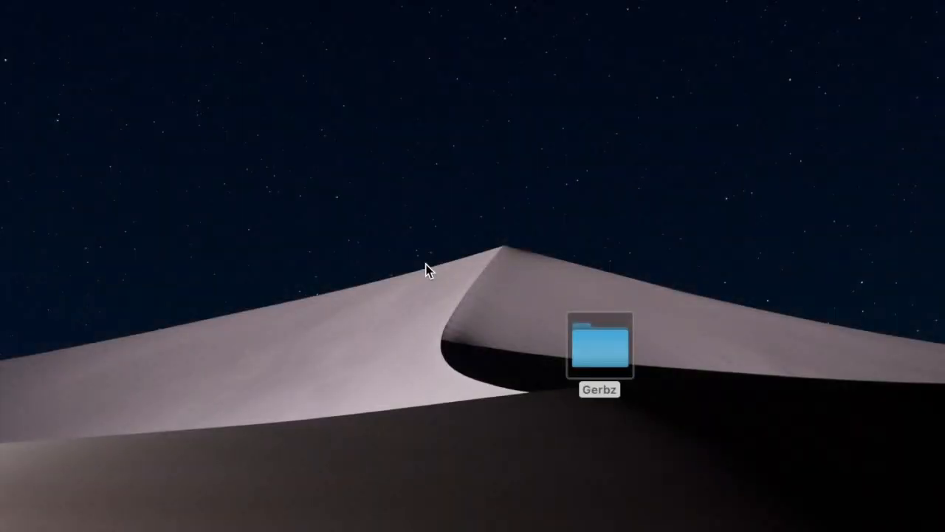
Open the Gerbz folder in Finder to see the six exported Gerber files
click(600, 347)
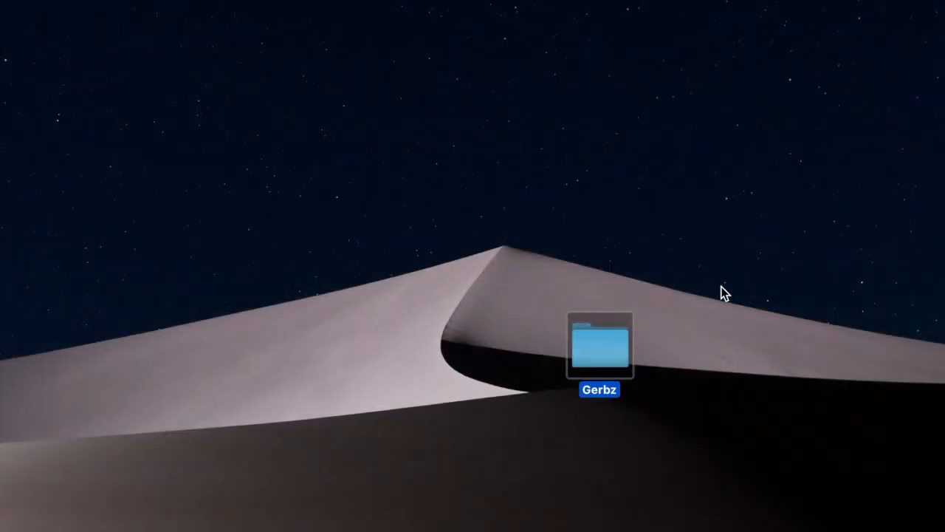
double_click(600, 347)
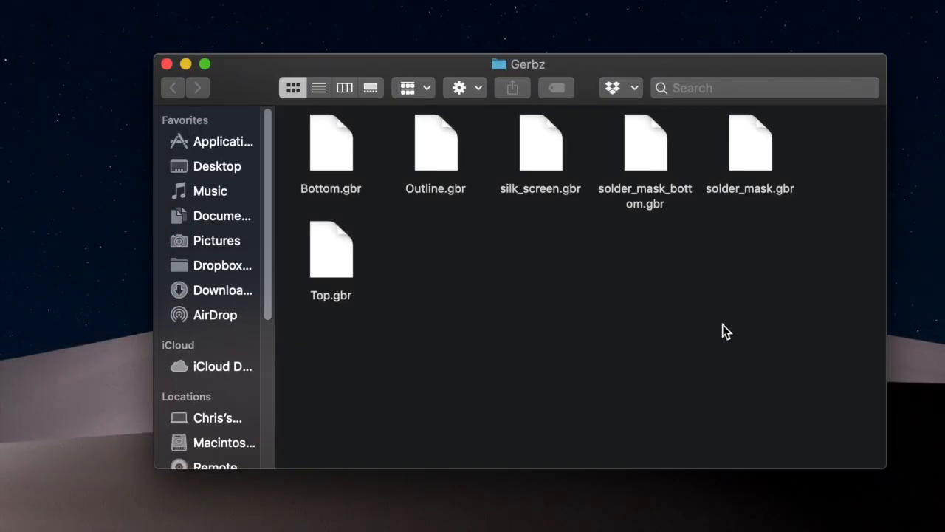
mouse_move(517, 342)
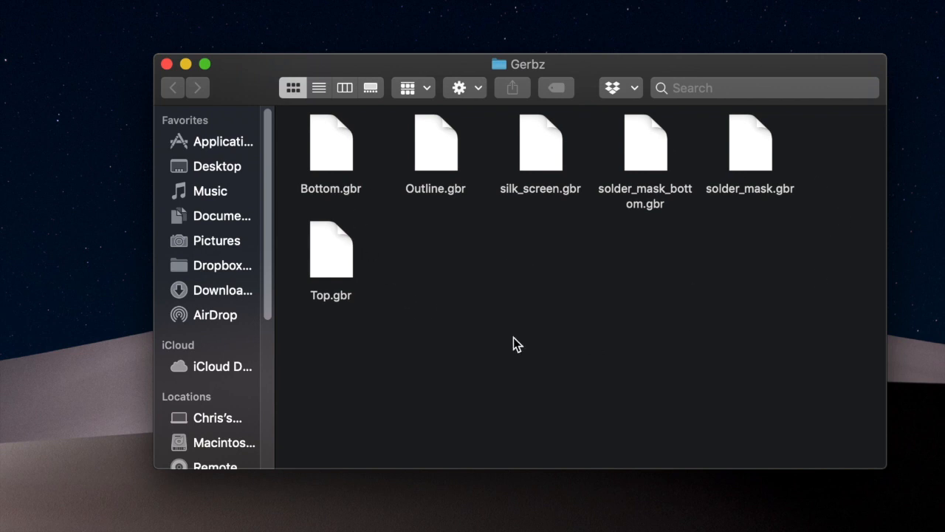
mouse_move(578, 296)
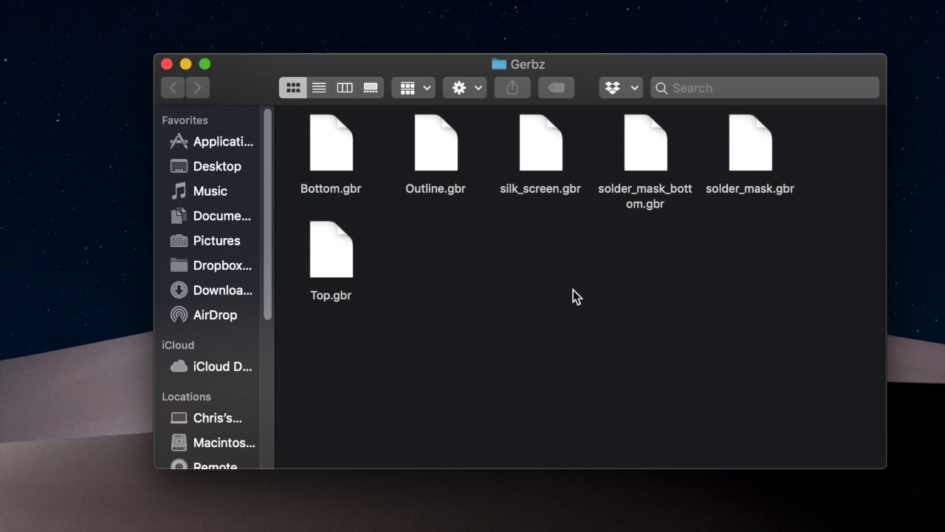
mouse_move(584, 280)
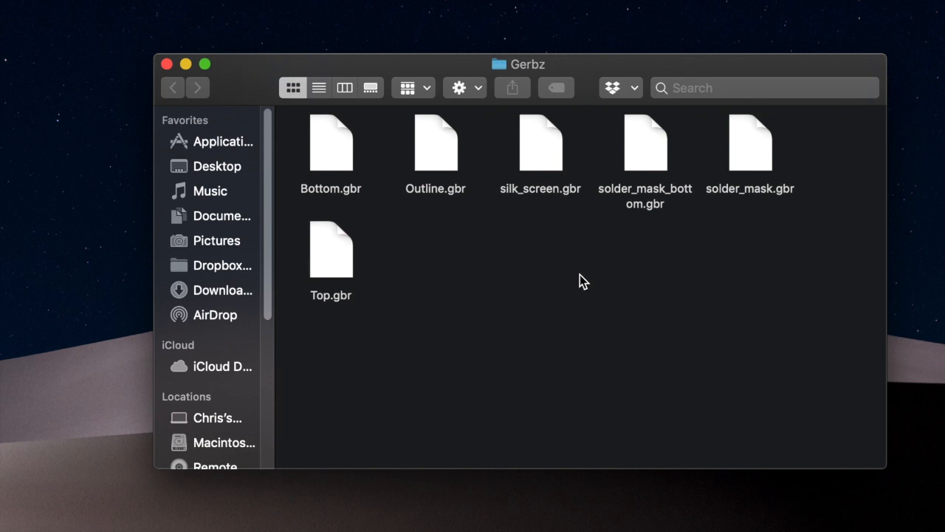
mouse_move(366, 309)
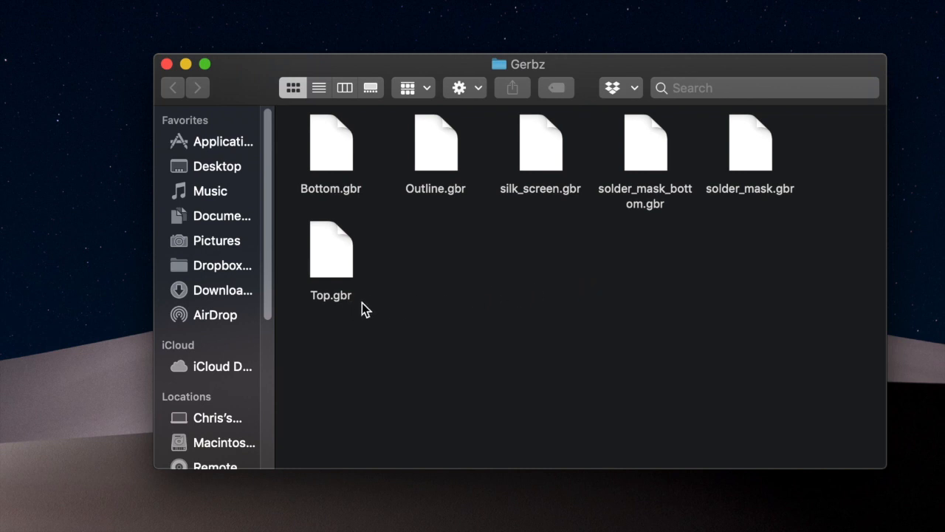
mouse_move(795, 310)
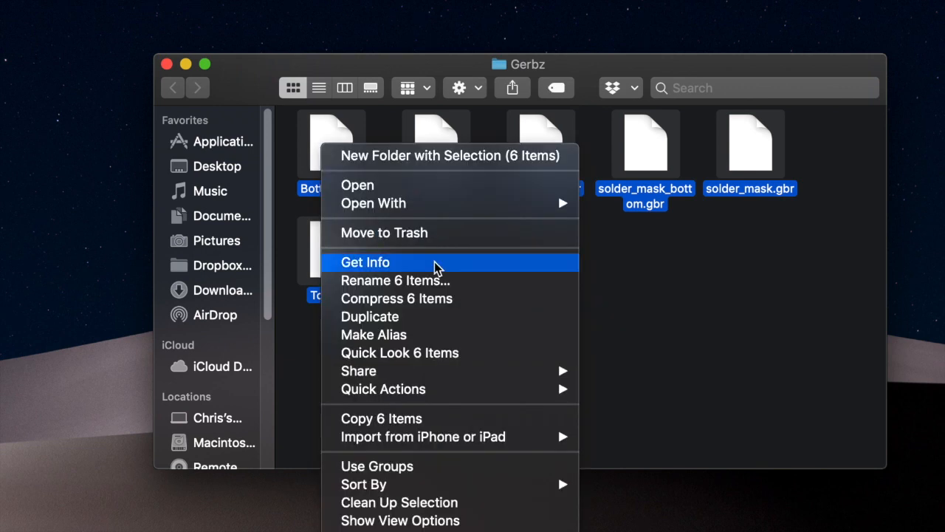
click(594, 331)
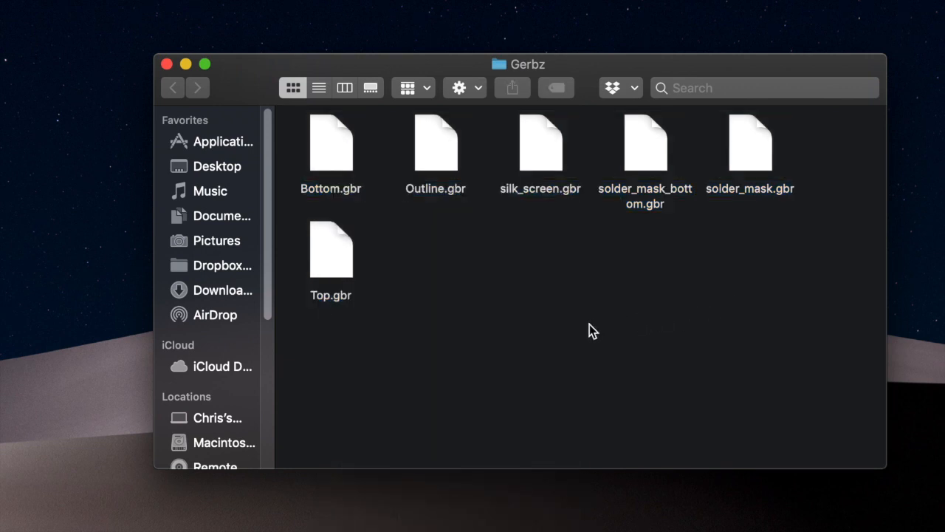
mouse_move(813, 239)
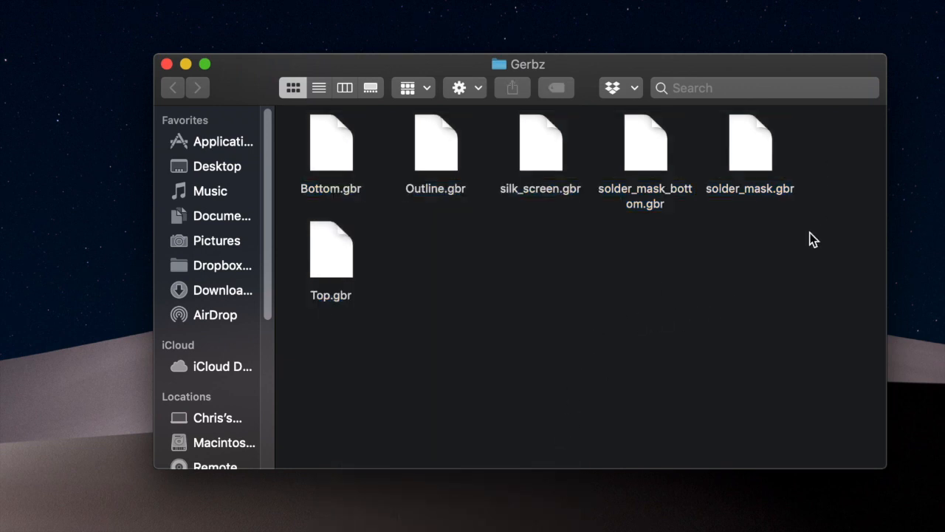
mouse_move(792, 458)
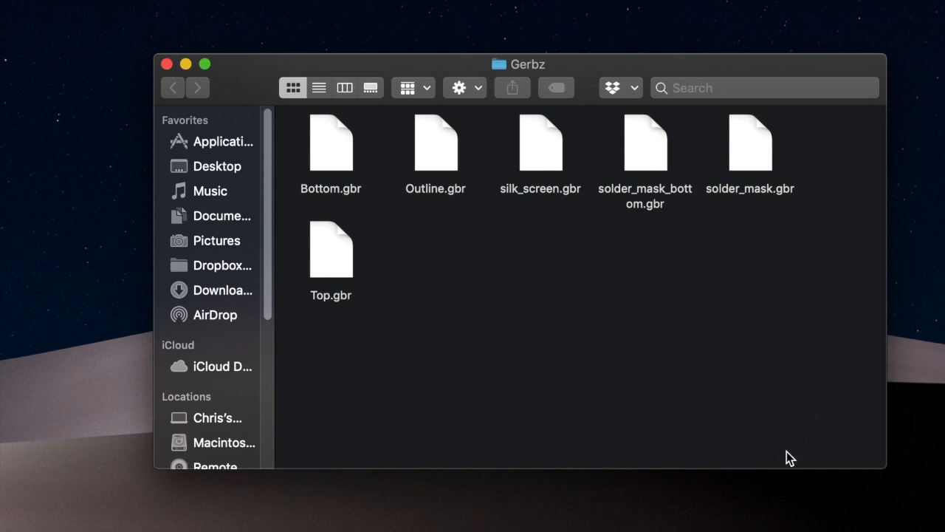
mouse_move(399, 239)
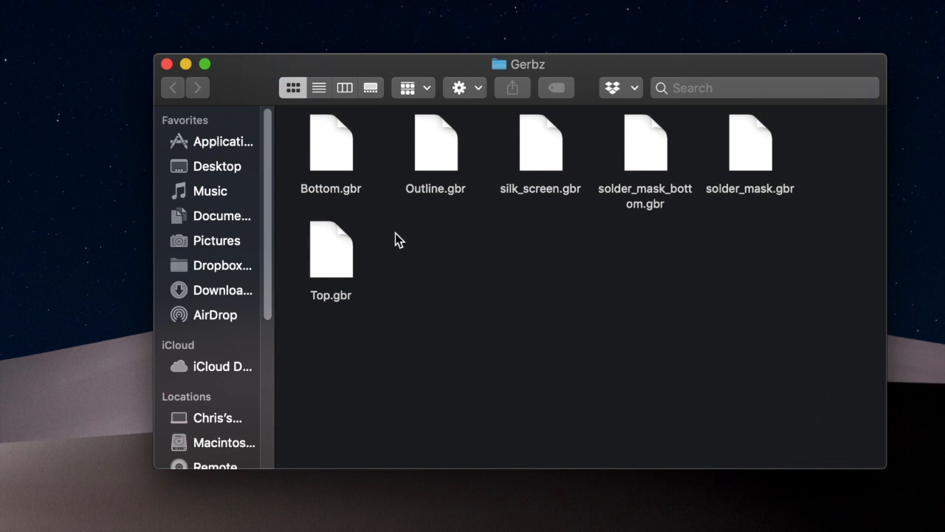
mouse_move(384, 251)
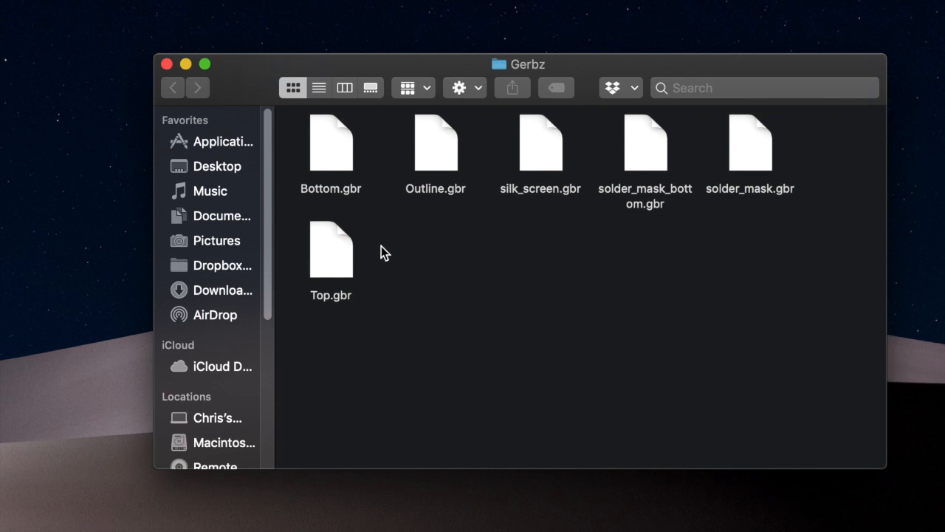
mouse_move(530, 242)
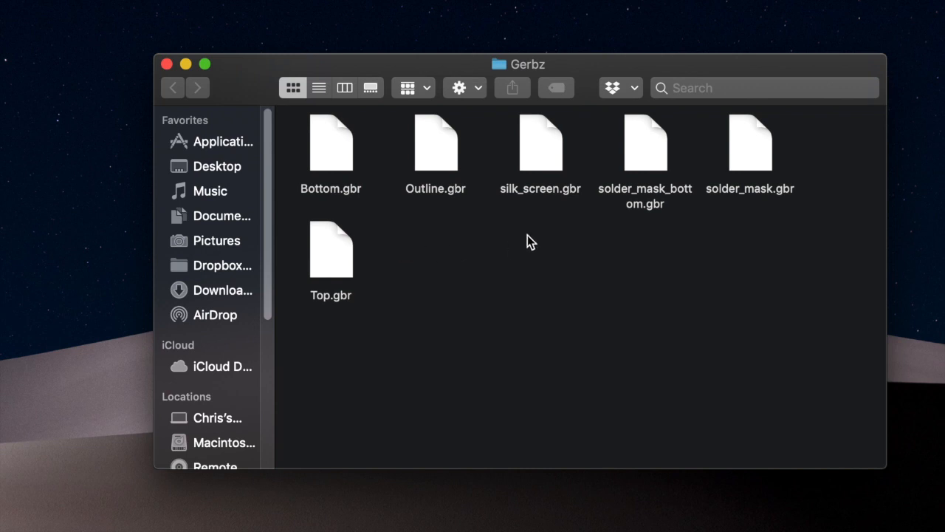
mouse_move(553, 244)
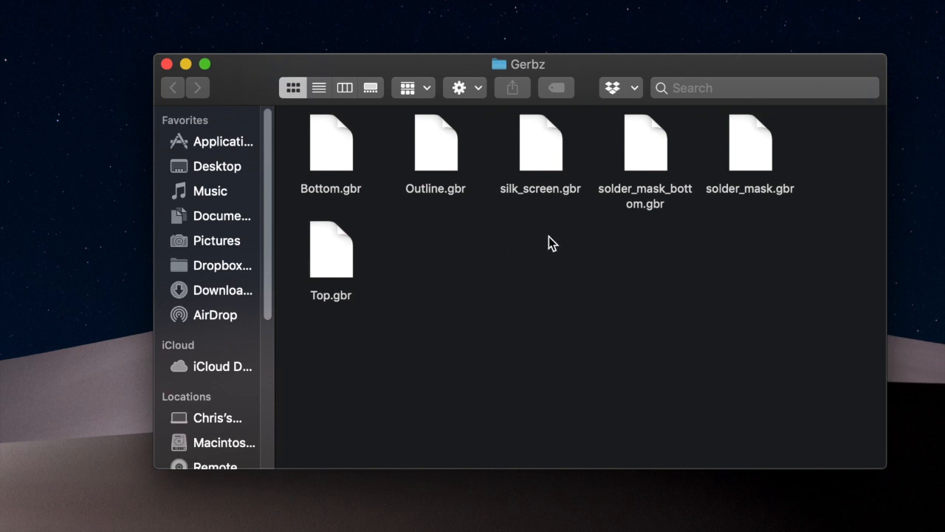
mouse_move(585, 258)
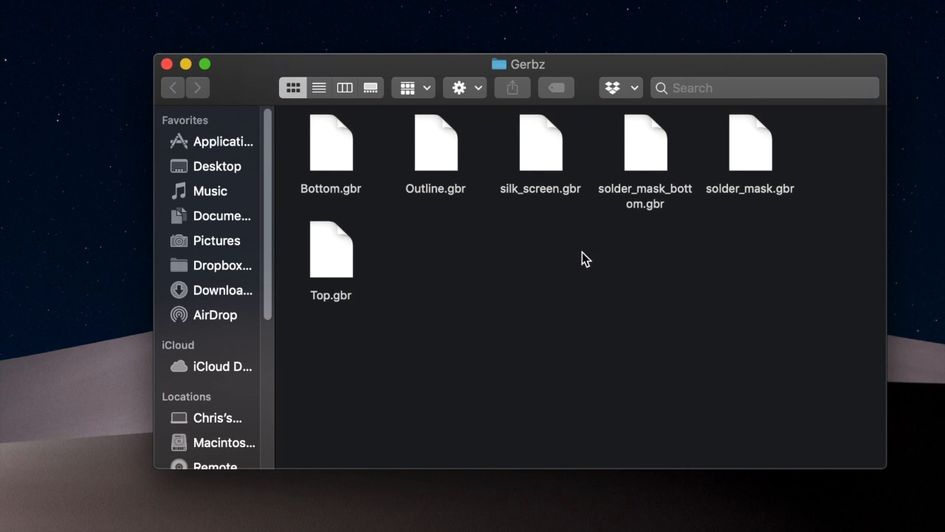
mouse_move(497, 146)
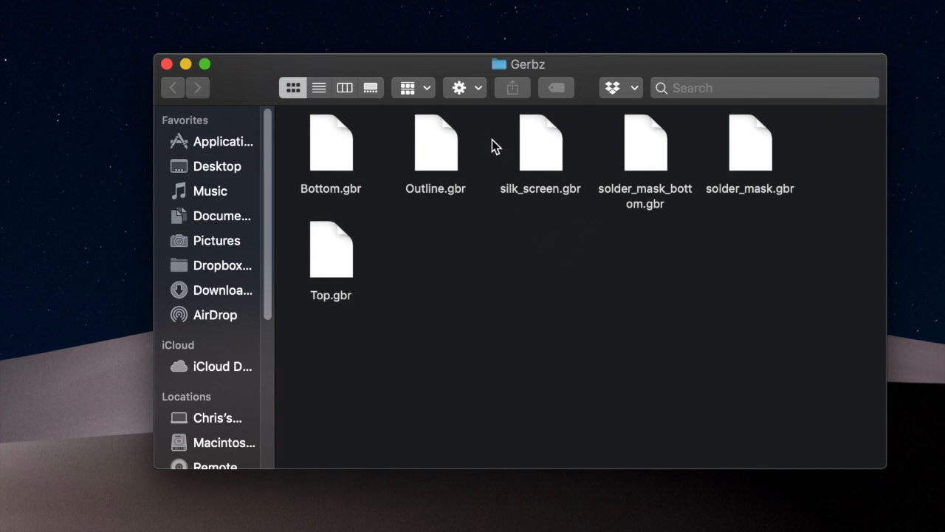